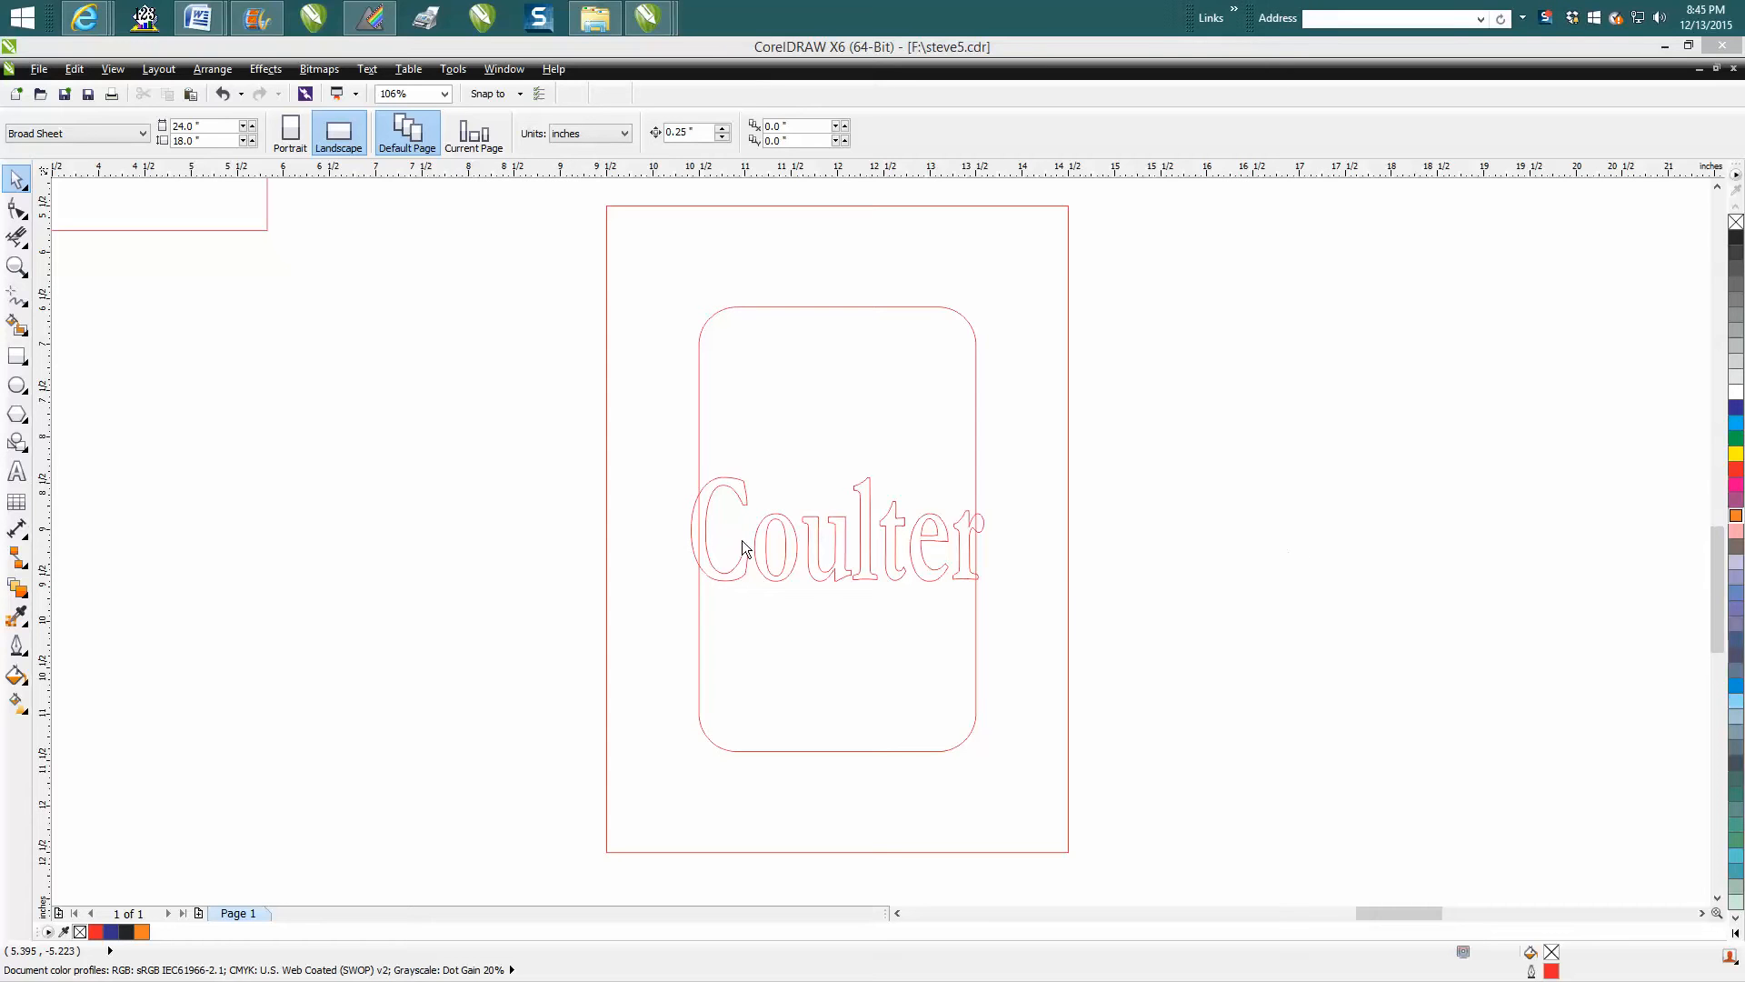
pyautogui.moveTo(18, 178)
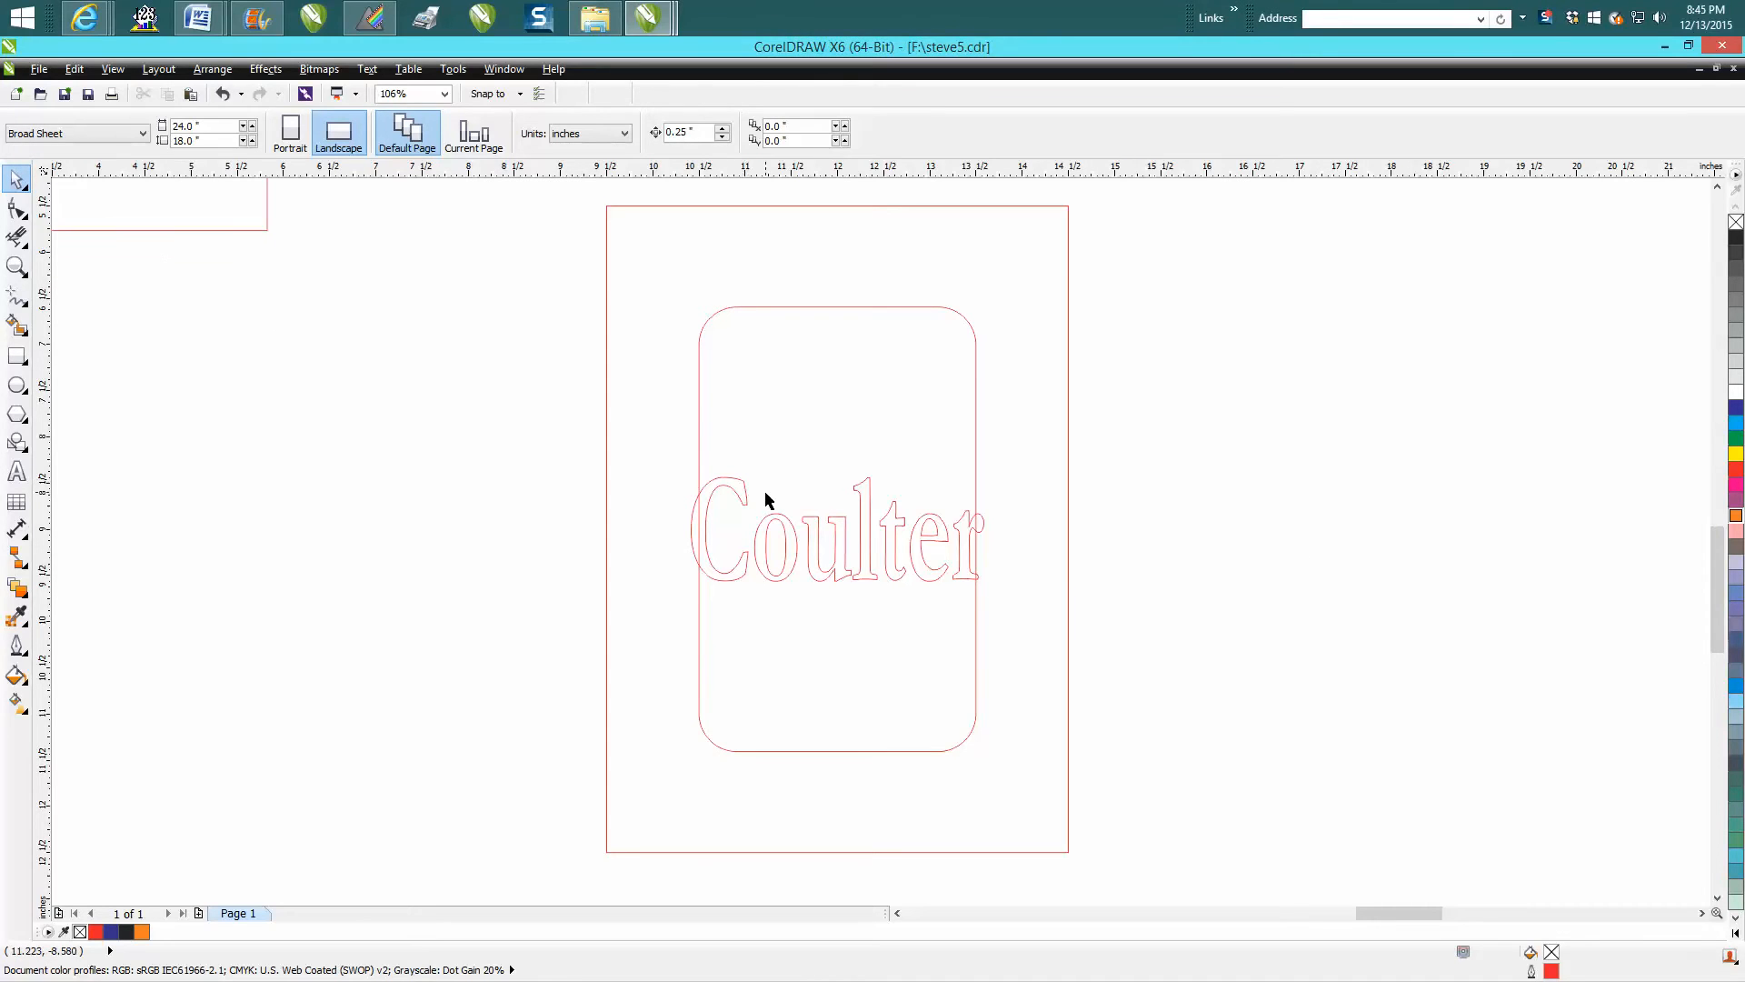
pyautogui.moveTo(747, 507)
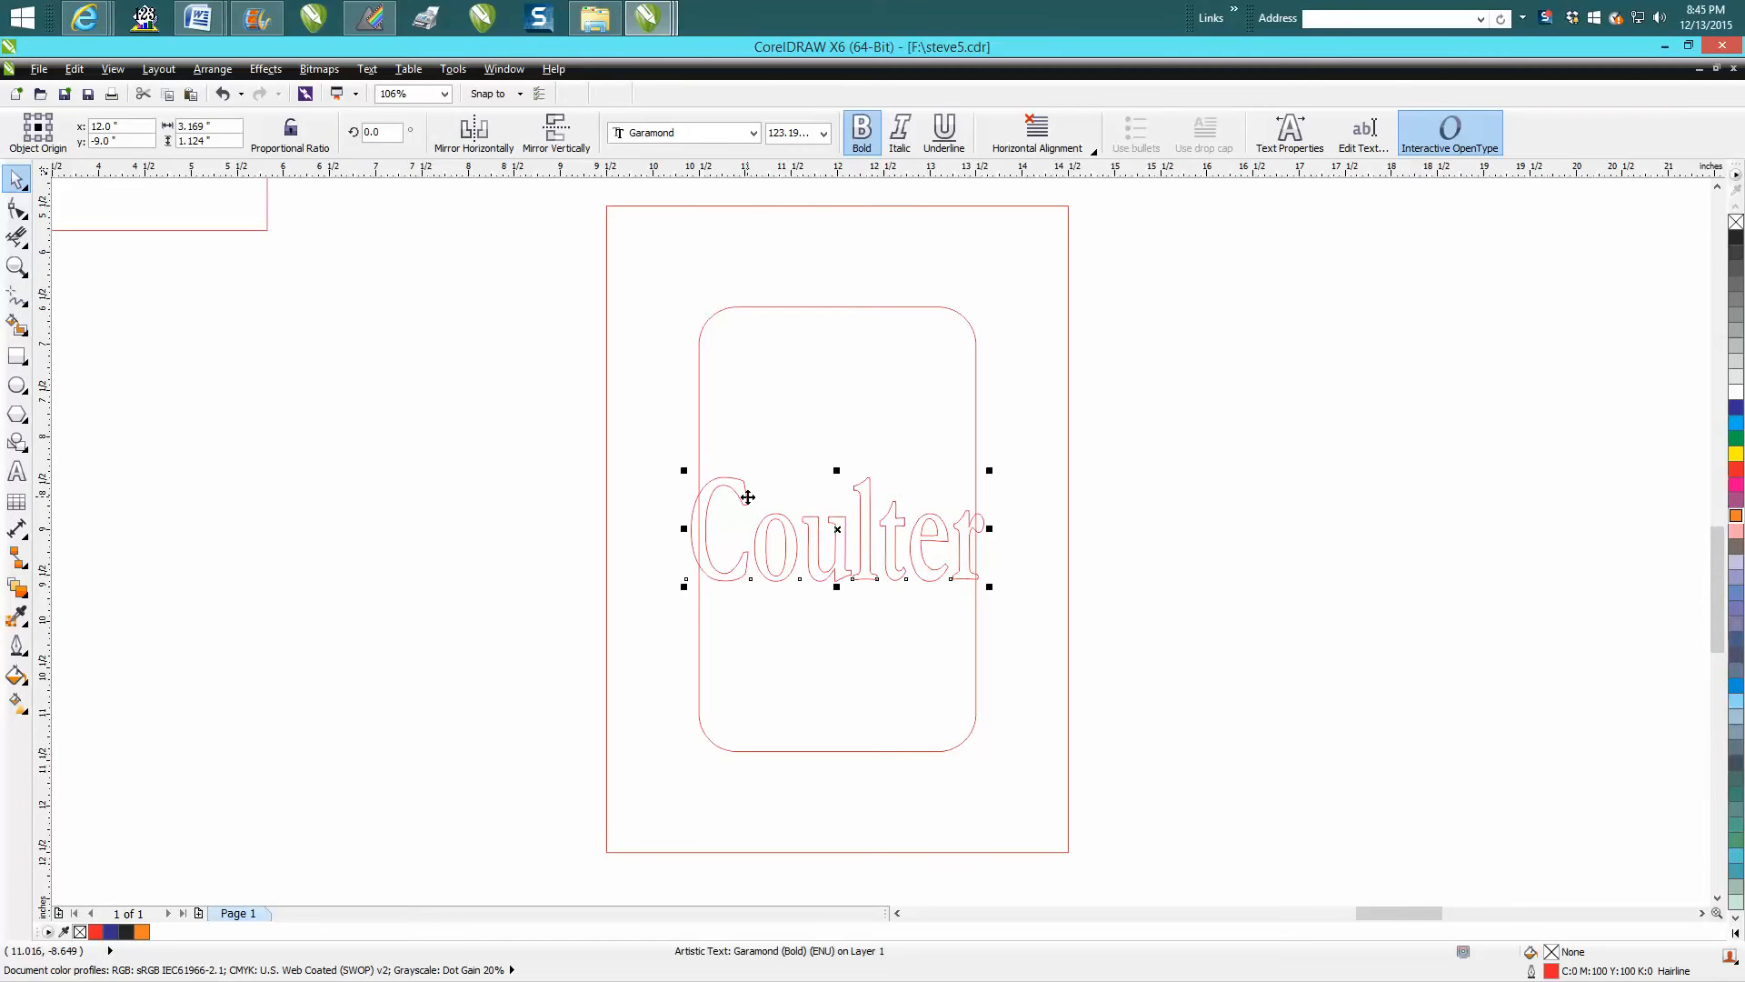
pyautogui.moveTo(671, 294)
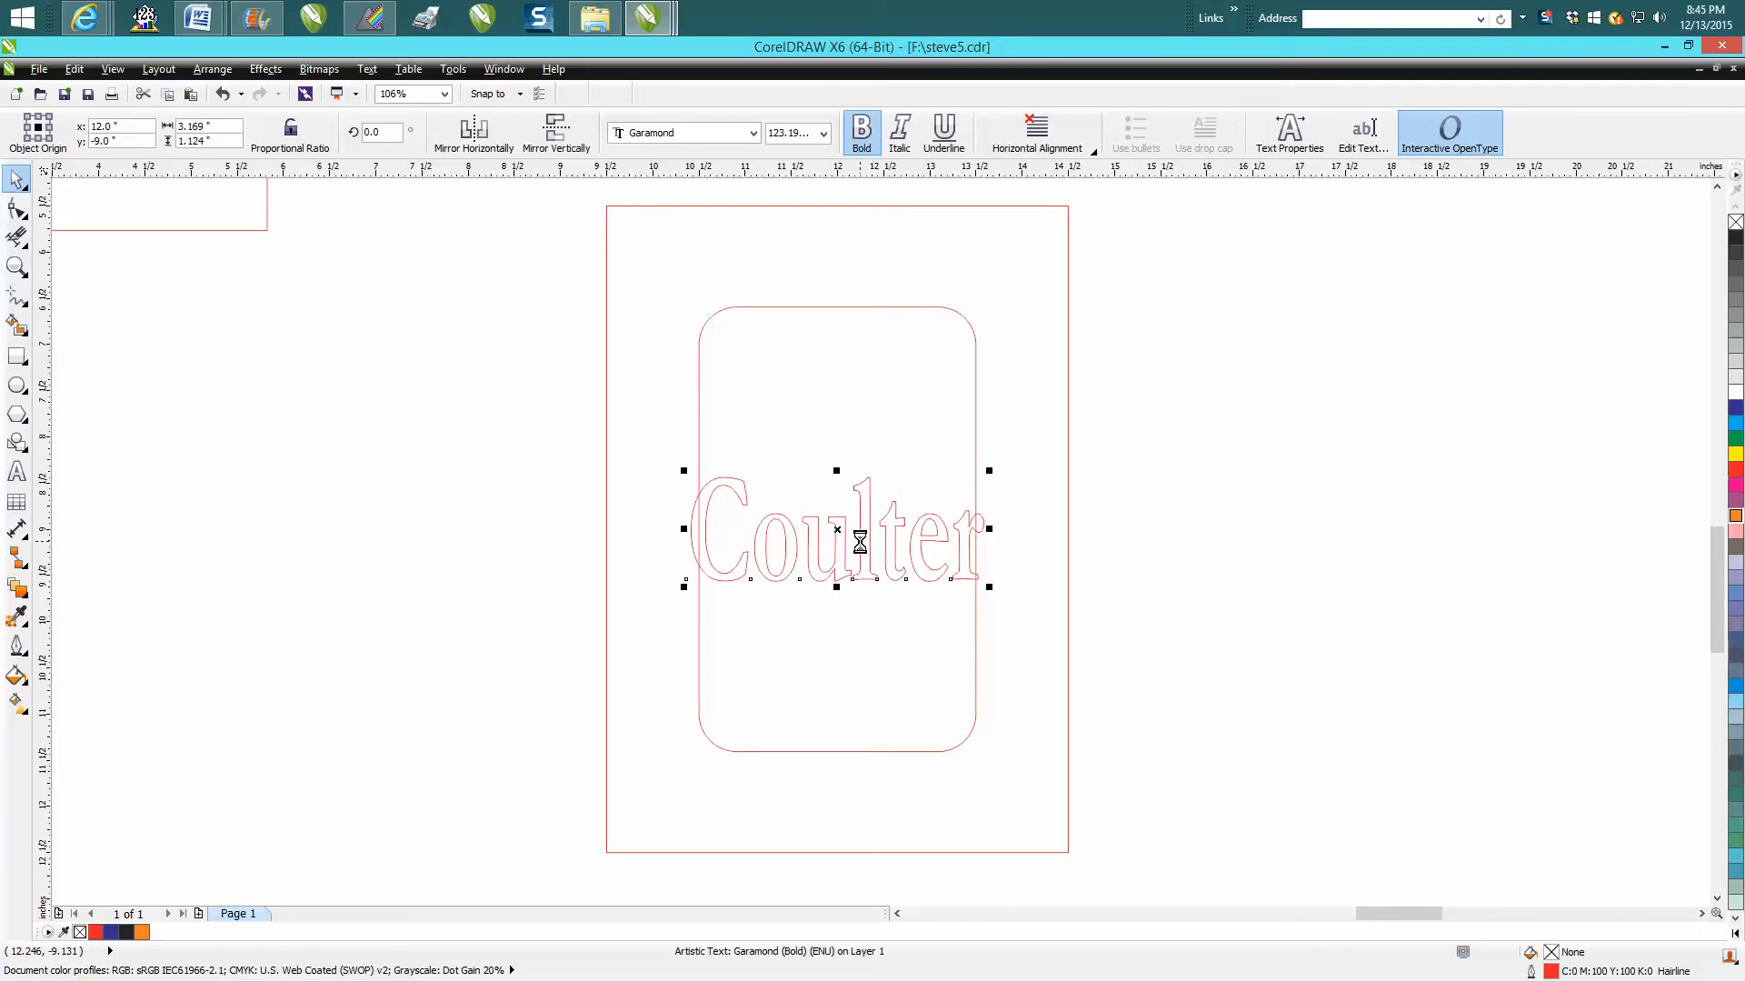
# - Drag the Coulter text lower and nudge it by 0.05 so the letters overlap the opening's bottom edge
pyautogui.moveTo(836, 529); pyautogui.dragTo(836, 644)
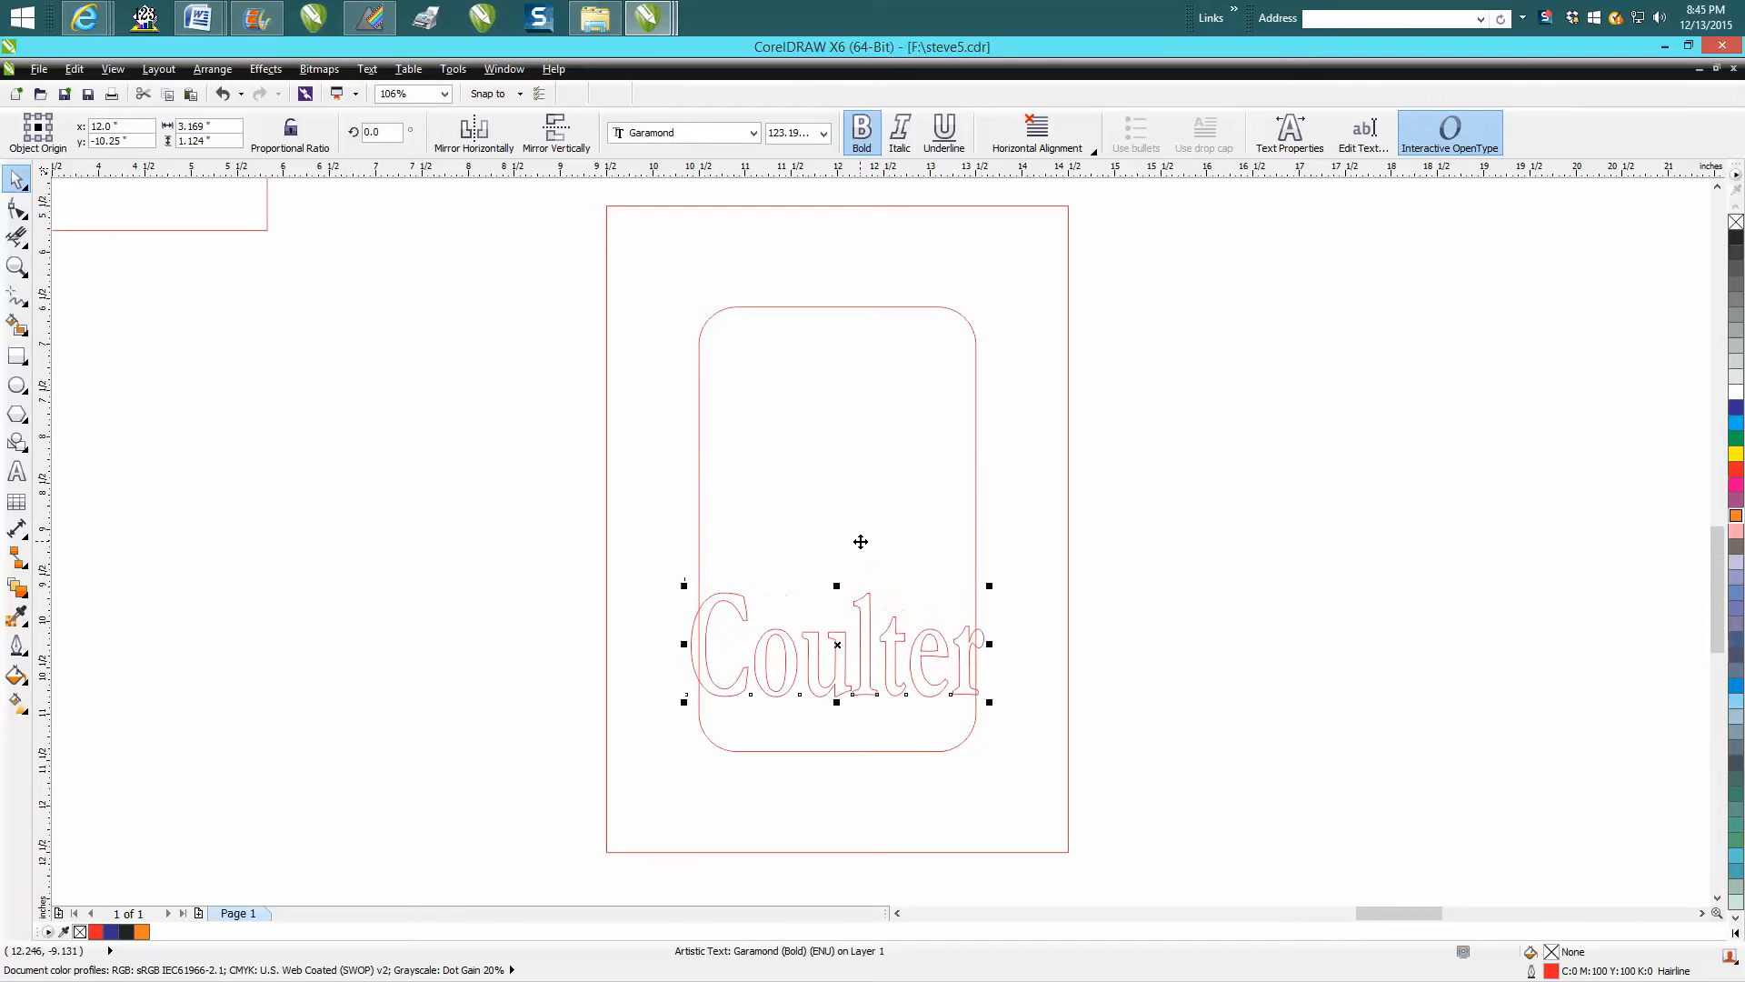
pyautogui.moveTo(836, 643); pyautogui.dragTo(836, 713)
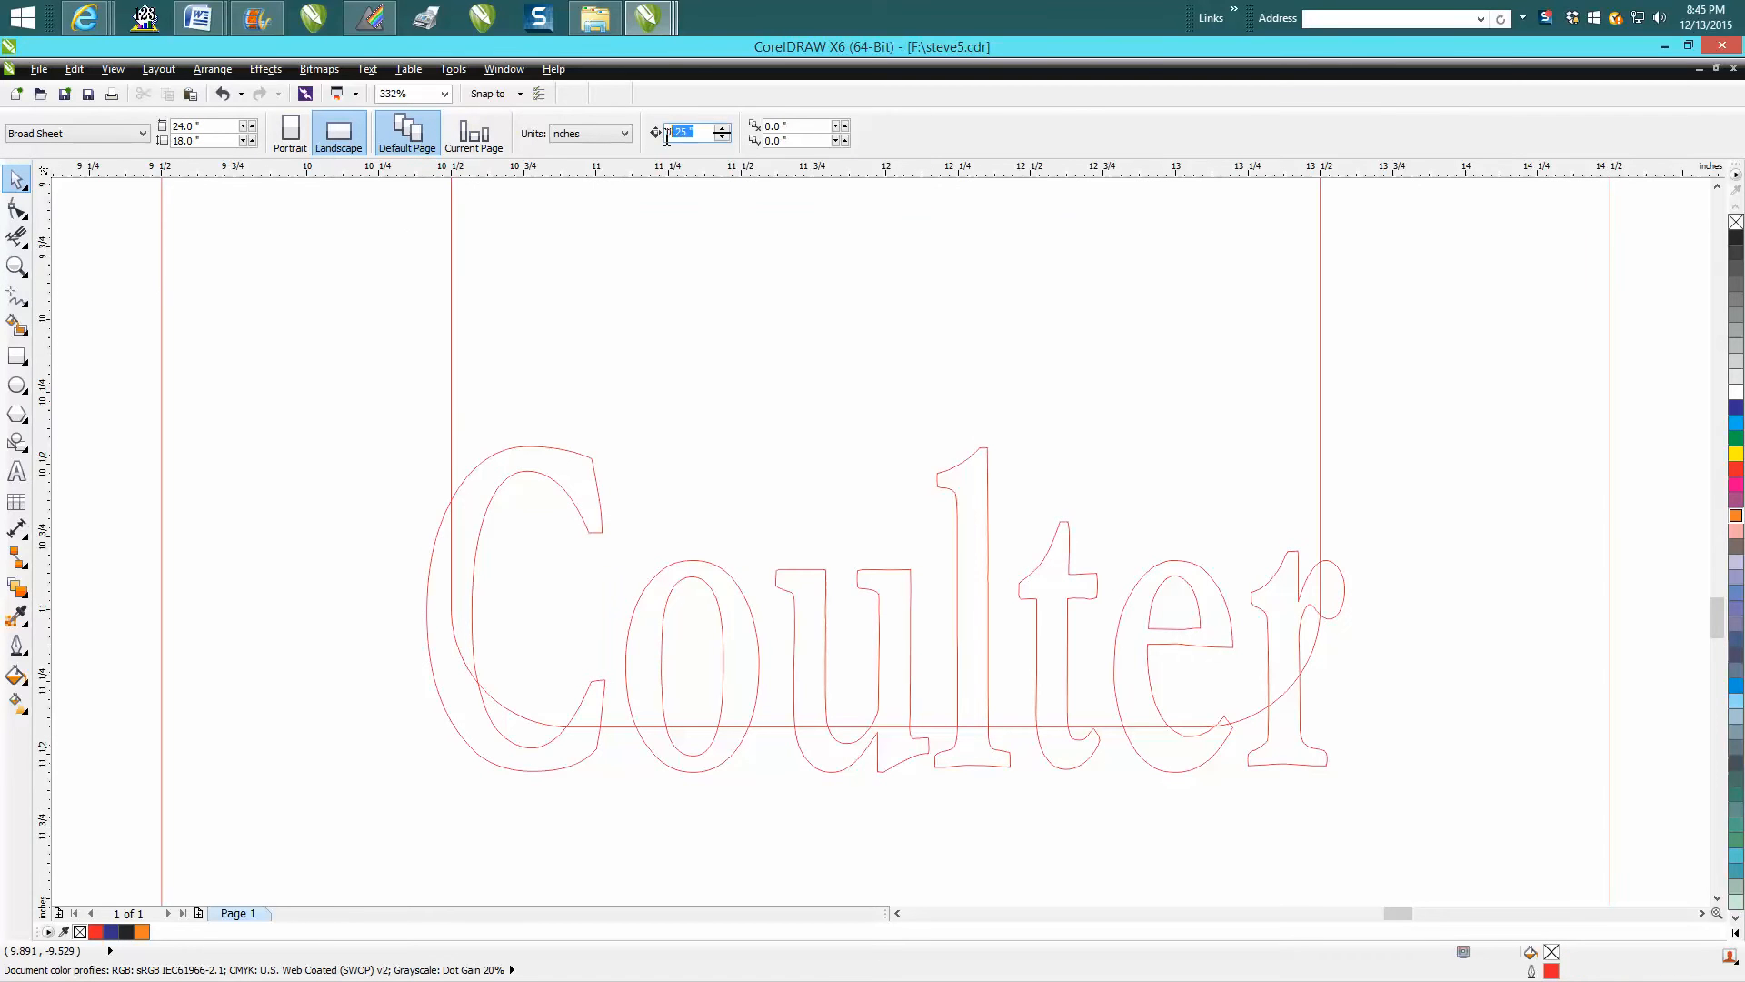
pyautogui.write('0.05')
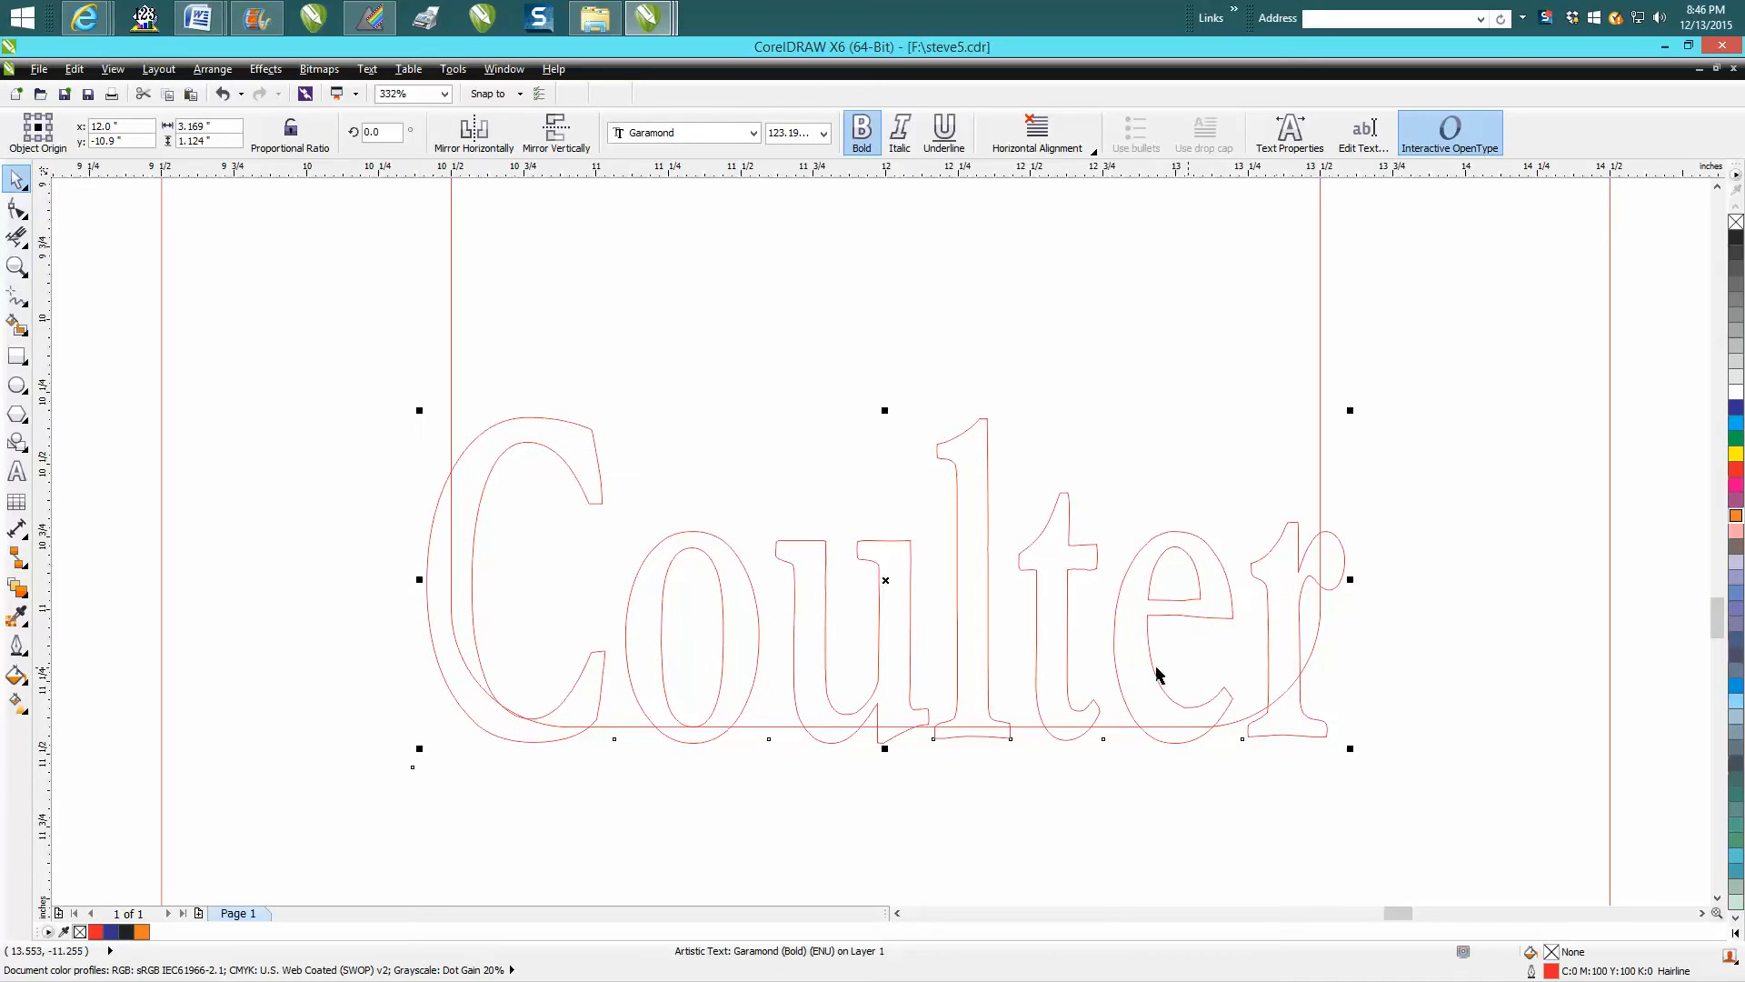
pyautogui.moveTo(492, 660)
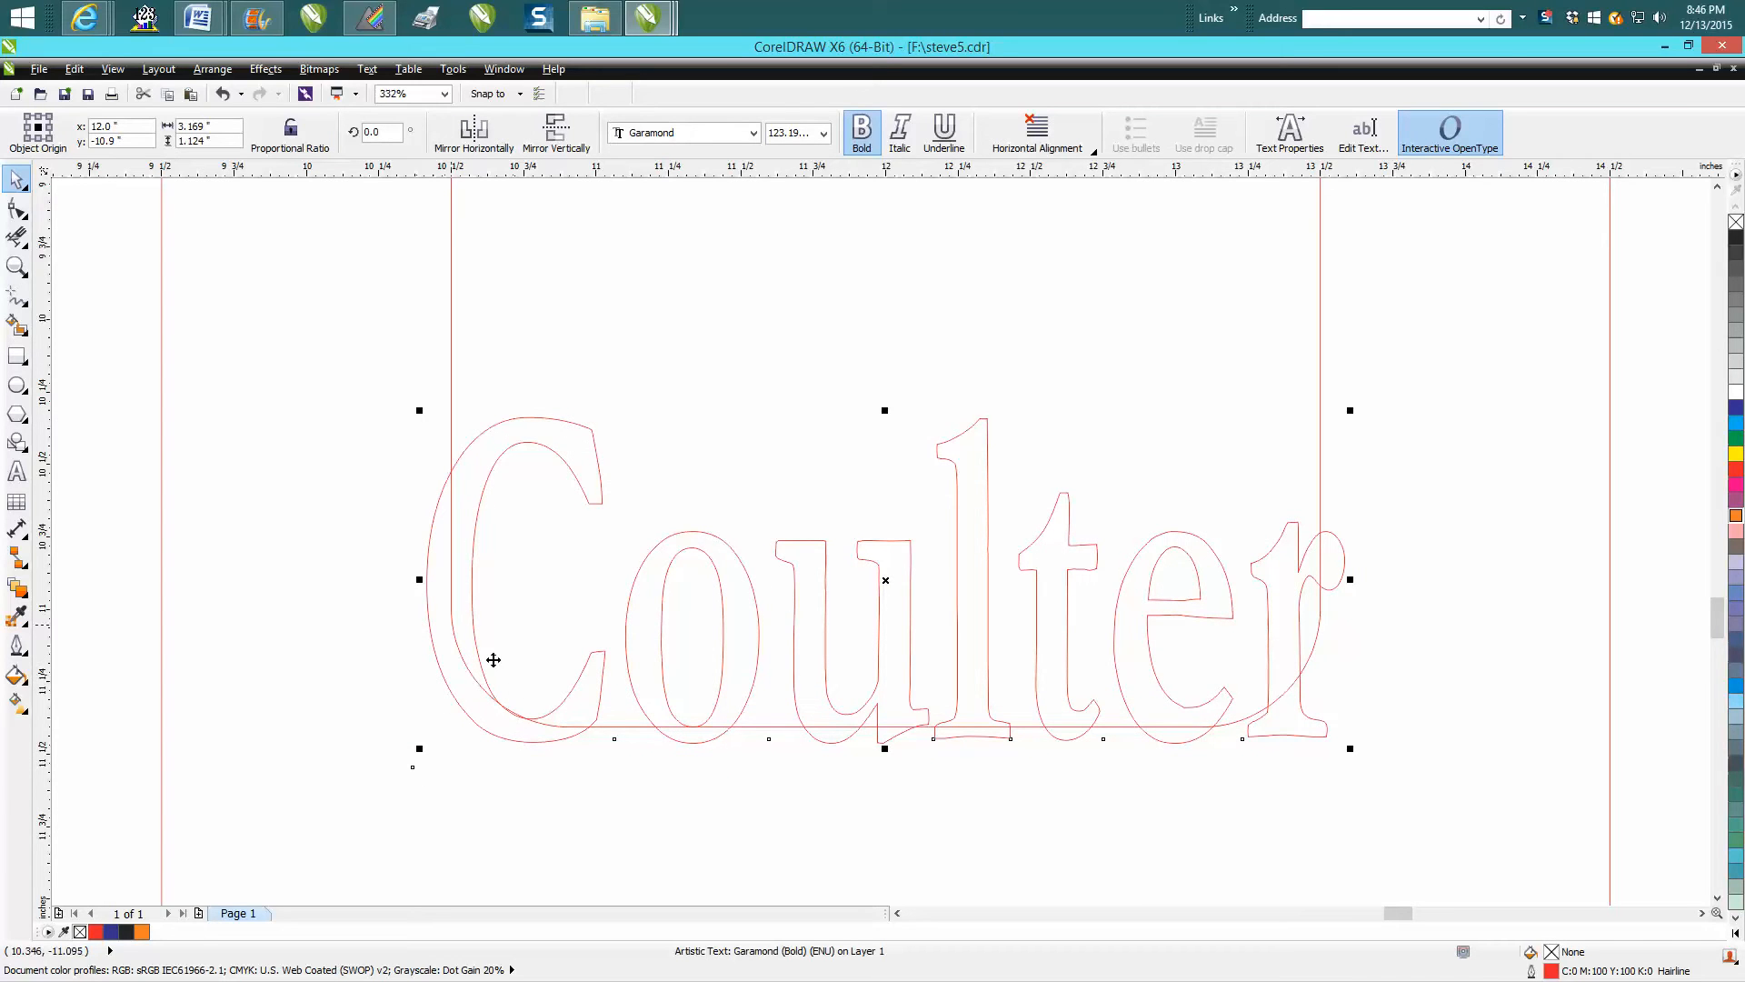
pyautogui.click(111, 249)
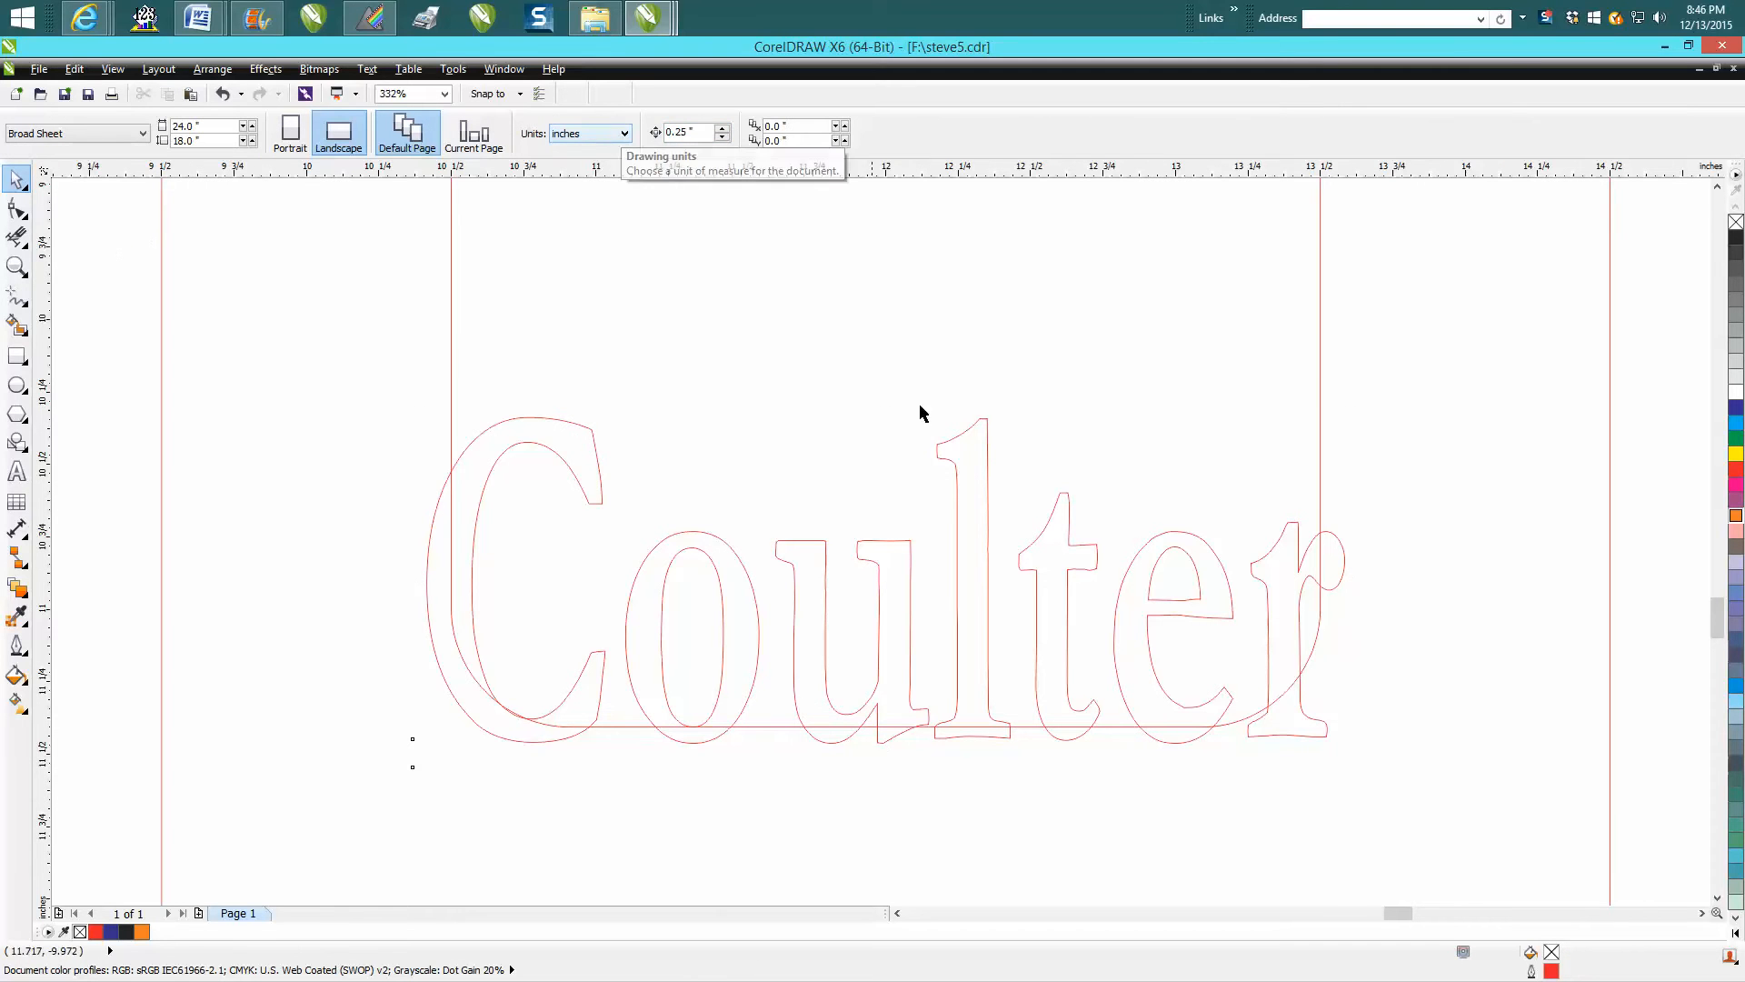
# - Select the whole frame design and drop a copy of it to the left of the page
pyautogui.scroll(-3)
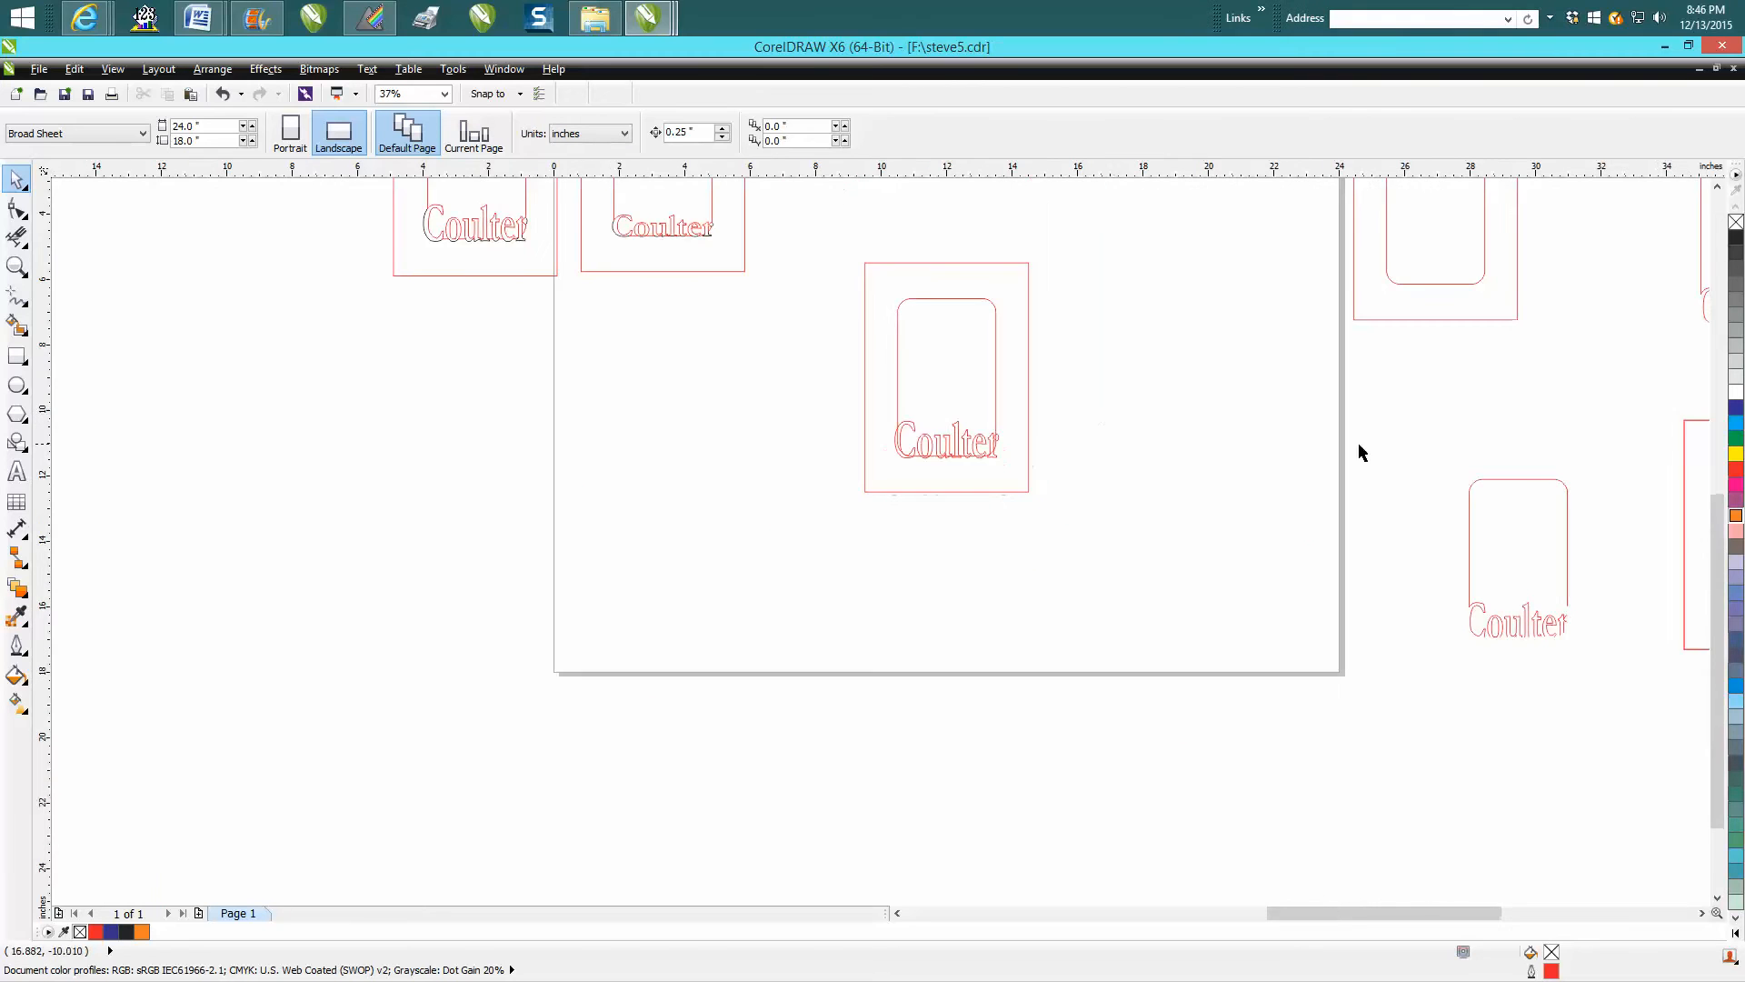
pyautogui.scroll(-3)
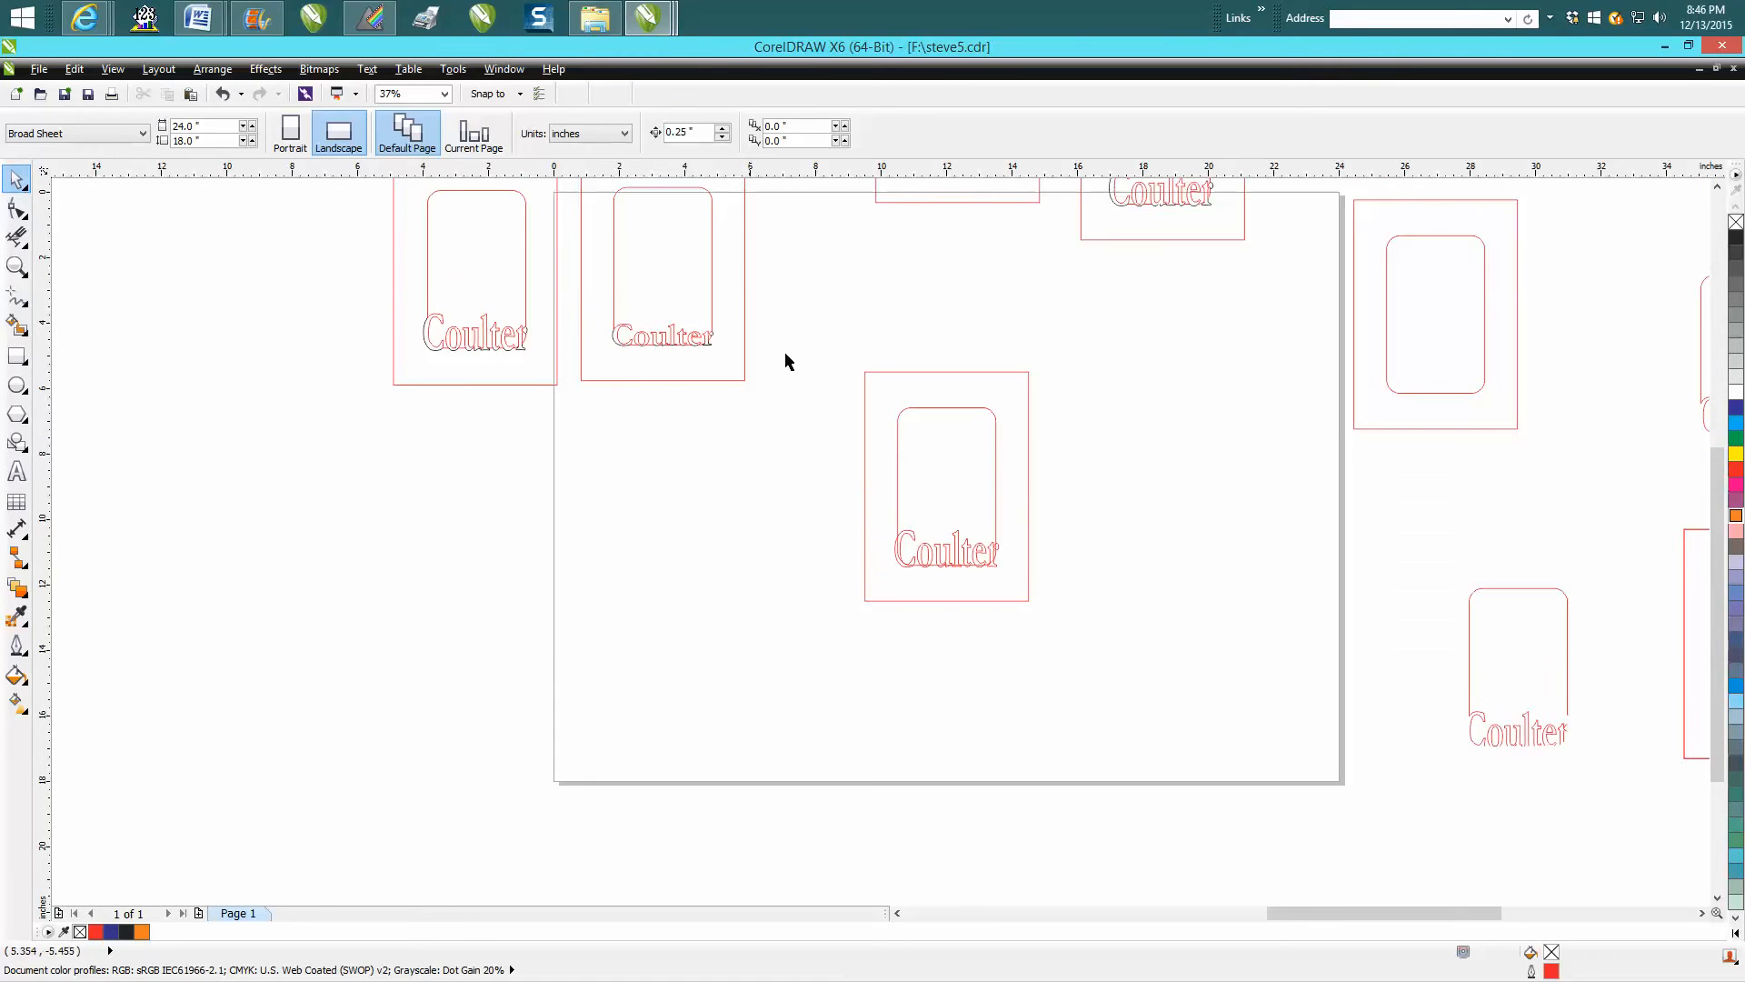
pyautogui.click(946, 487)
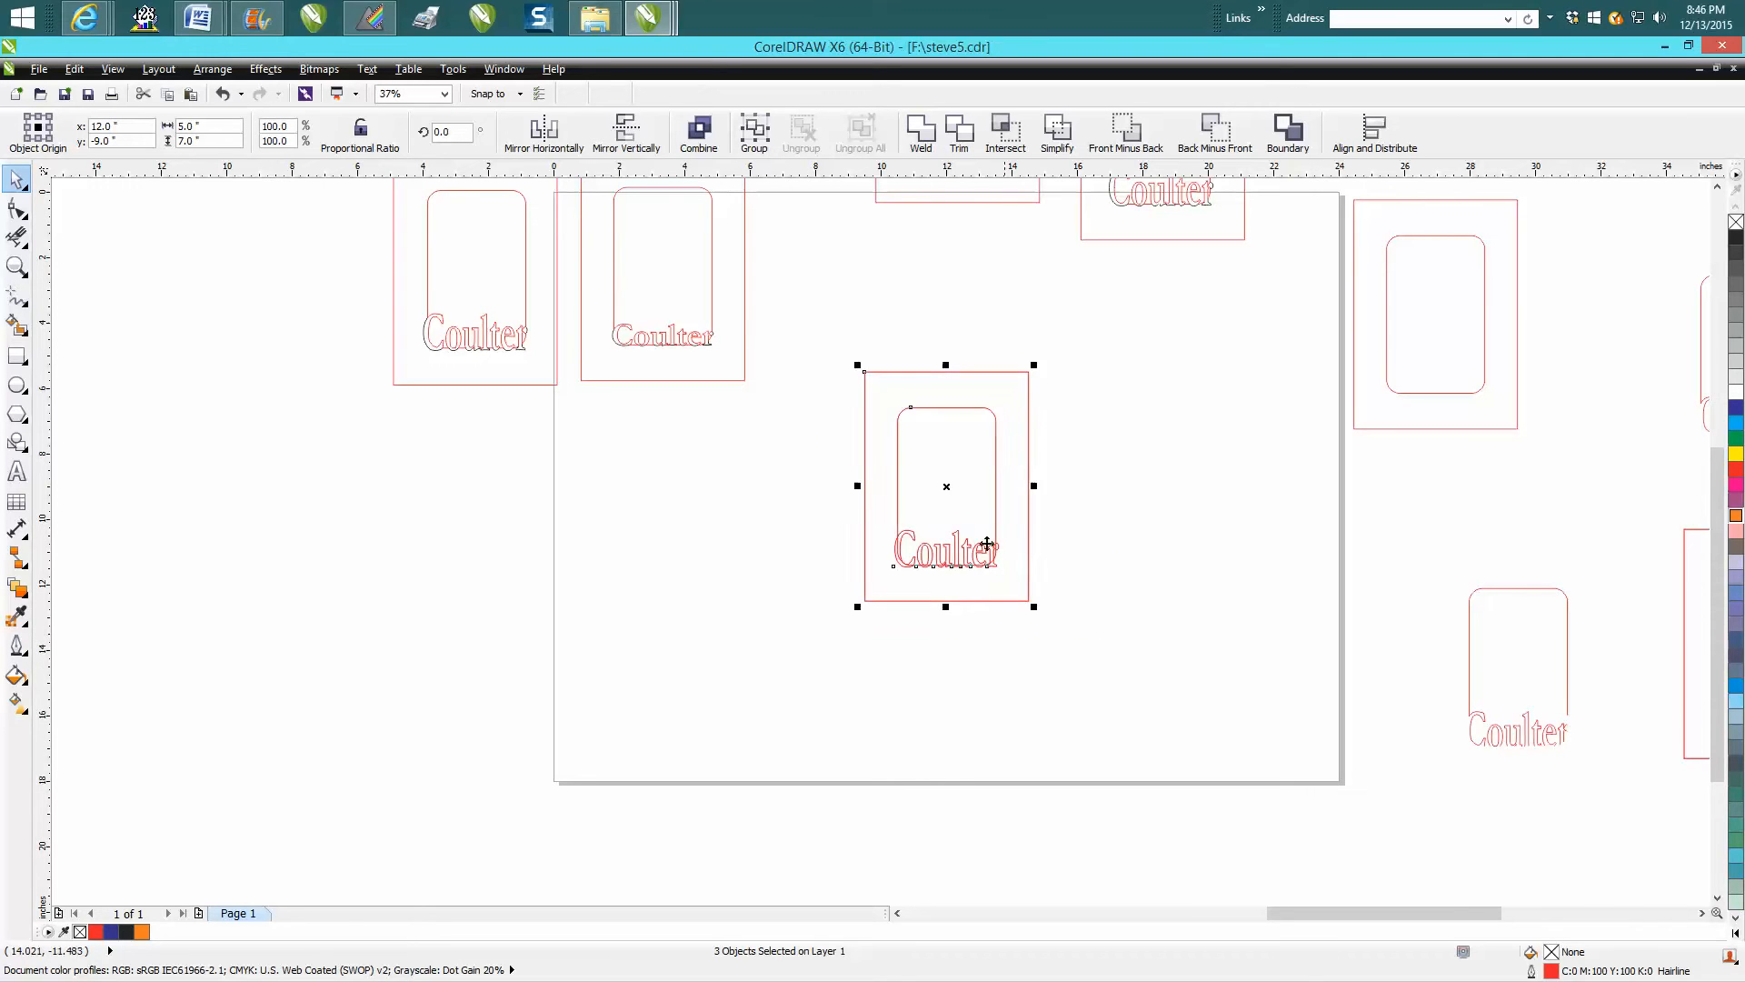
pyautogui.moveTo(945, 485); pyautogui.dragTo(622, 509)
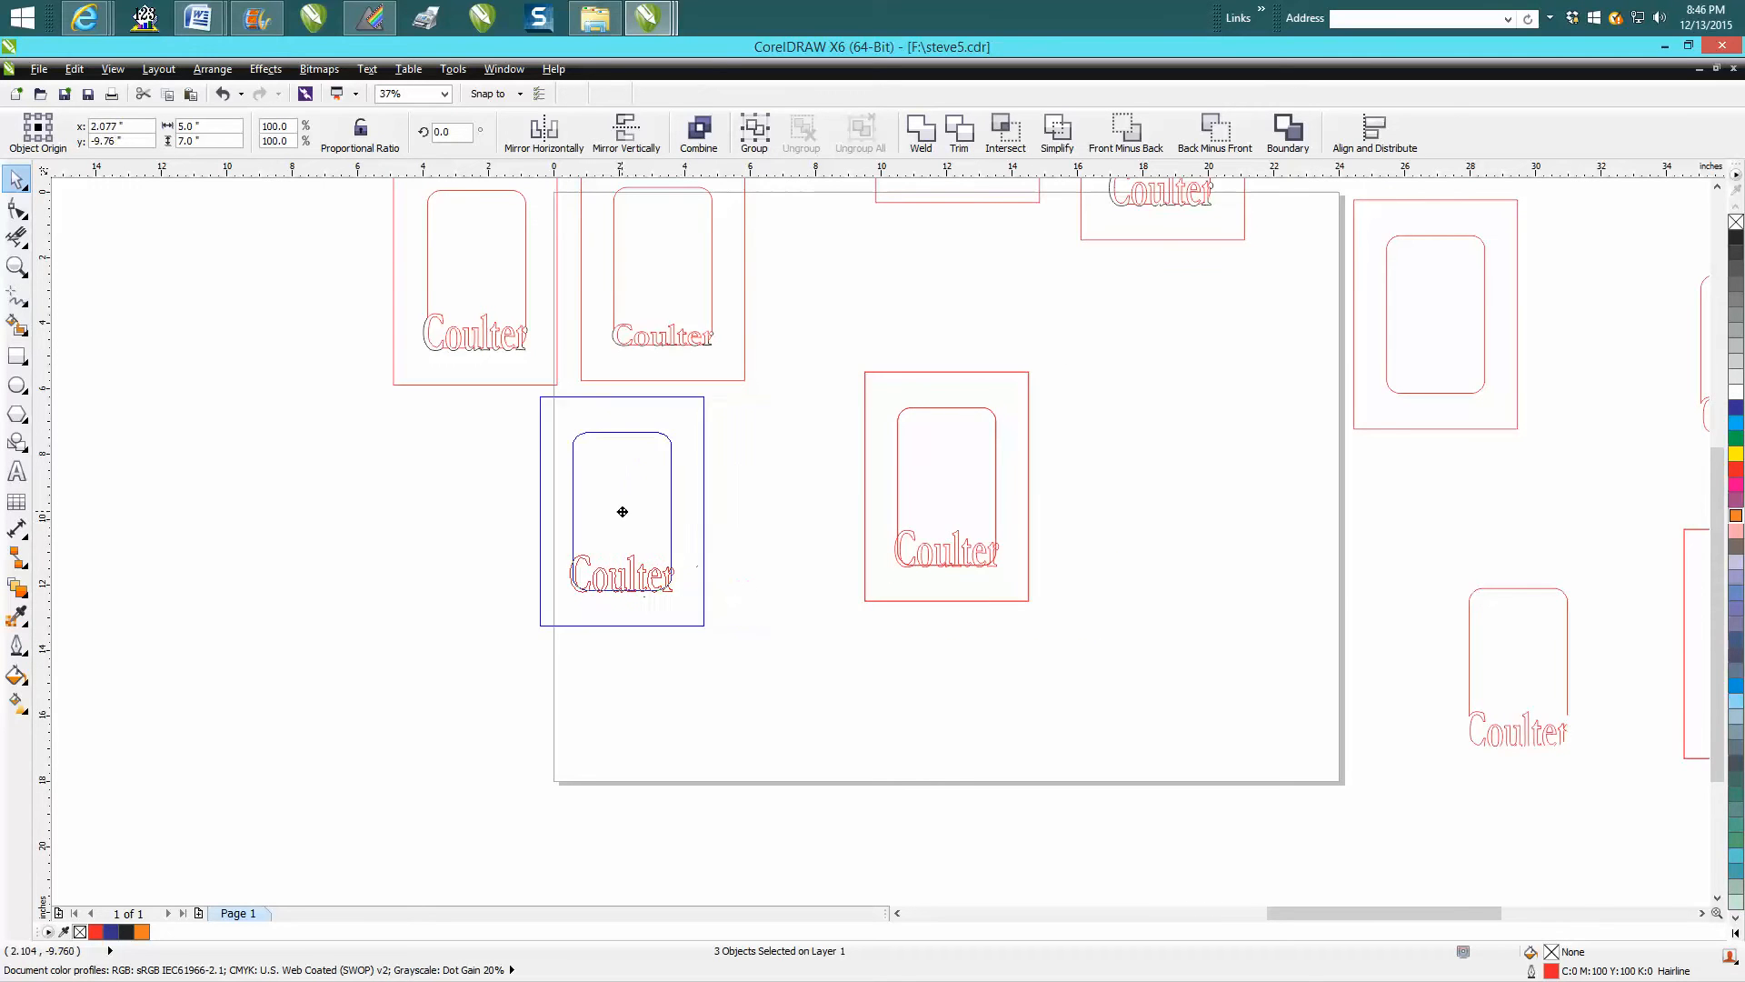
pyautogui.moveTo(622, 510); pyautogui.dragTo(454, 509)
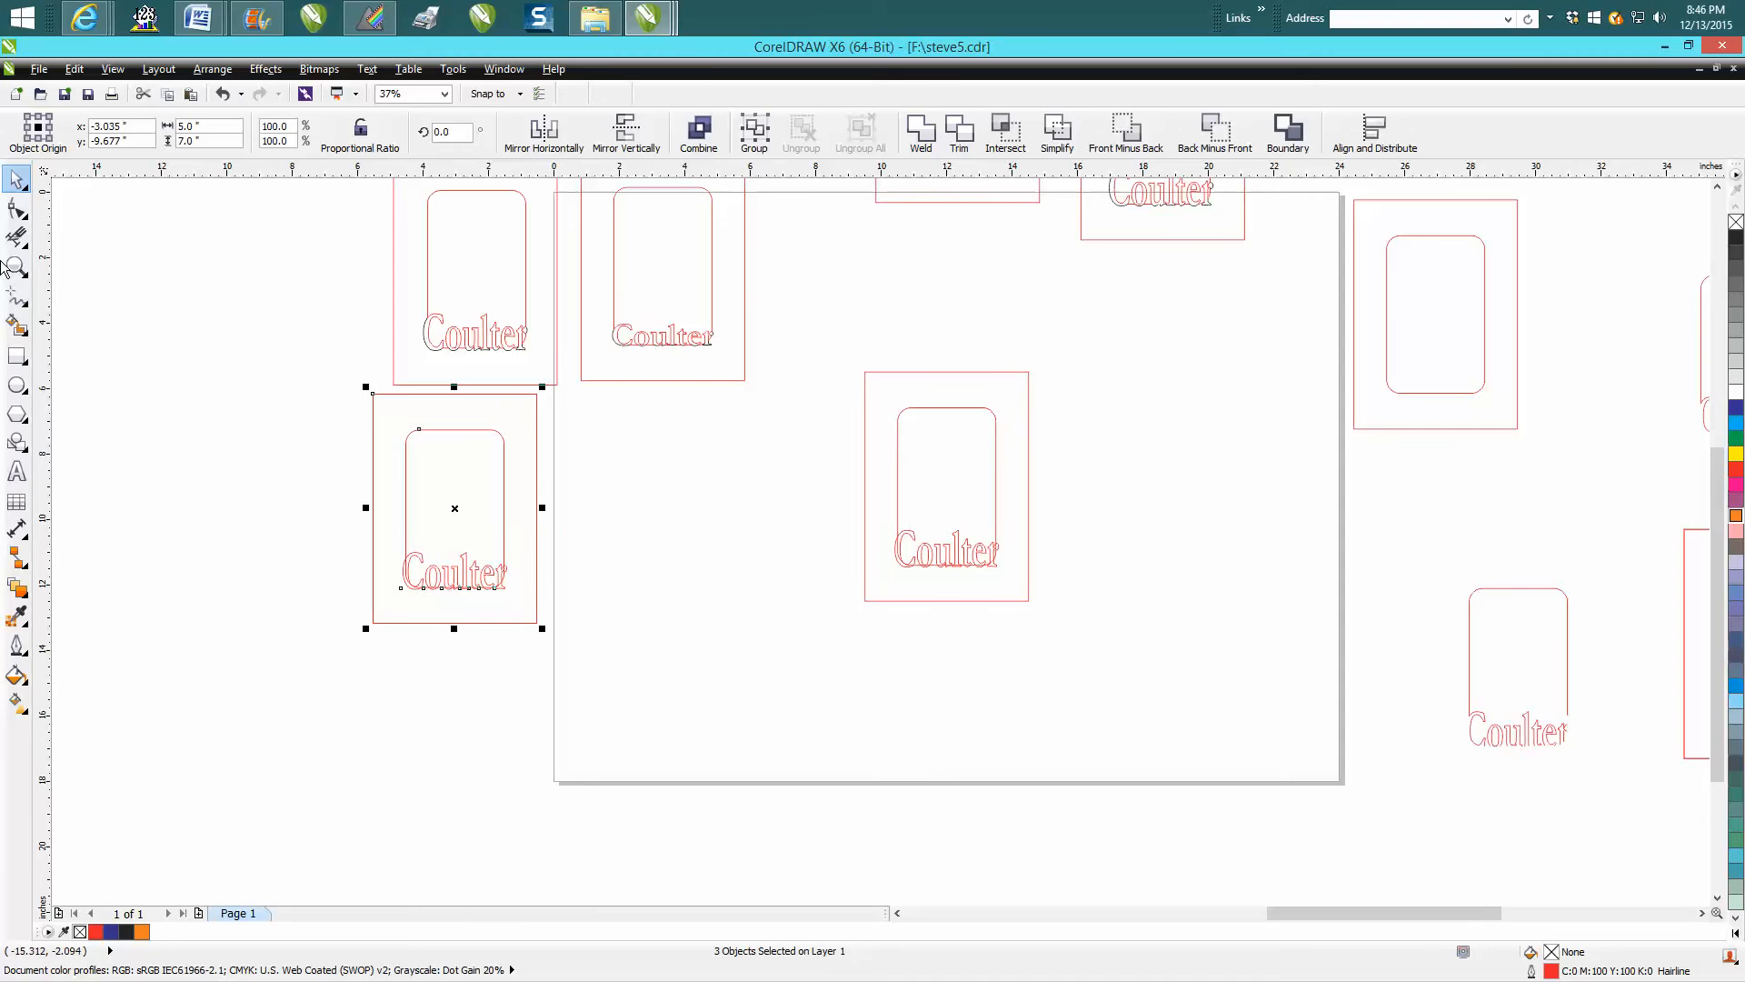
# - Inspect the letter bottoms up close, then return to the full view
pyautogui.click(17, 265)
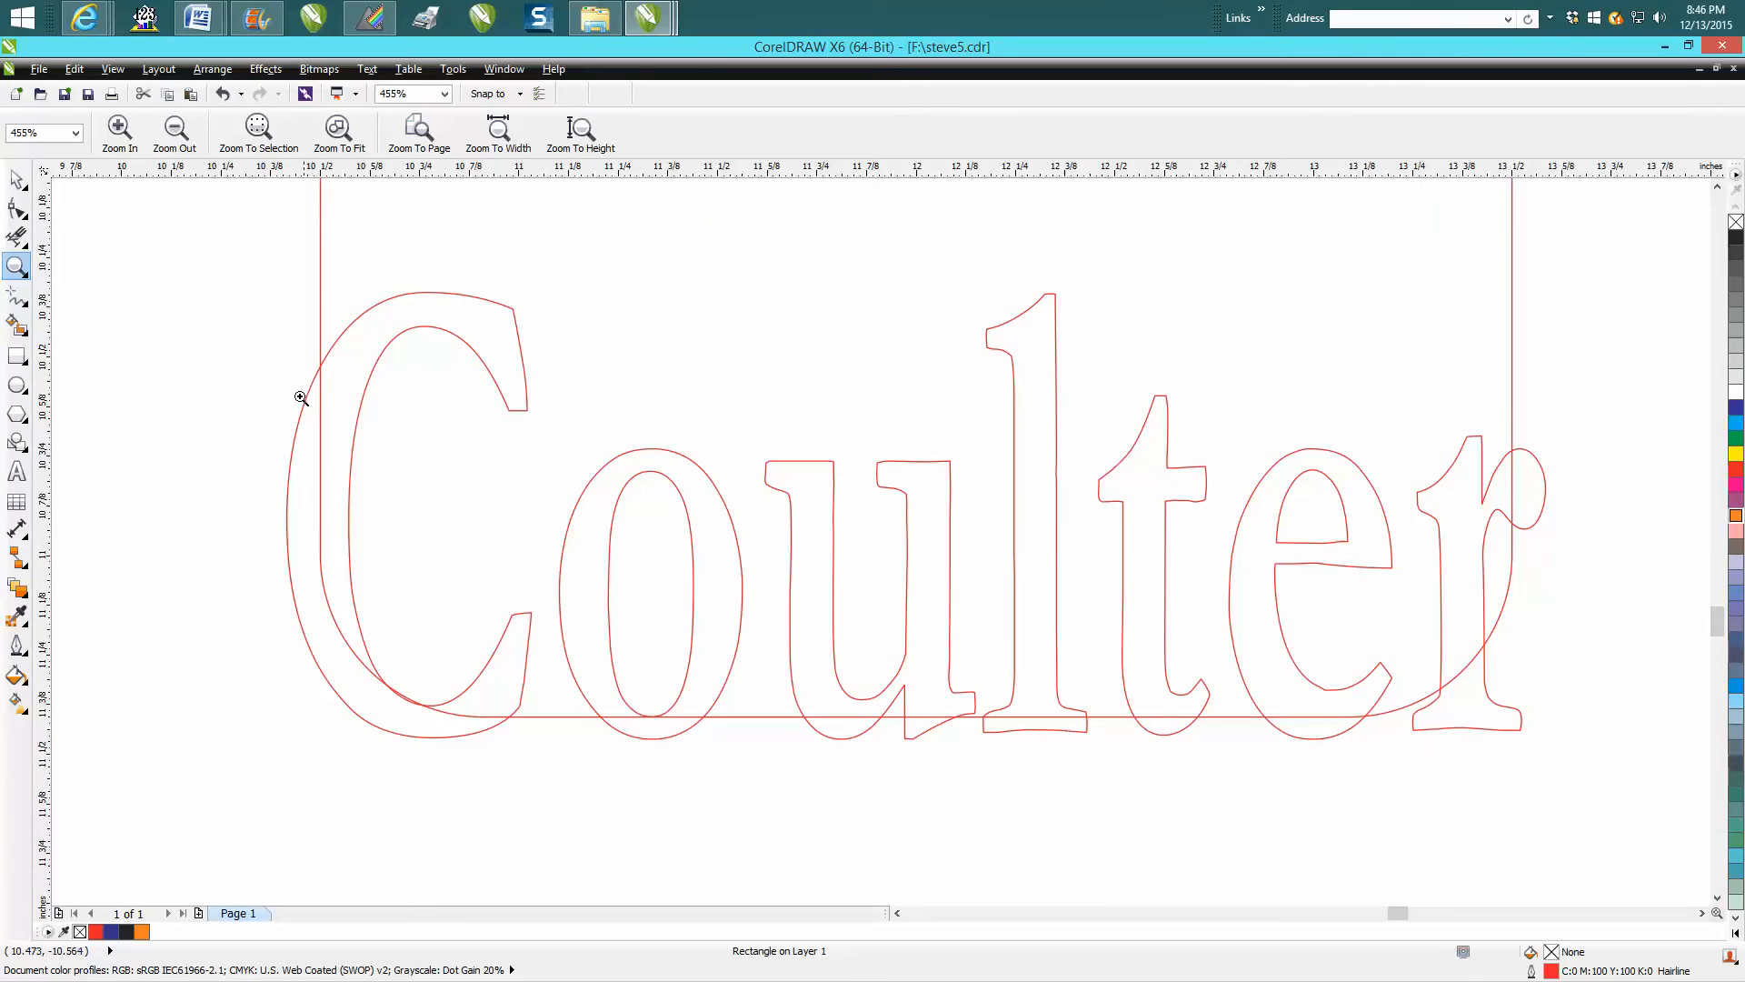
pyautogui.moveTo(451, 744)
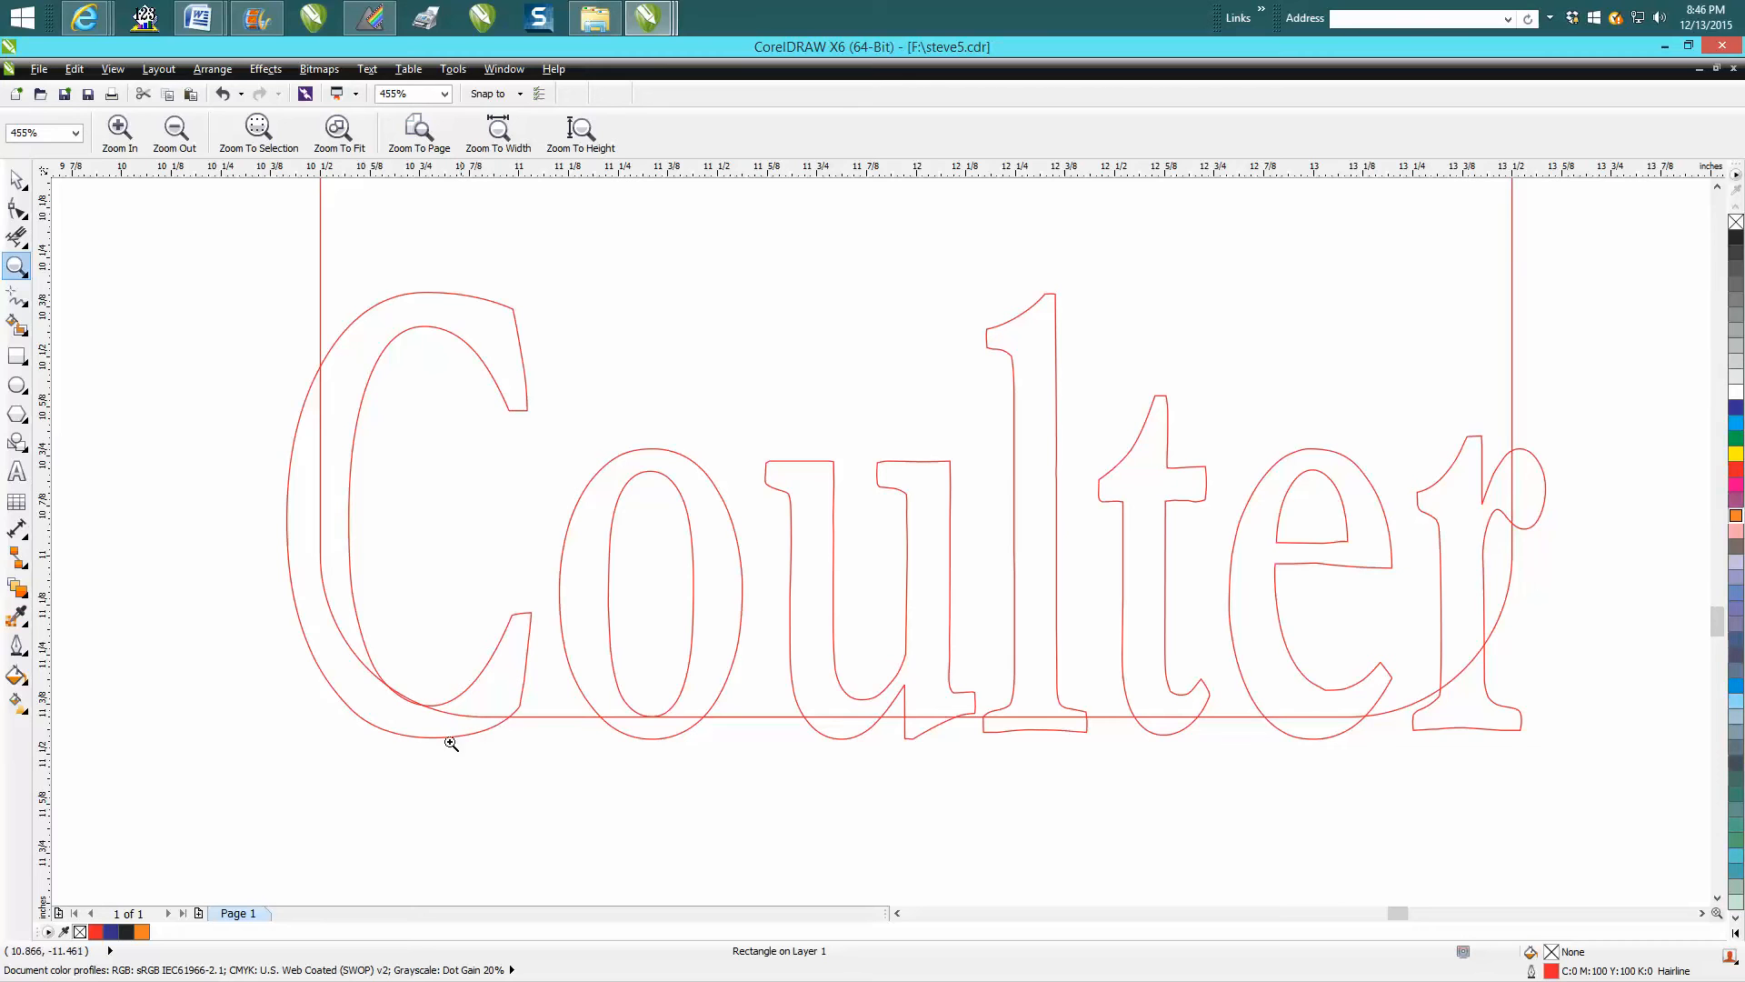
pyautogui.moveTo(311, 380)
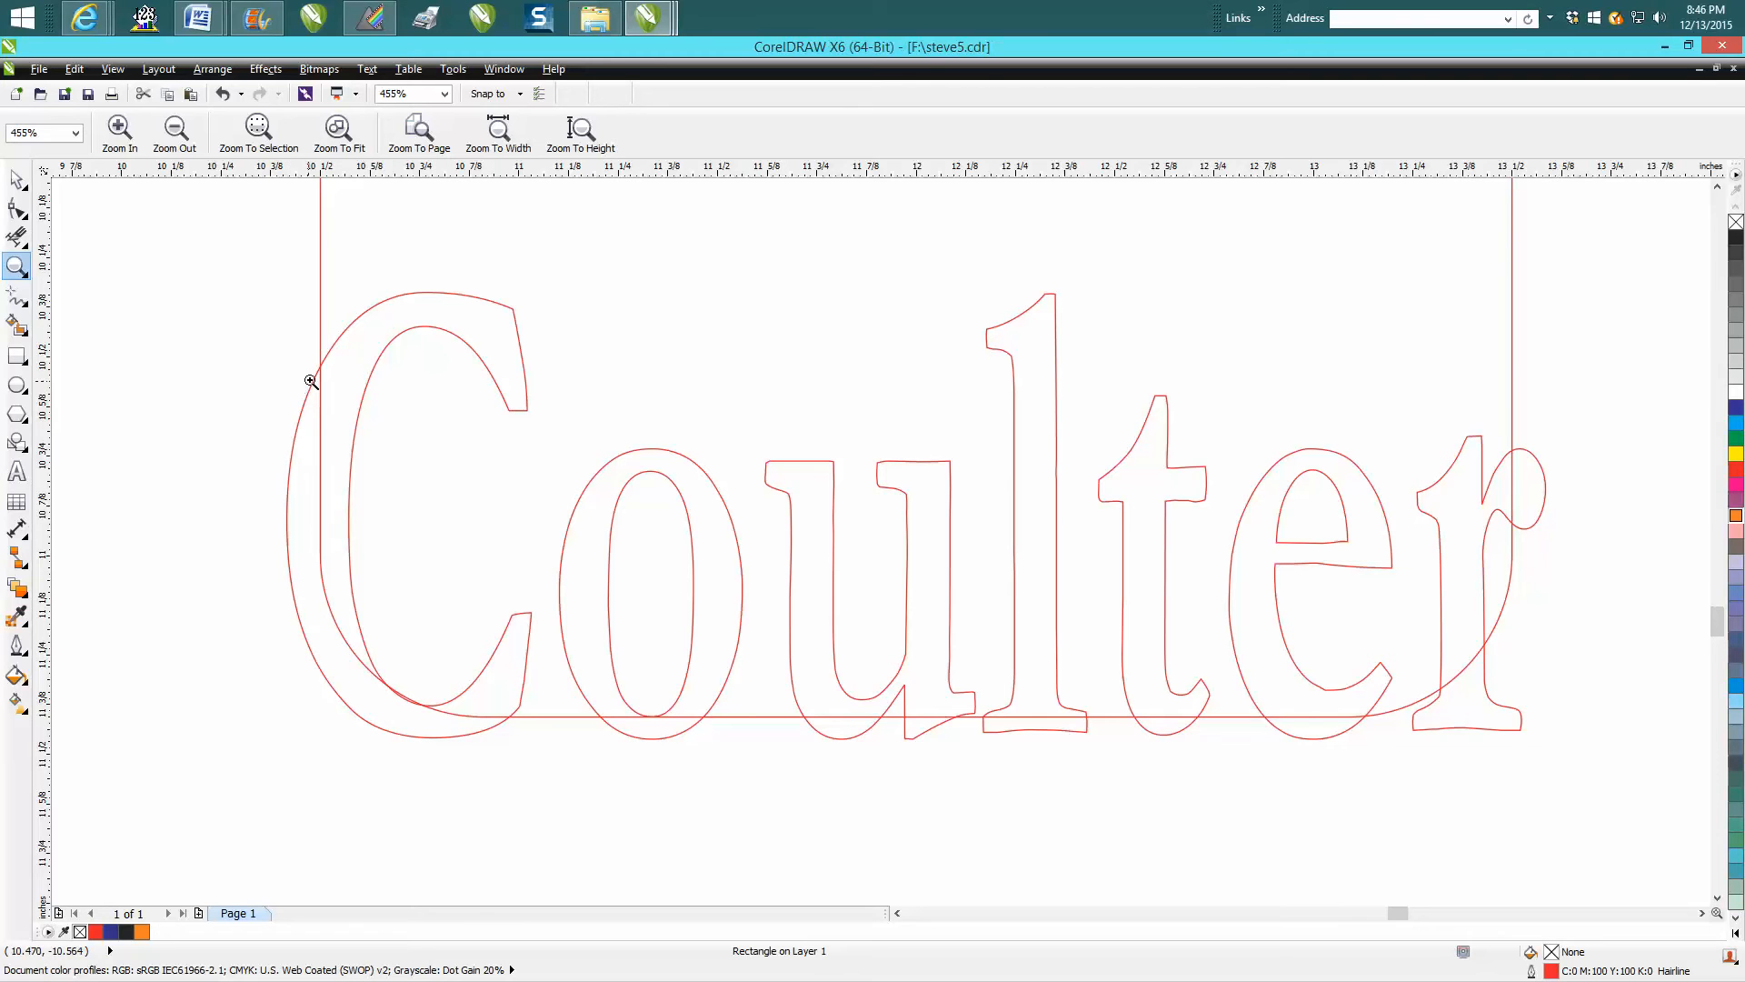
pyautogui.moveTo(271, 416)
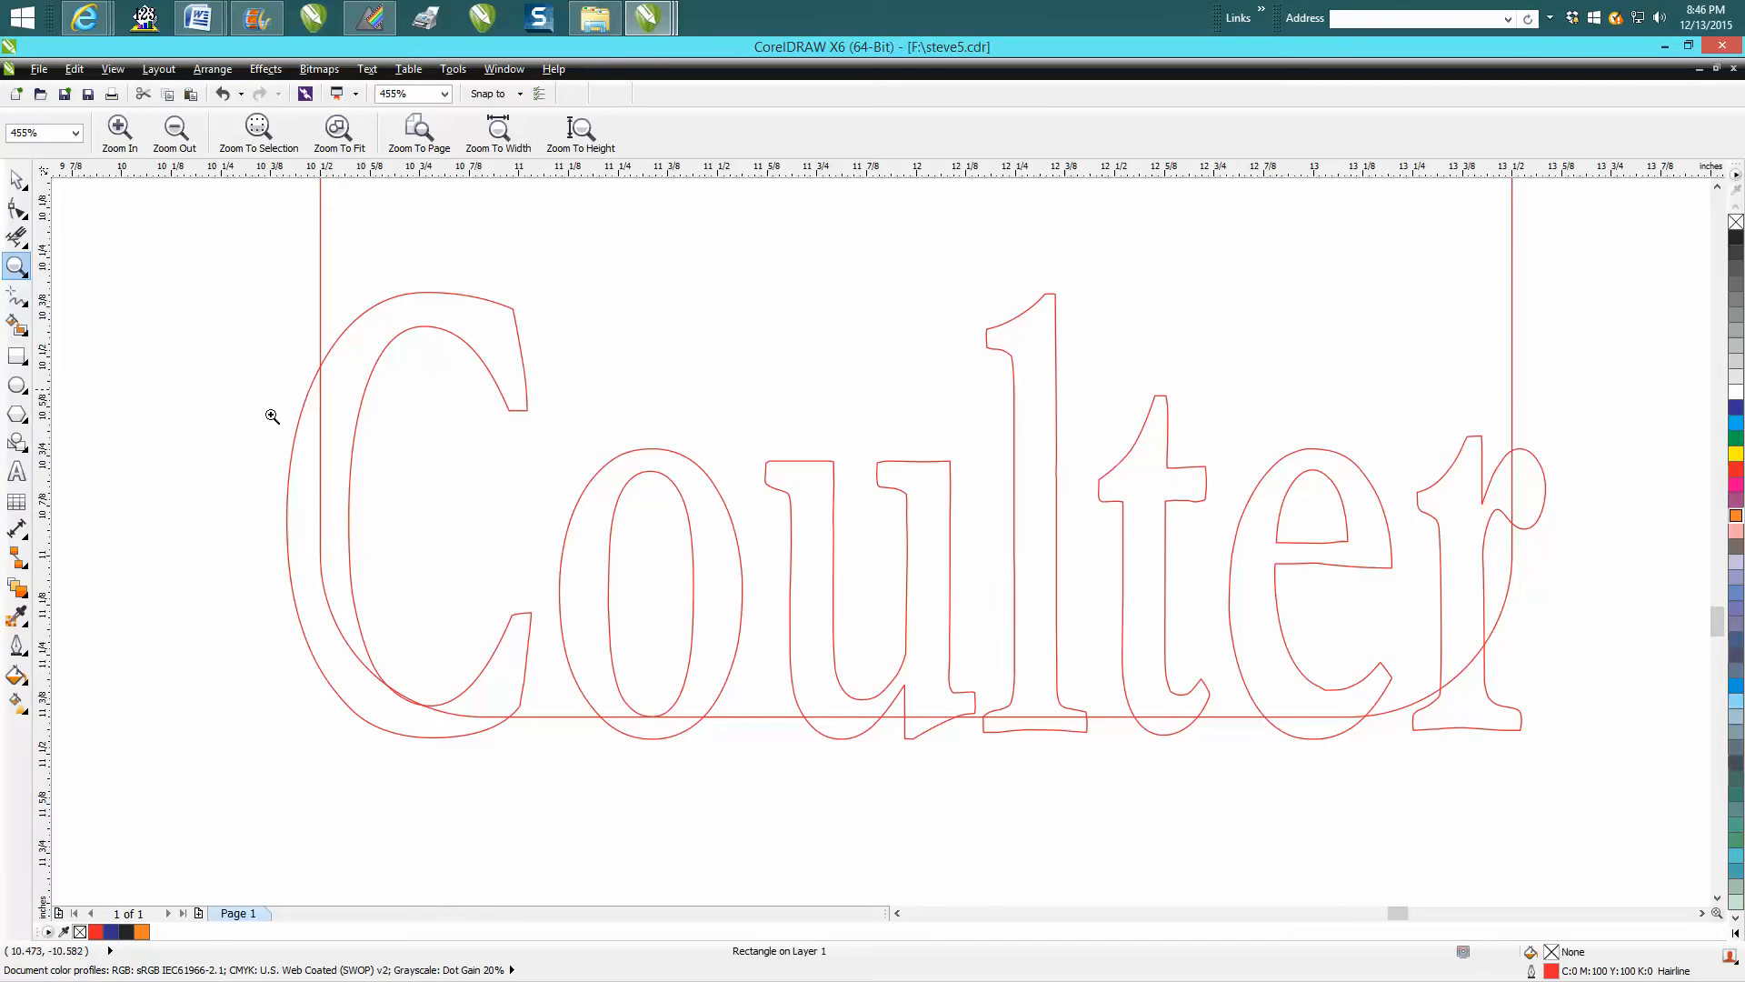
pyautogui.click(173, 132)
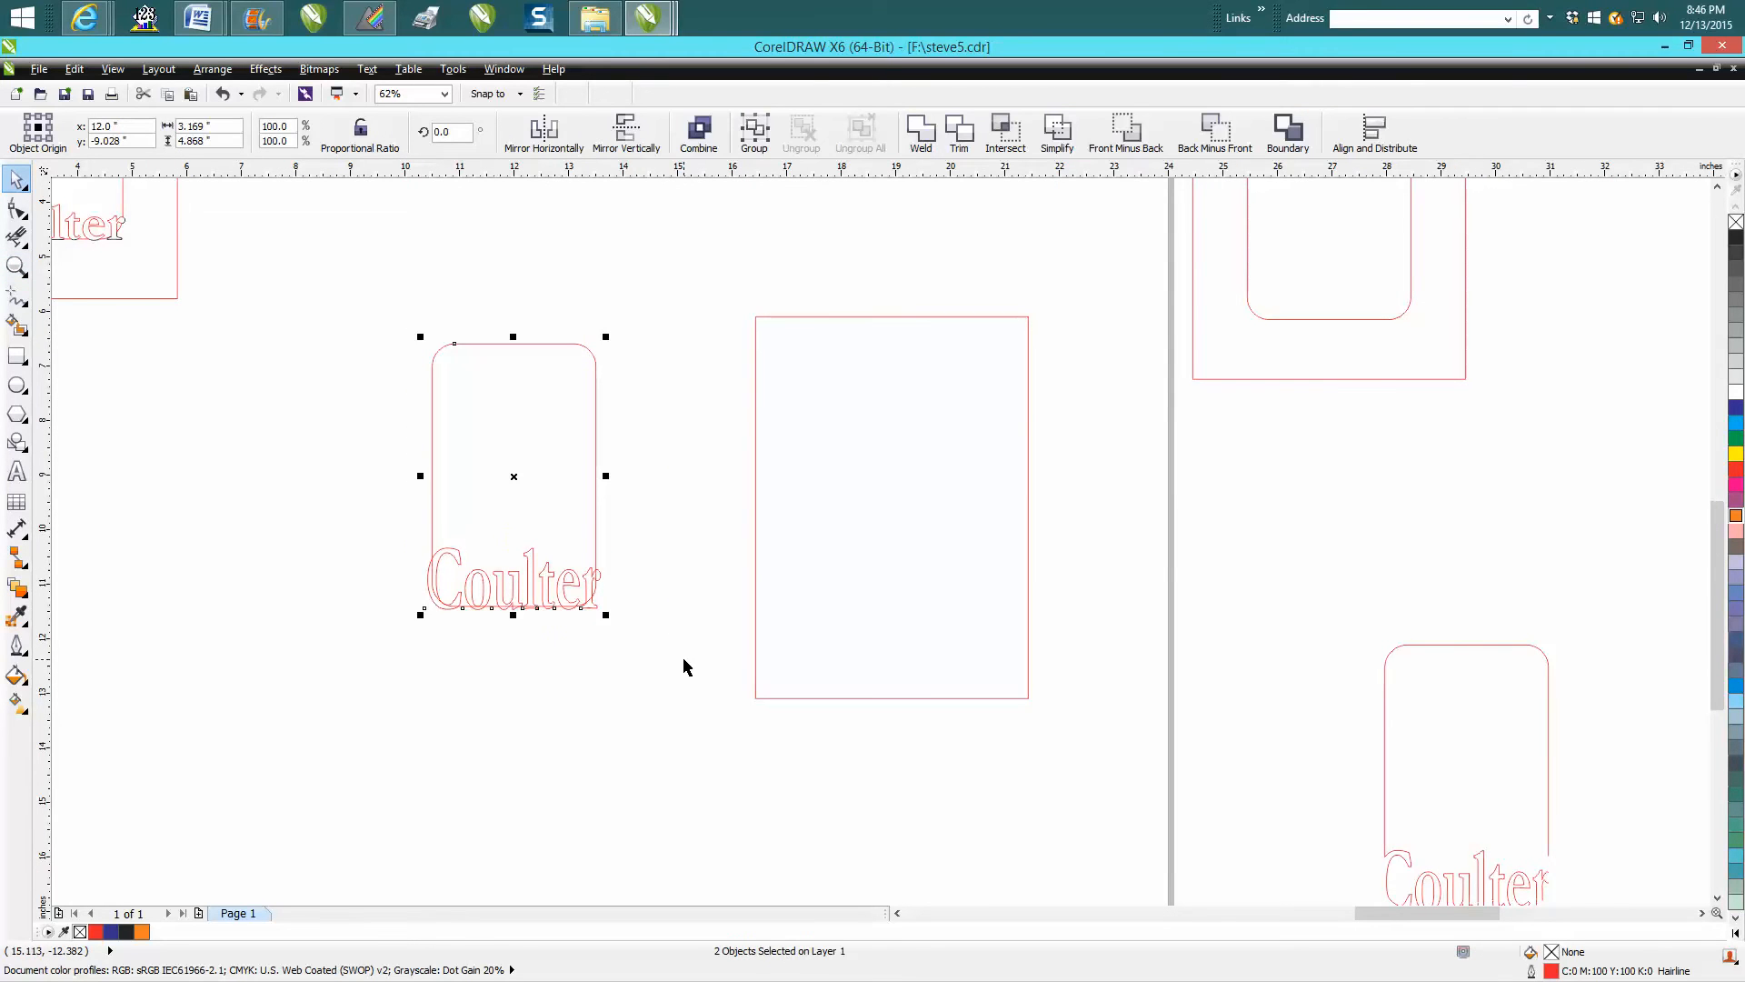
# - Duplicate the opening and text, then draw a new outer rectangle around the rounded opening and Coulter text
pyautogui.moveTo(513, 476); pyautogui.dragTo(472, 477)
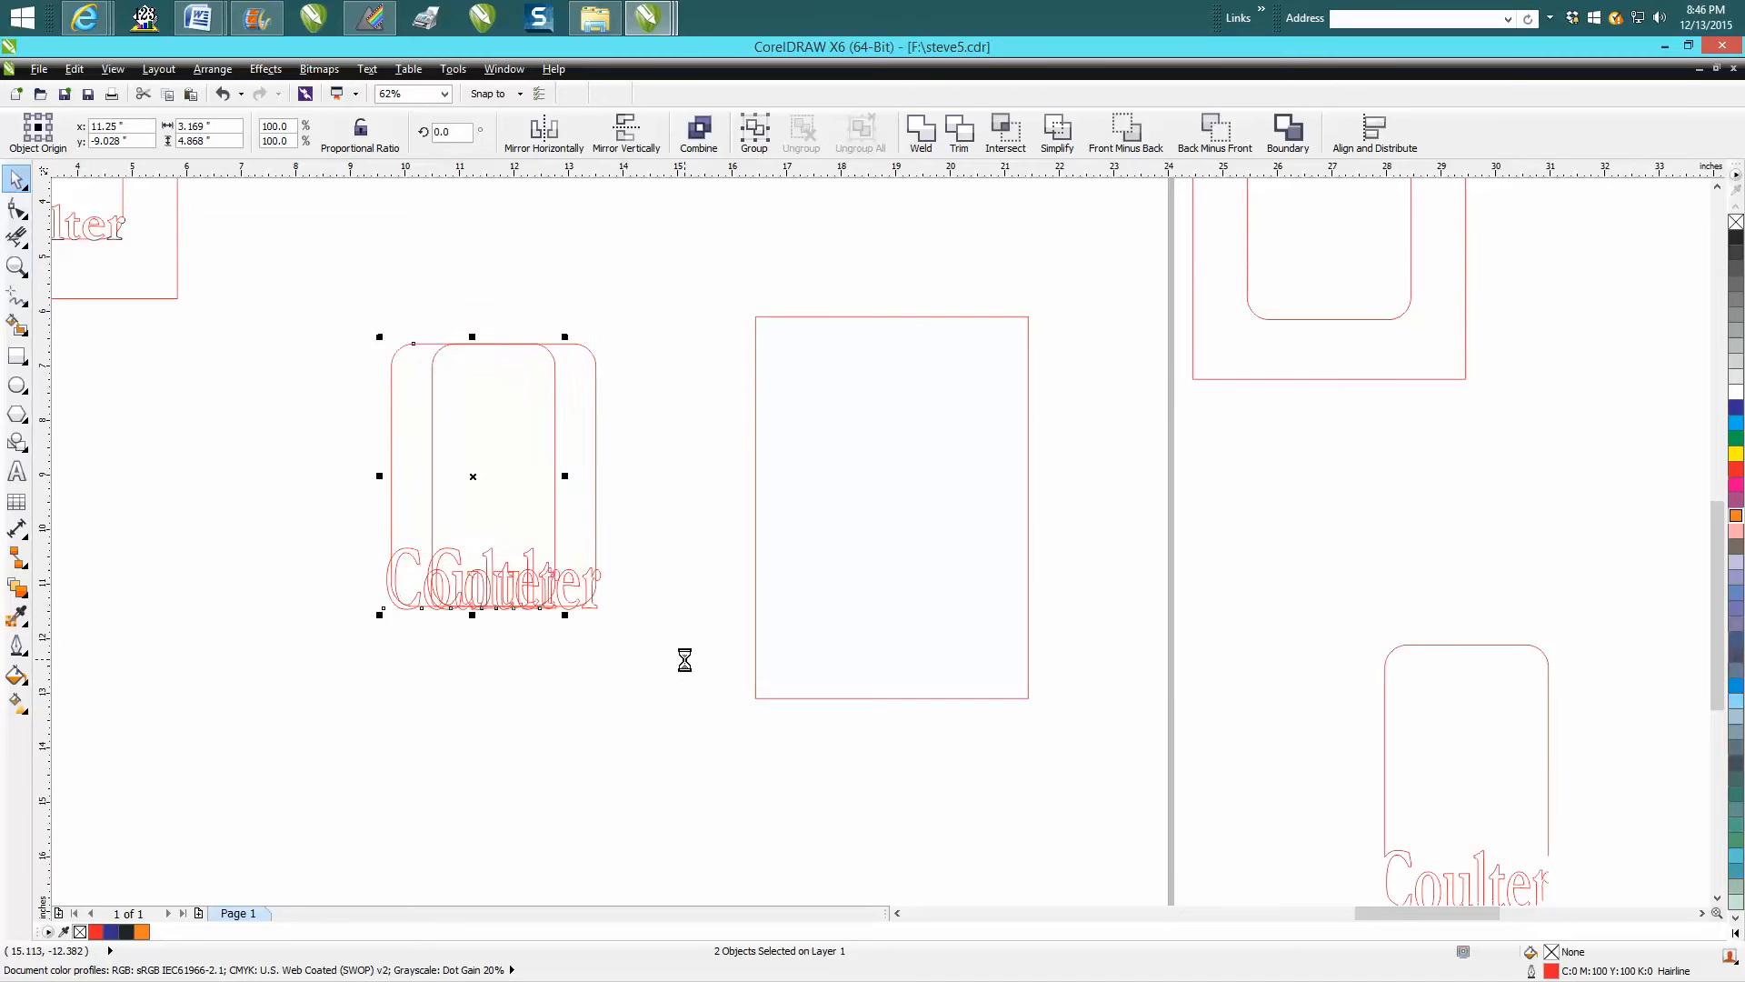
pyautogui.moveTo(473, 477); pyautogui.dragTo(269, 476)
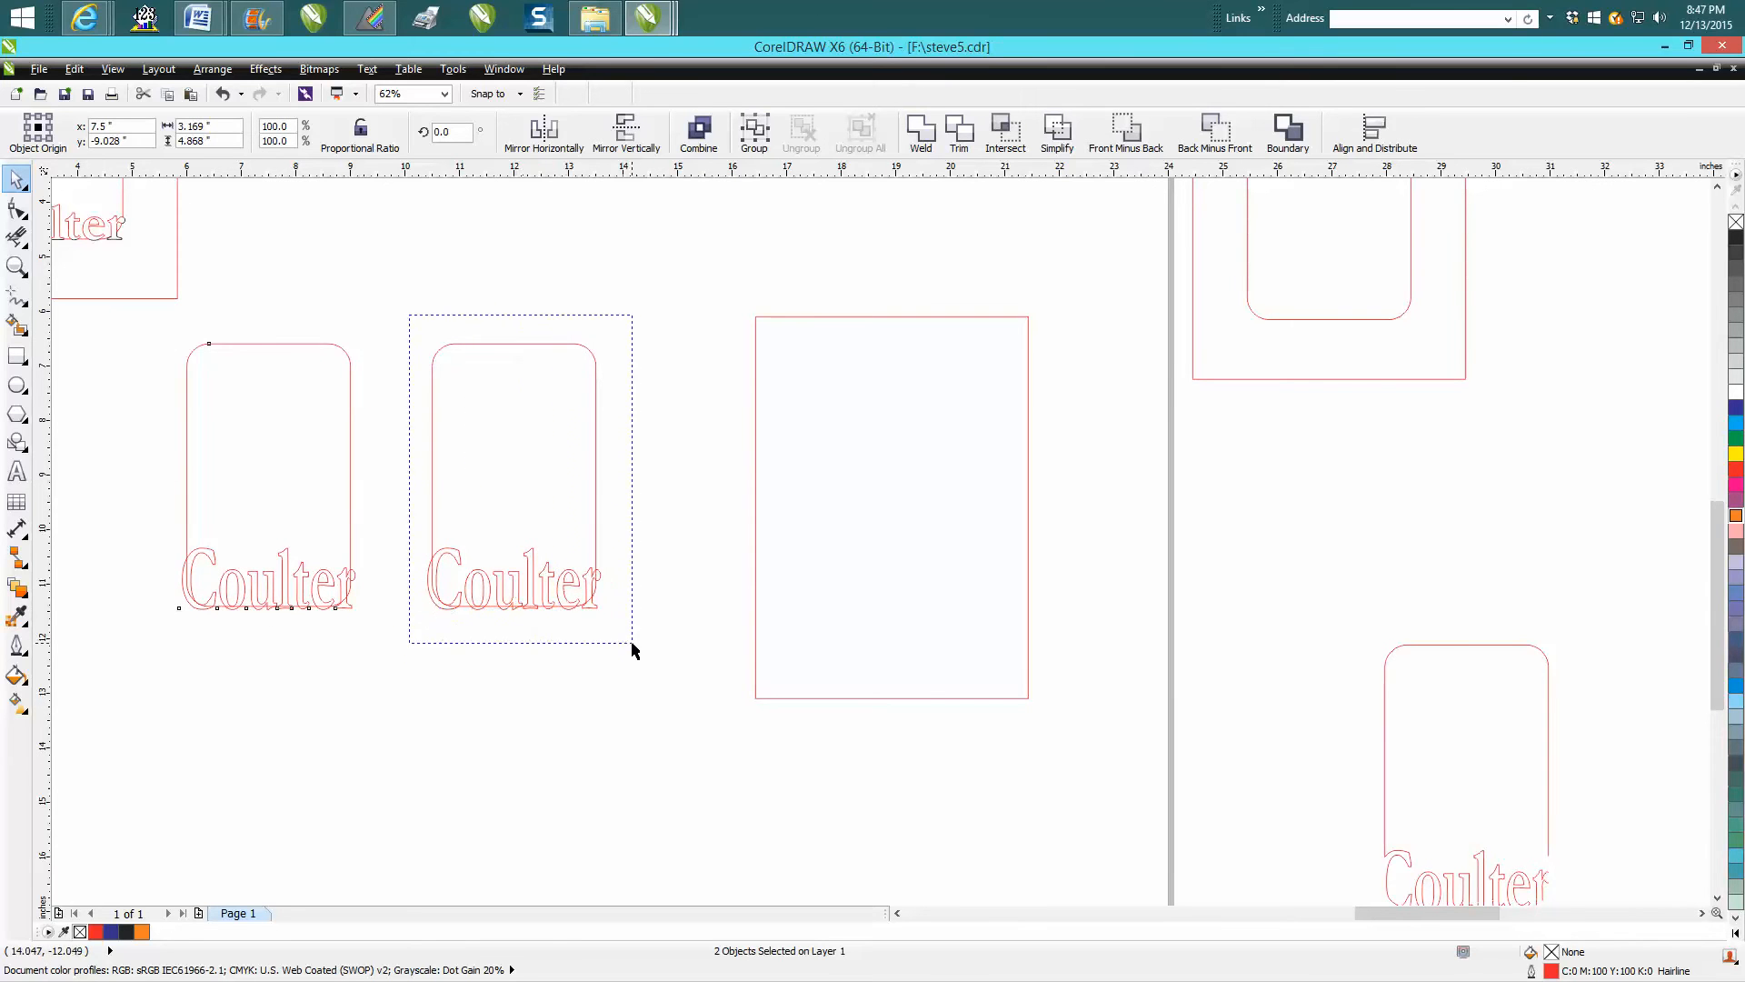
pyautogui.click(1214, 132)
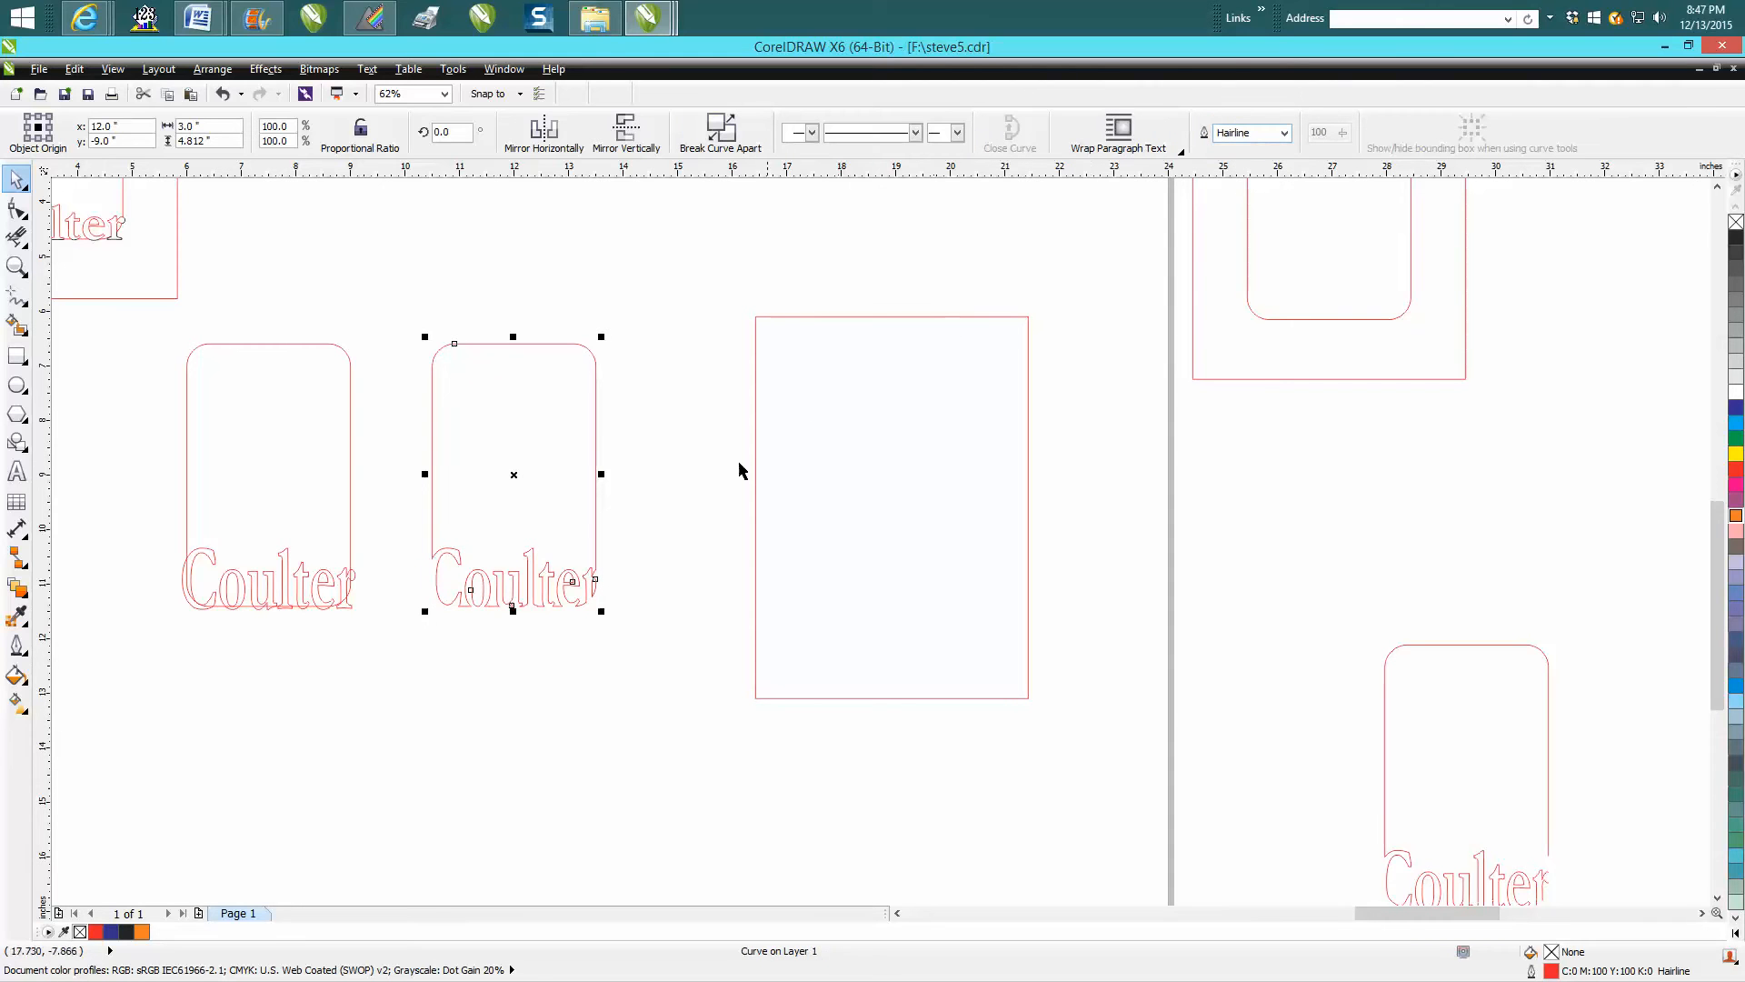
pyautogui.moveTo(249, 575)
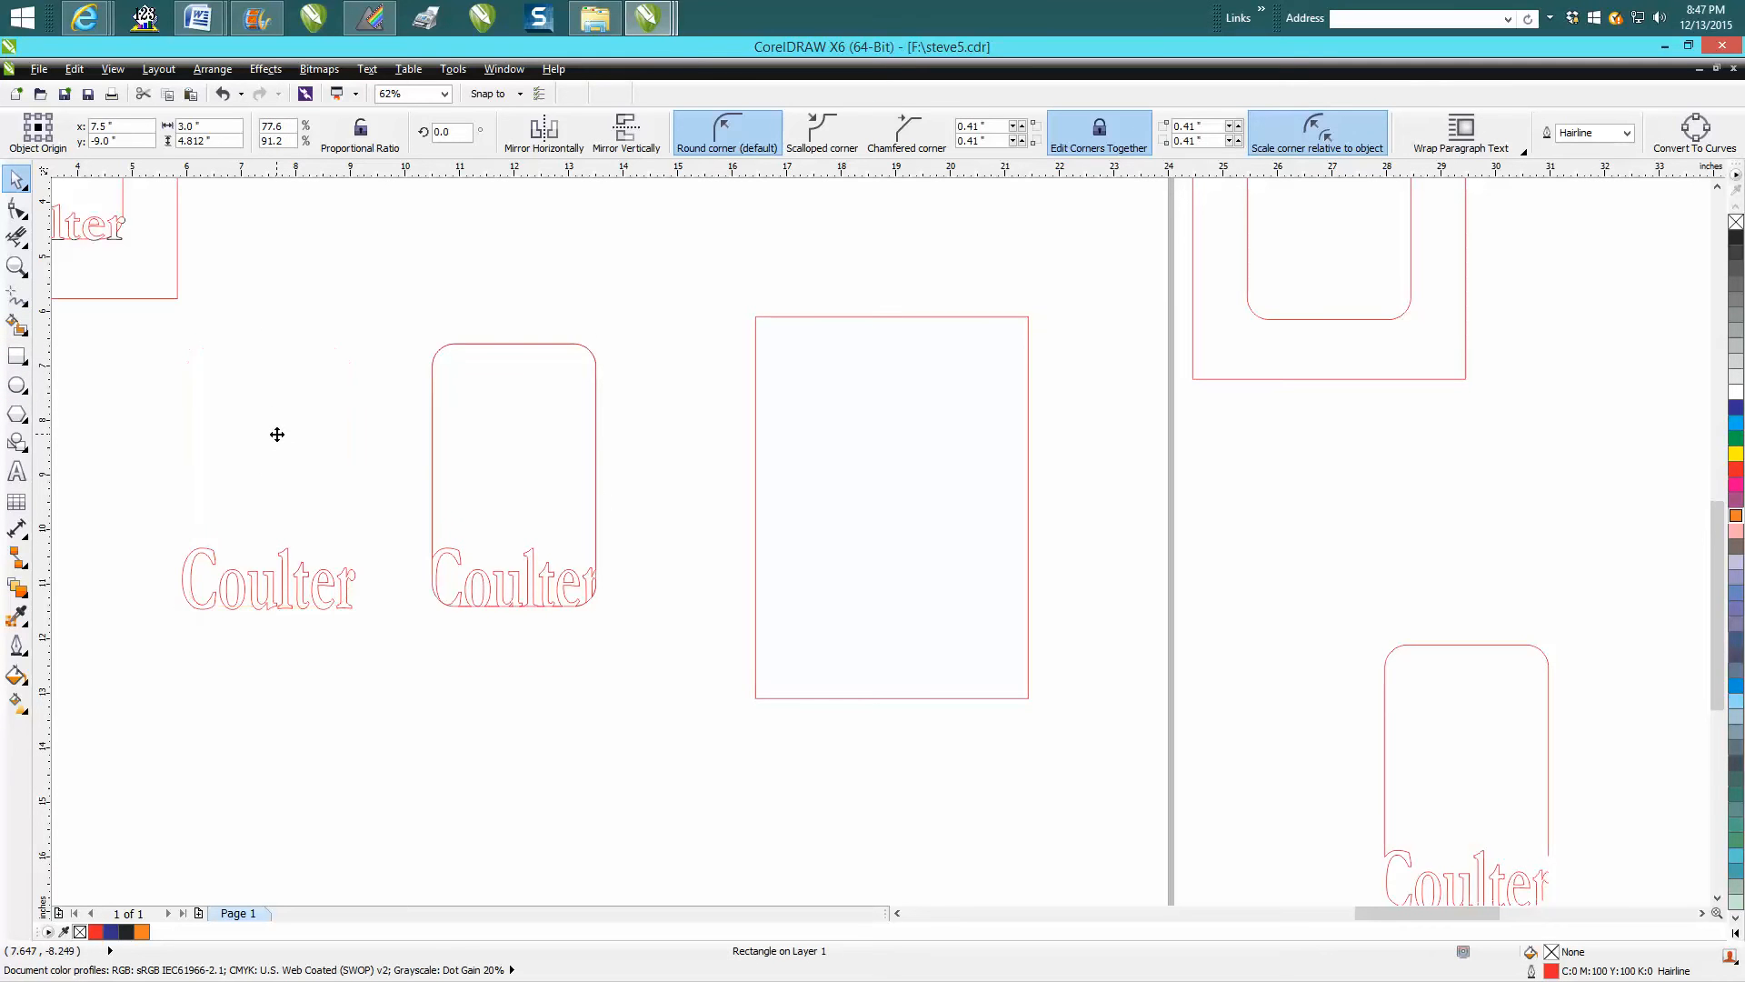
pyautogui.click(512, 473)
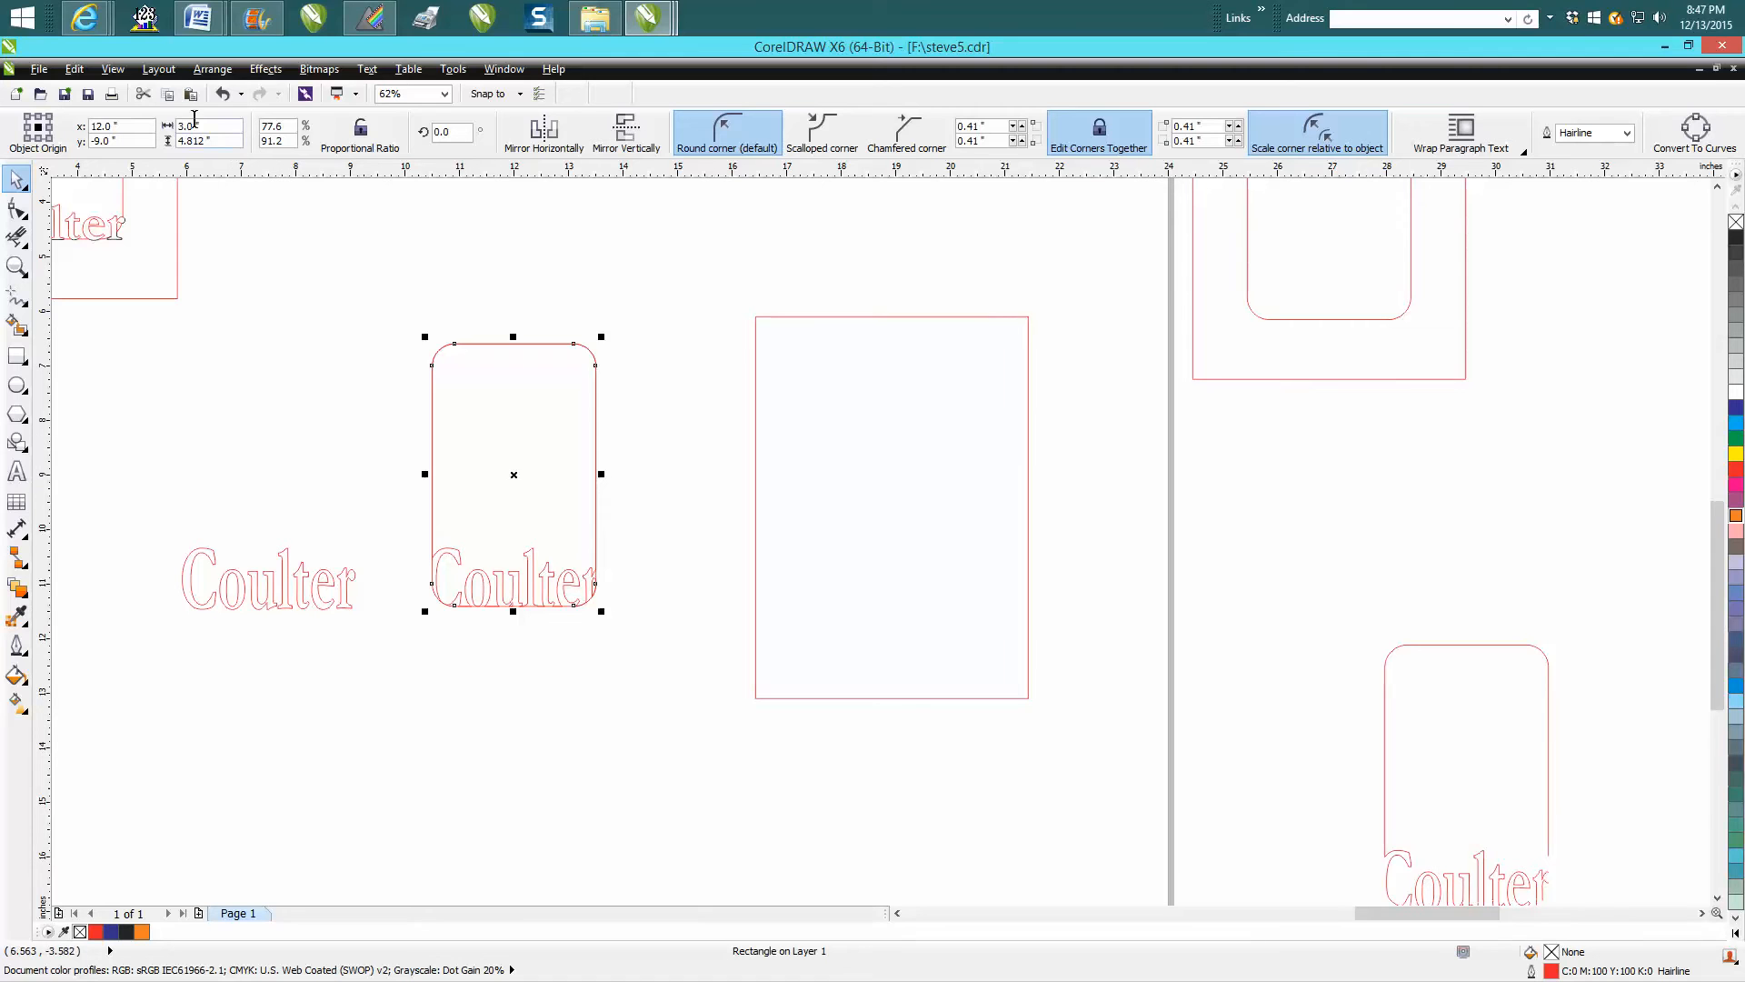
pyautogui.moveTo(512, 473); pyautogui.dragTo(268, 473)
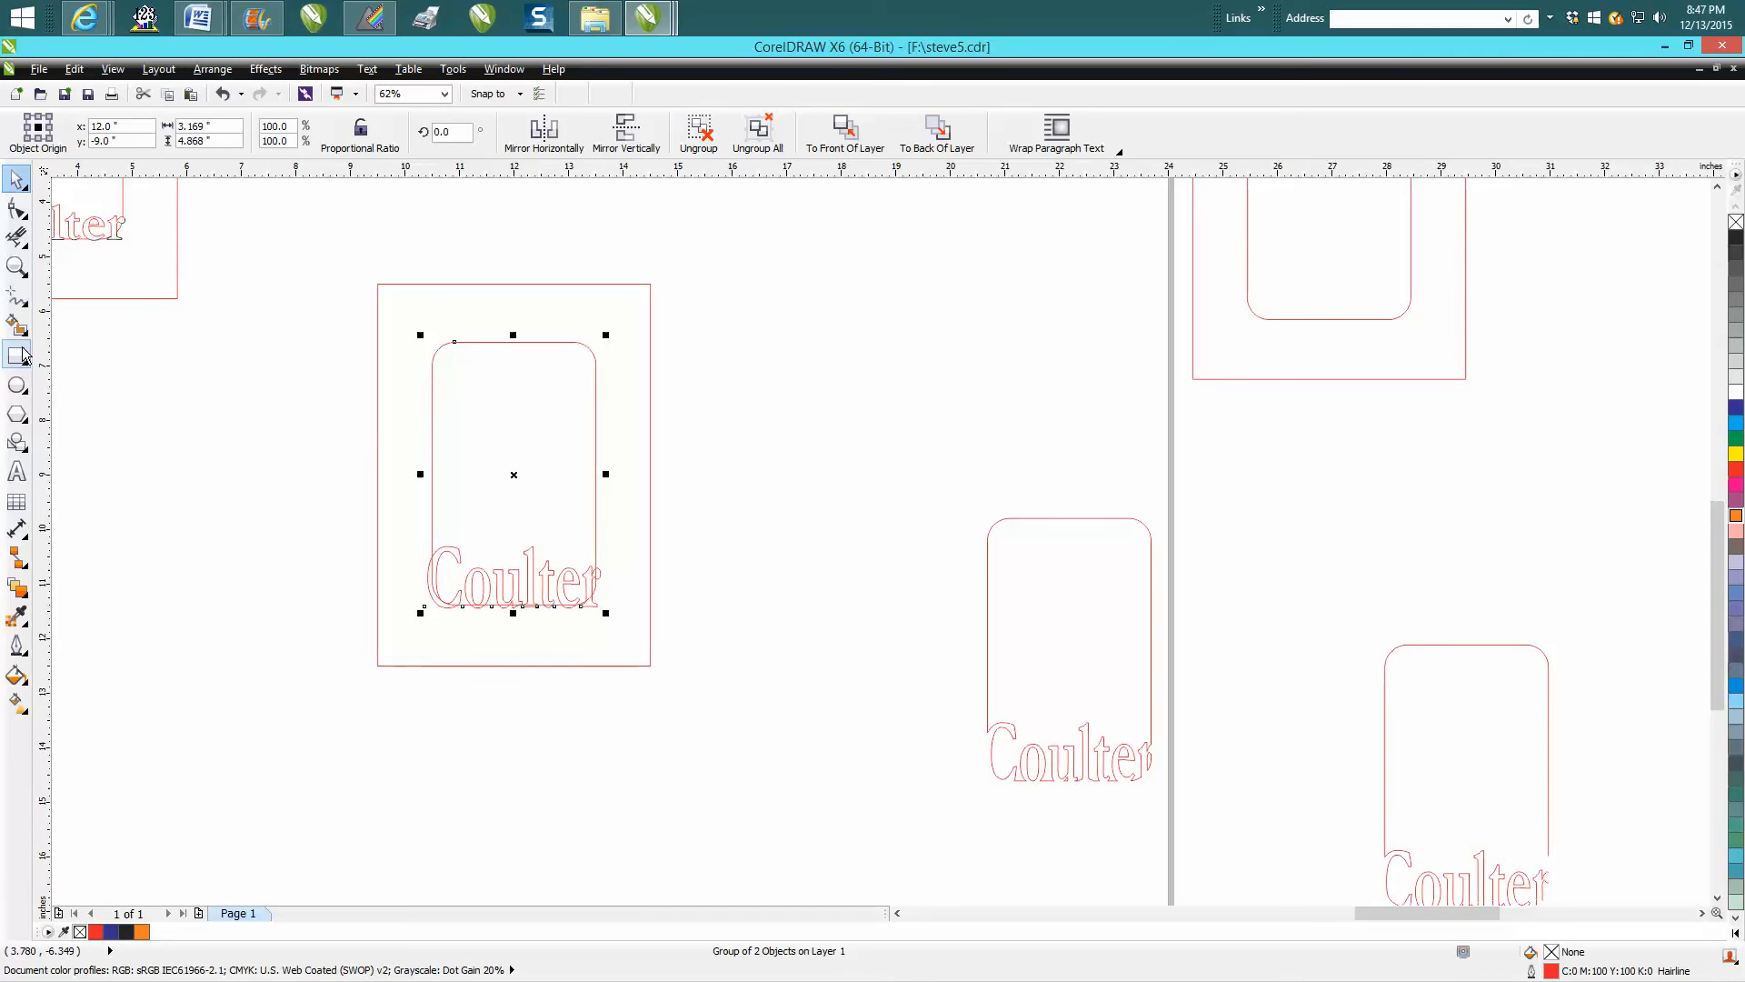
# - Give the black cut-line curve a 1.0 pt outline width in Outline Pen
pyautogui.click(16, 322)
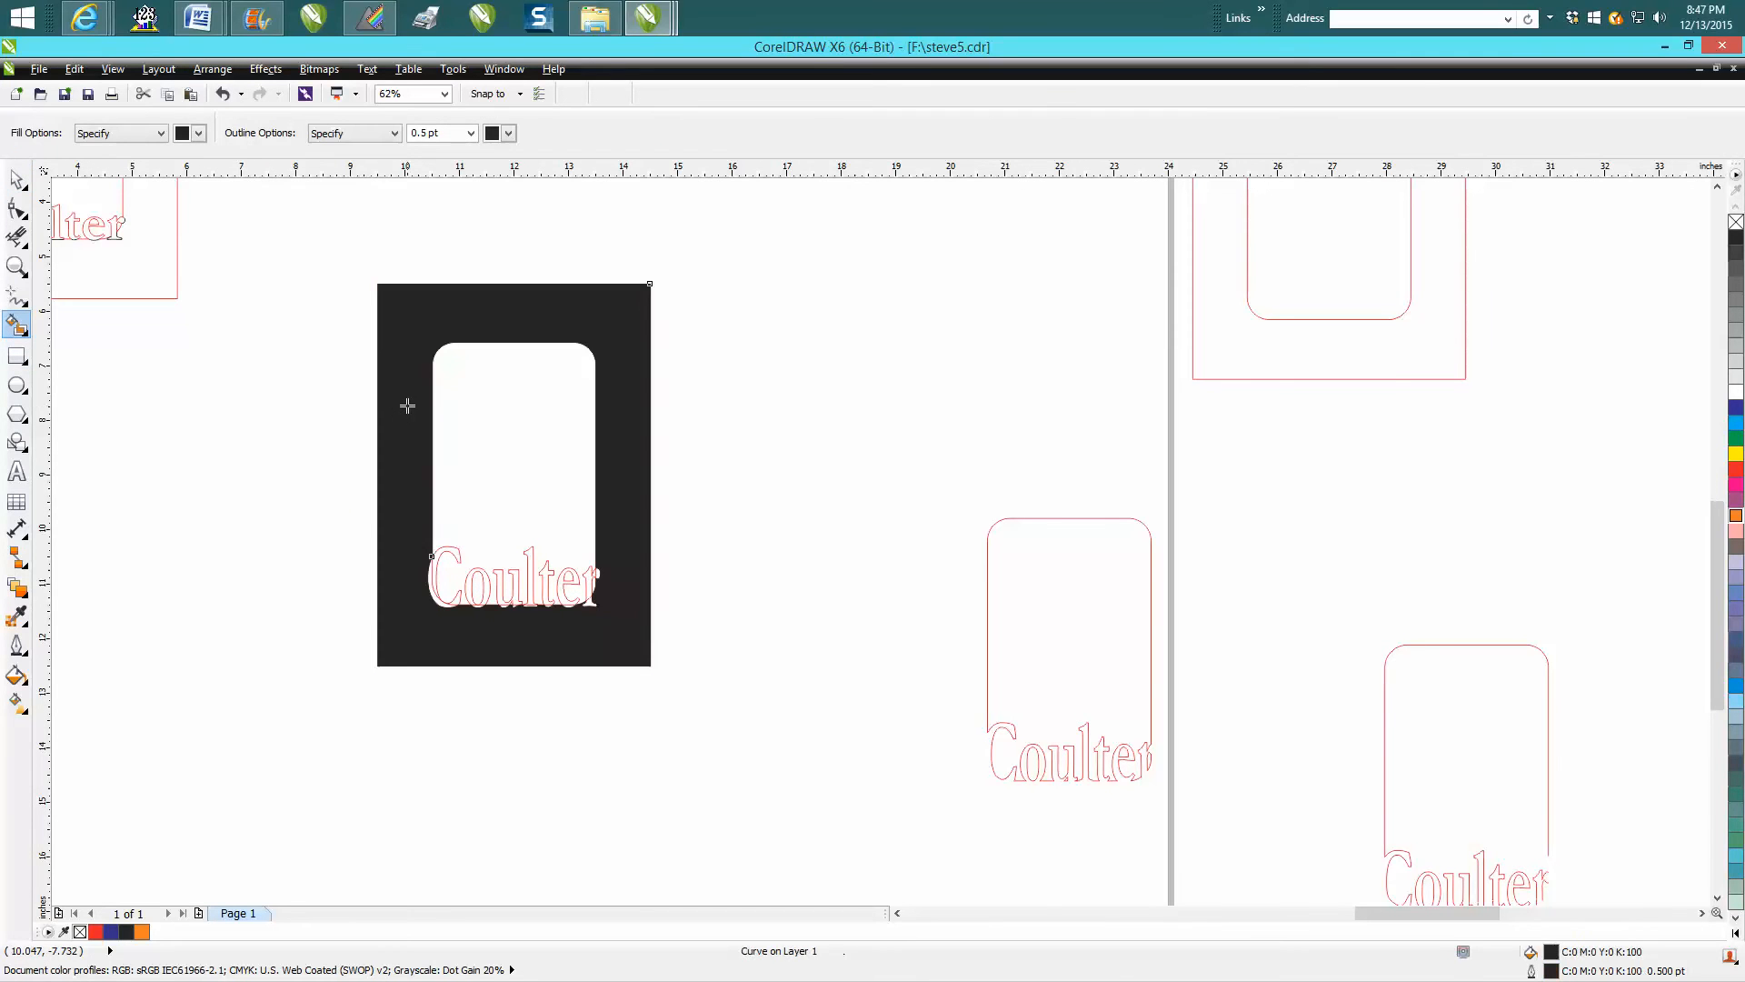
pyautogui.moveTo(111, 245)
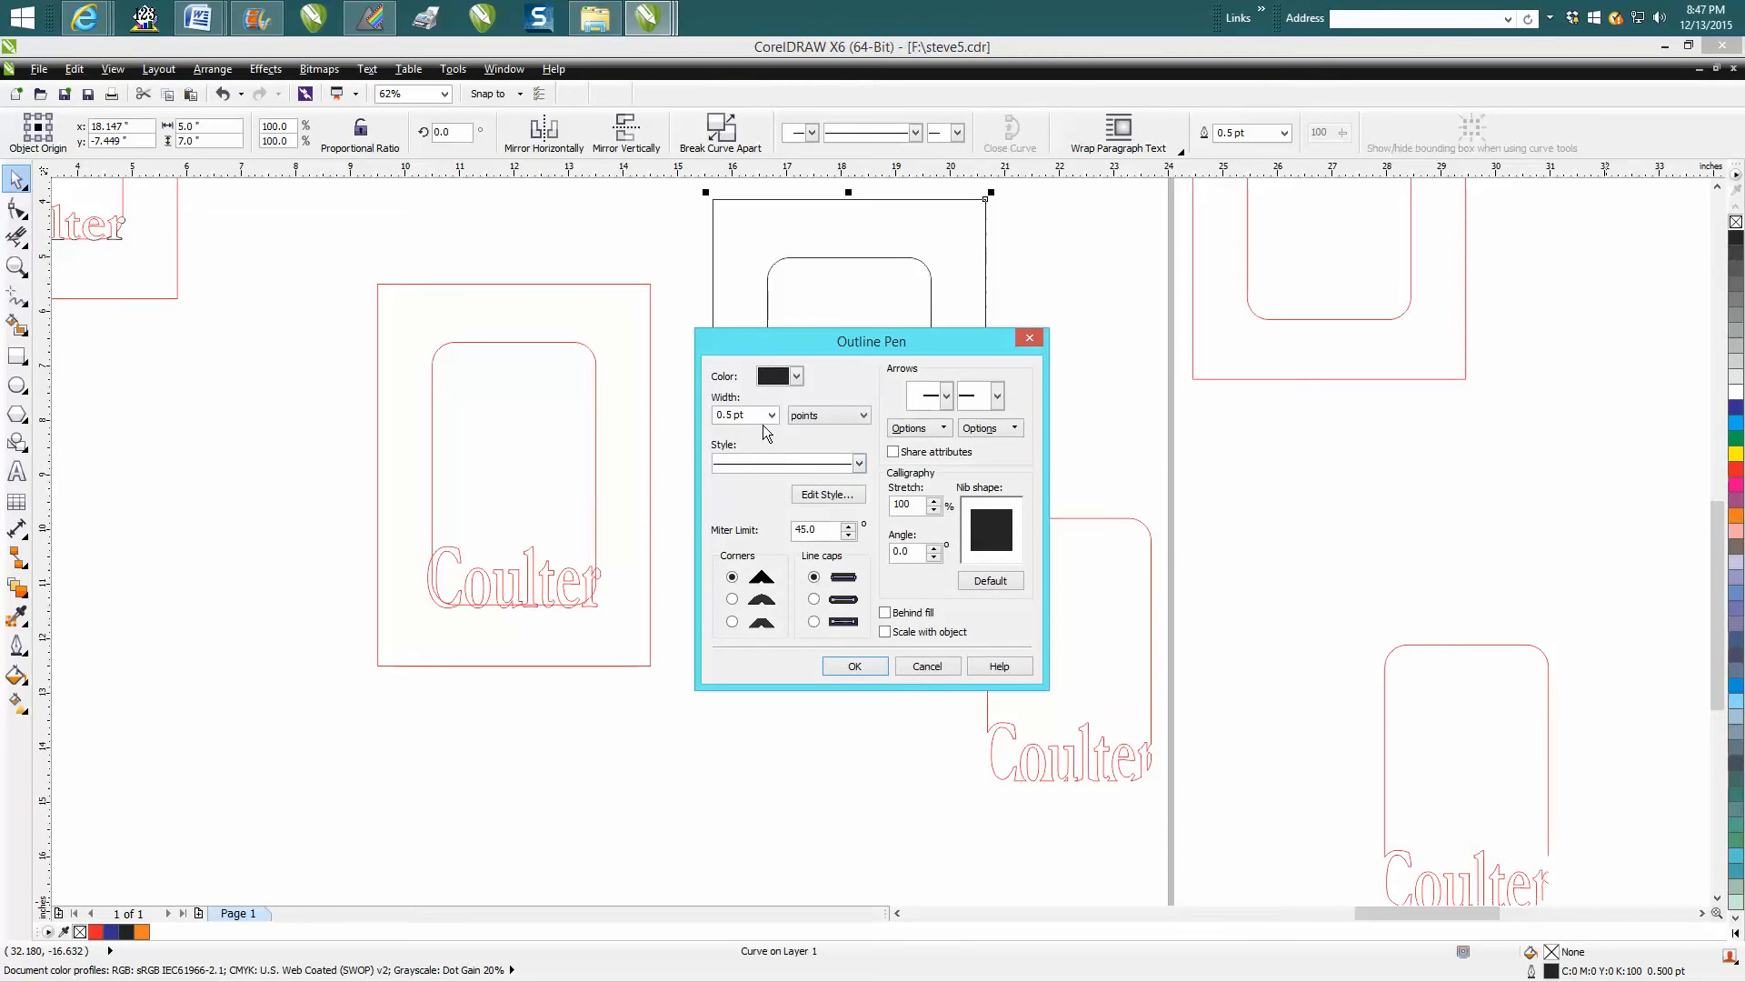
pyautogui.click(769, 415)
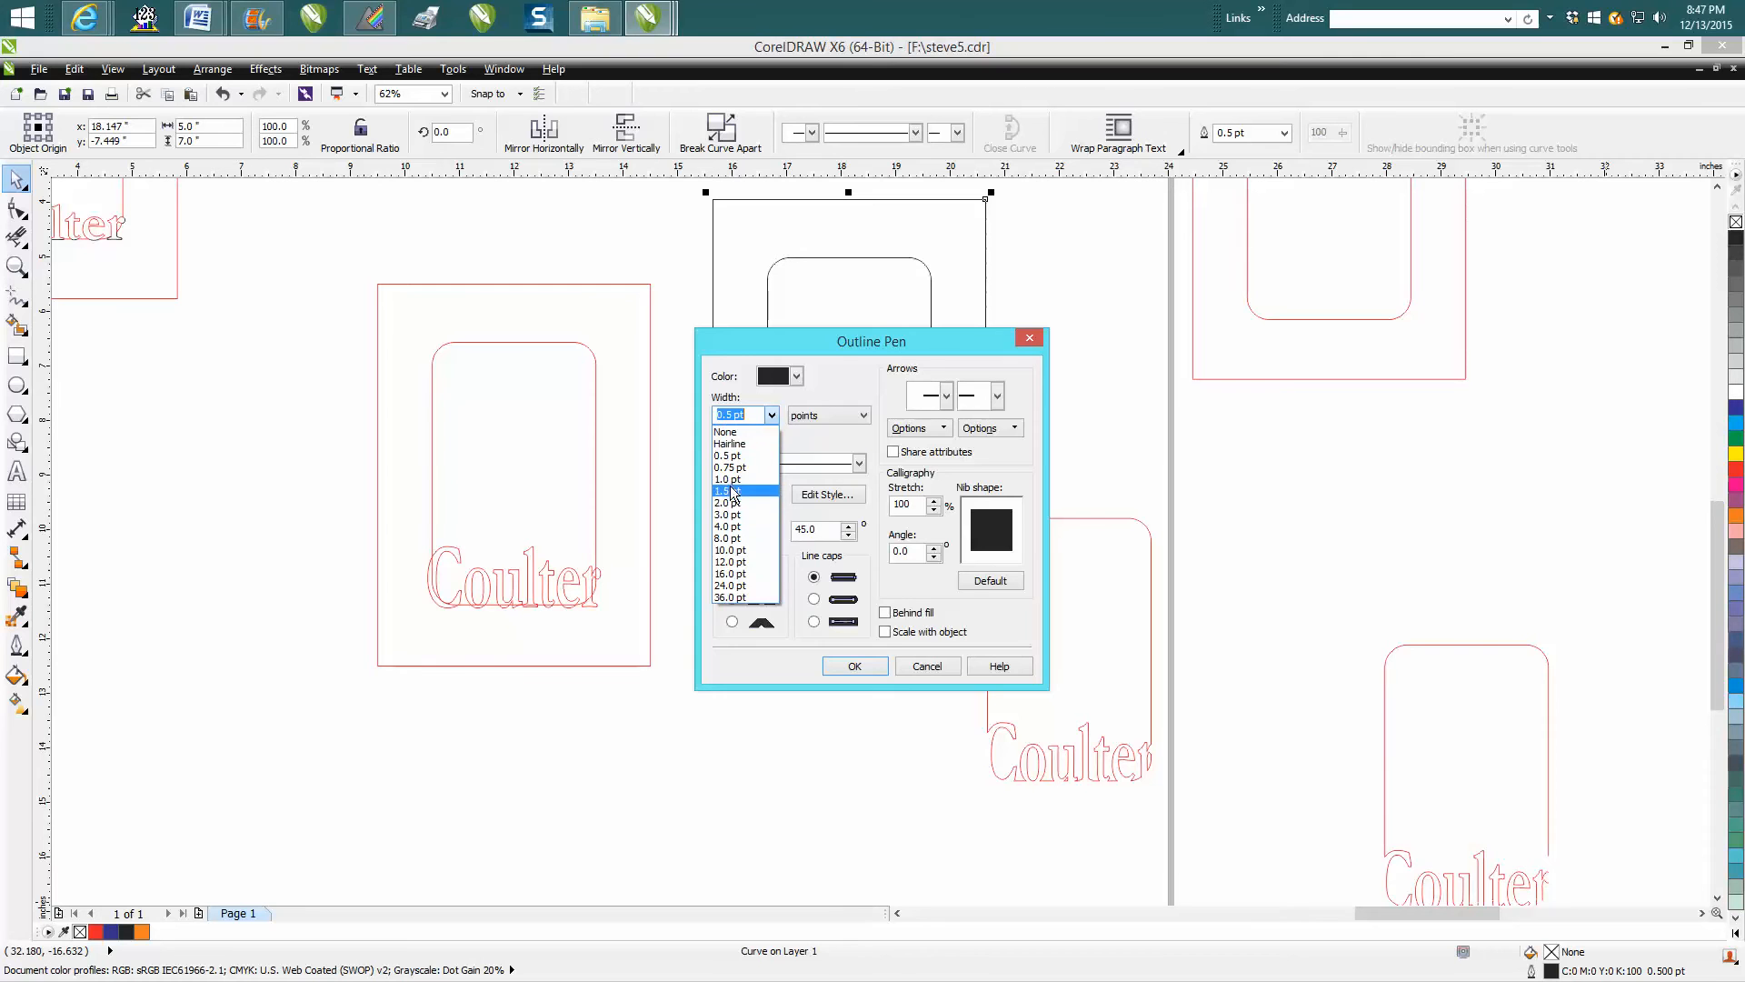
pyautogui.click(855, 665)
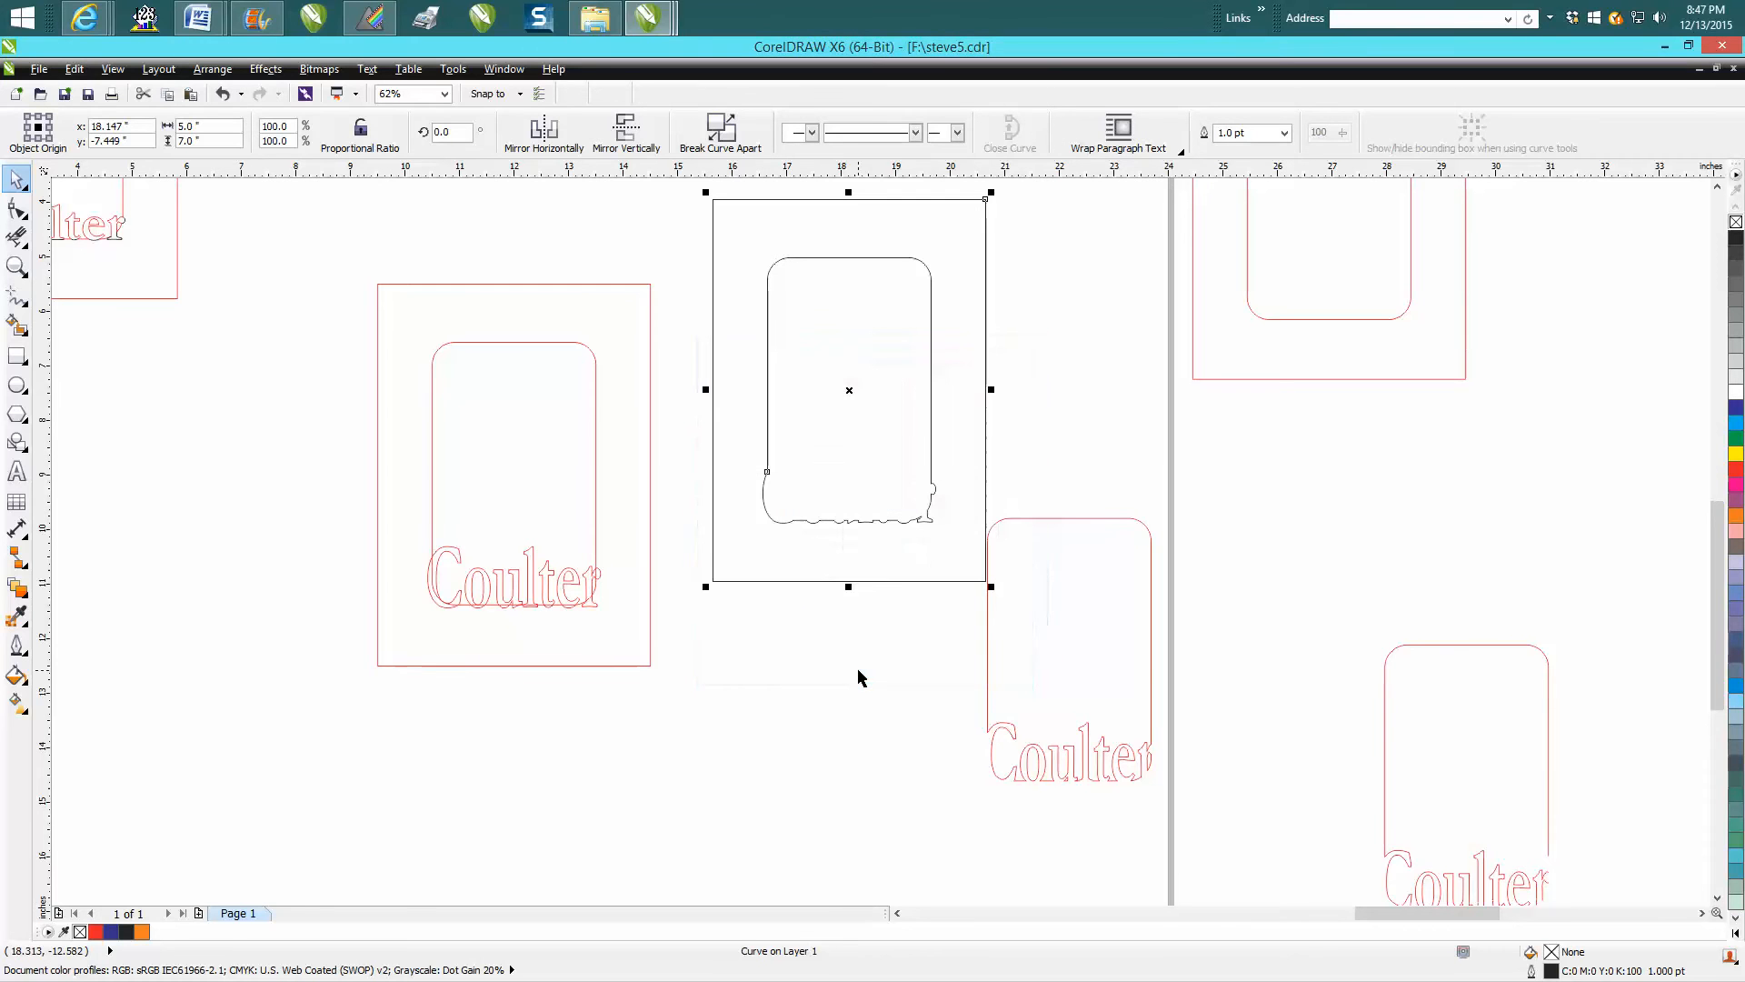
pyautogui.moveTo(645, 429)
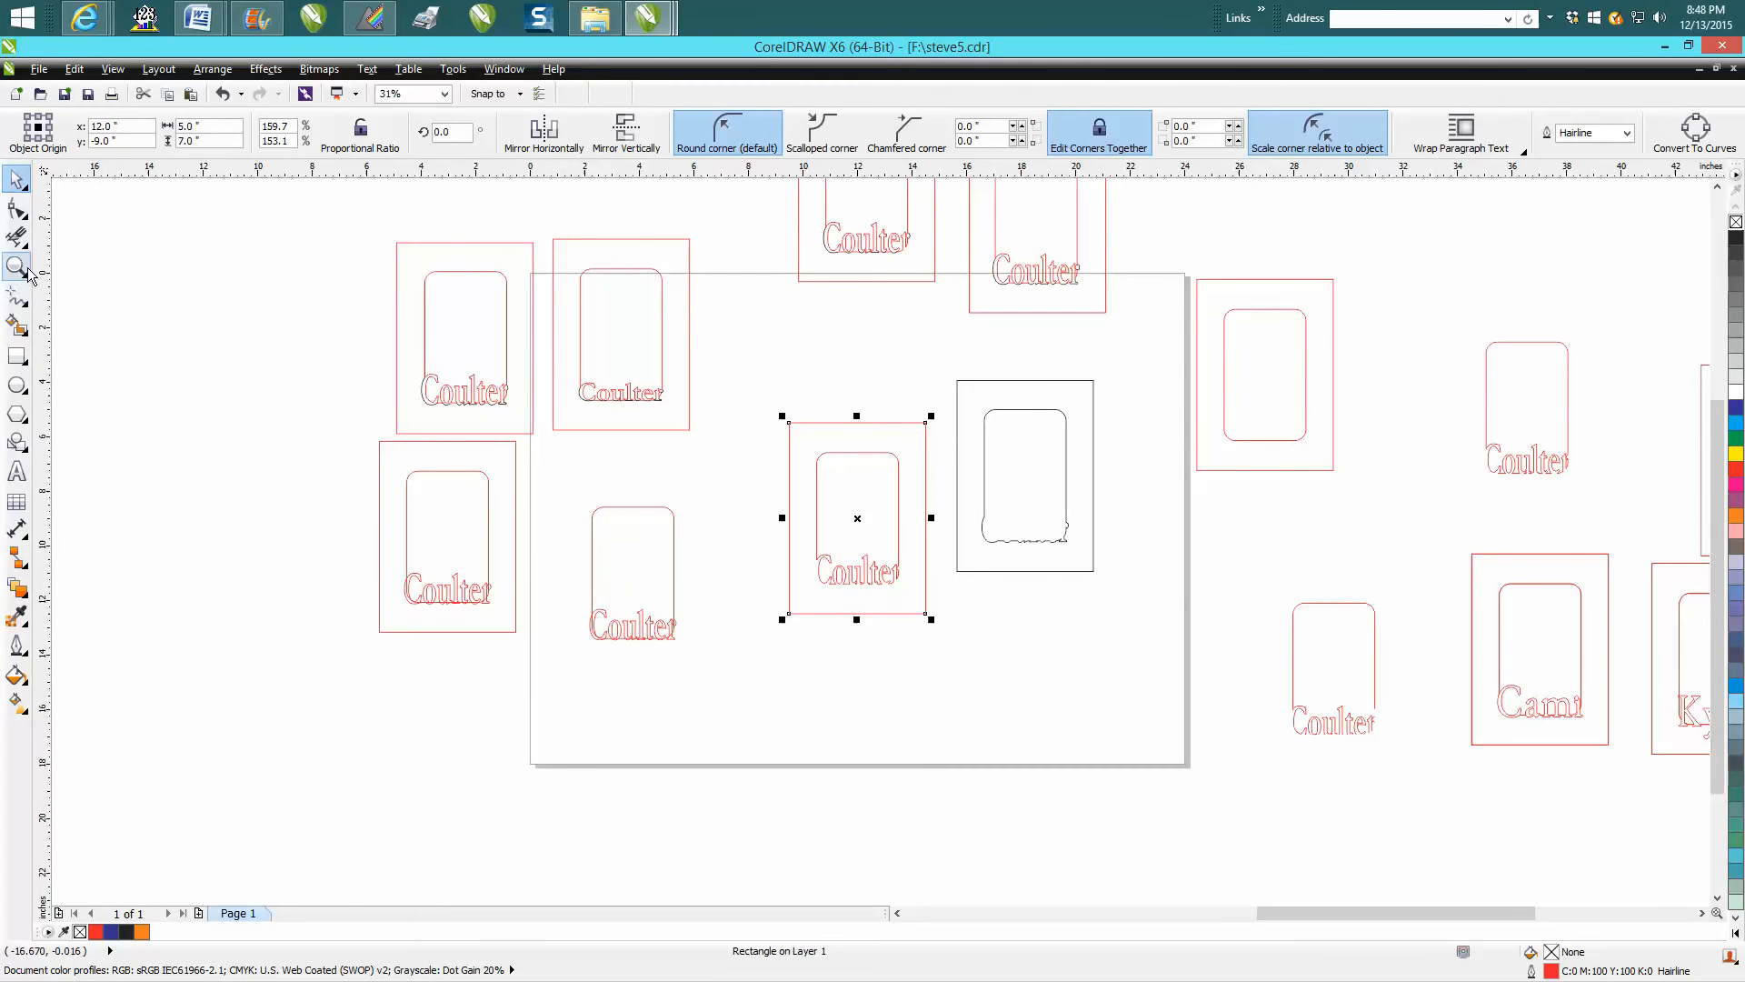
# - Position the black cut outline over the Coulter frame so its lower edge follows the letter bottoms
pyautogui.click(16, 268)
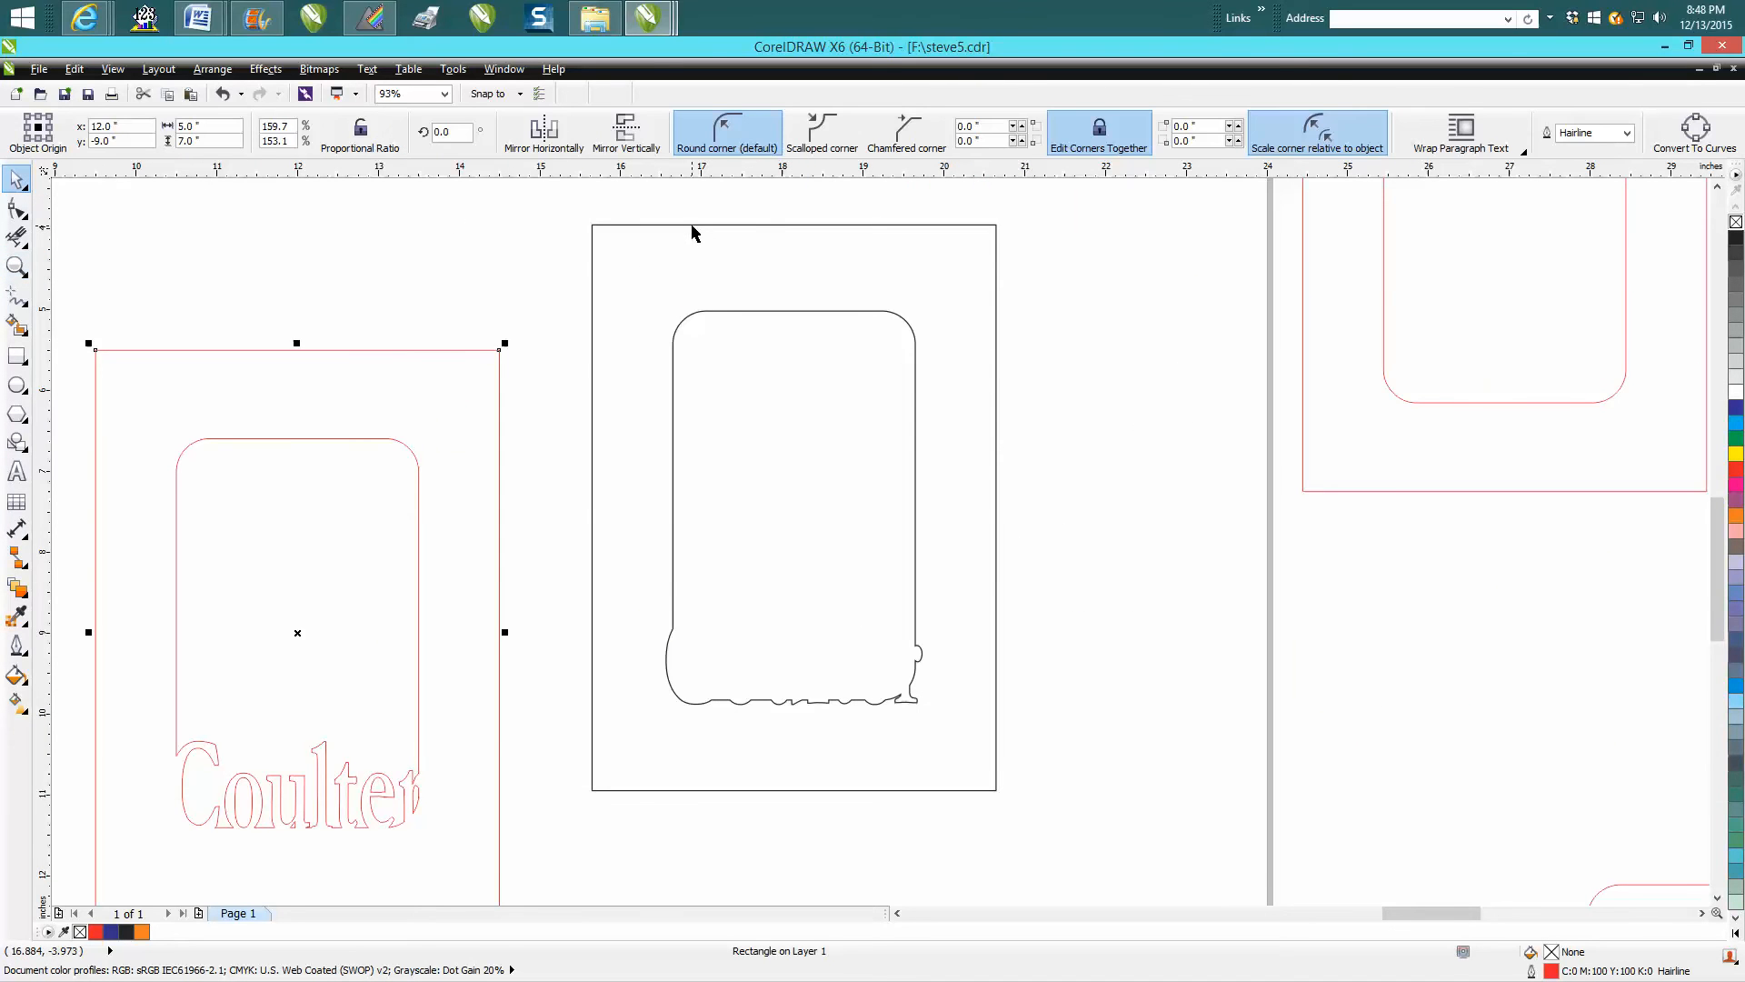
pyautogui.click(211, 67)
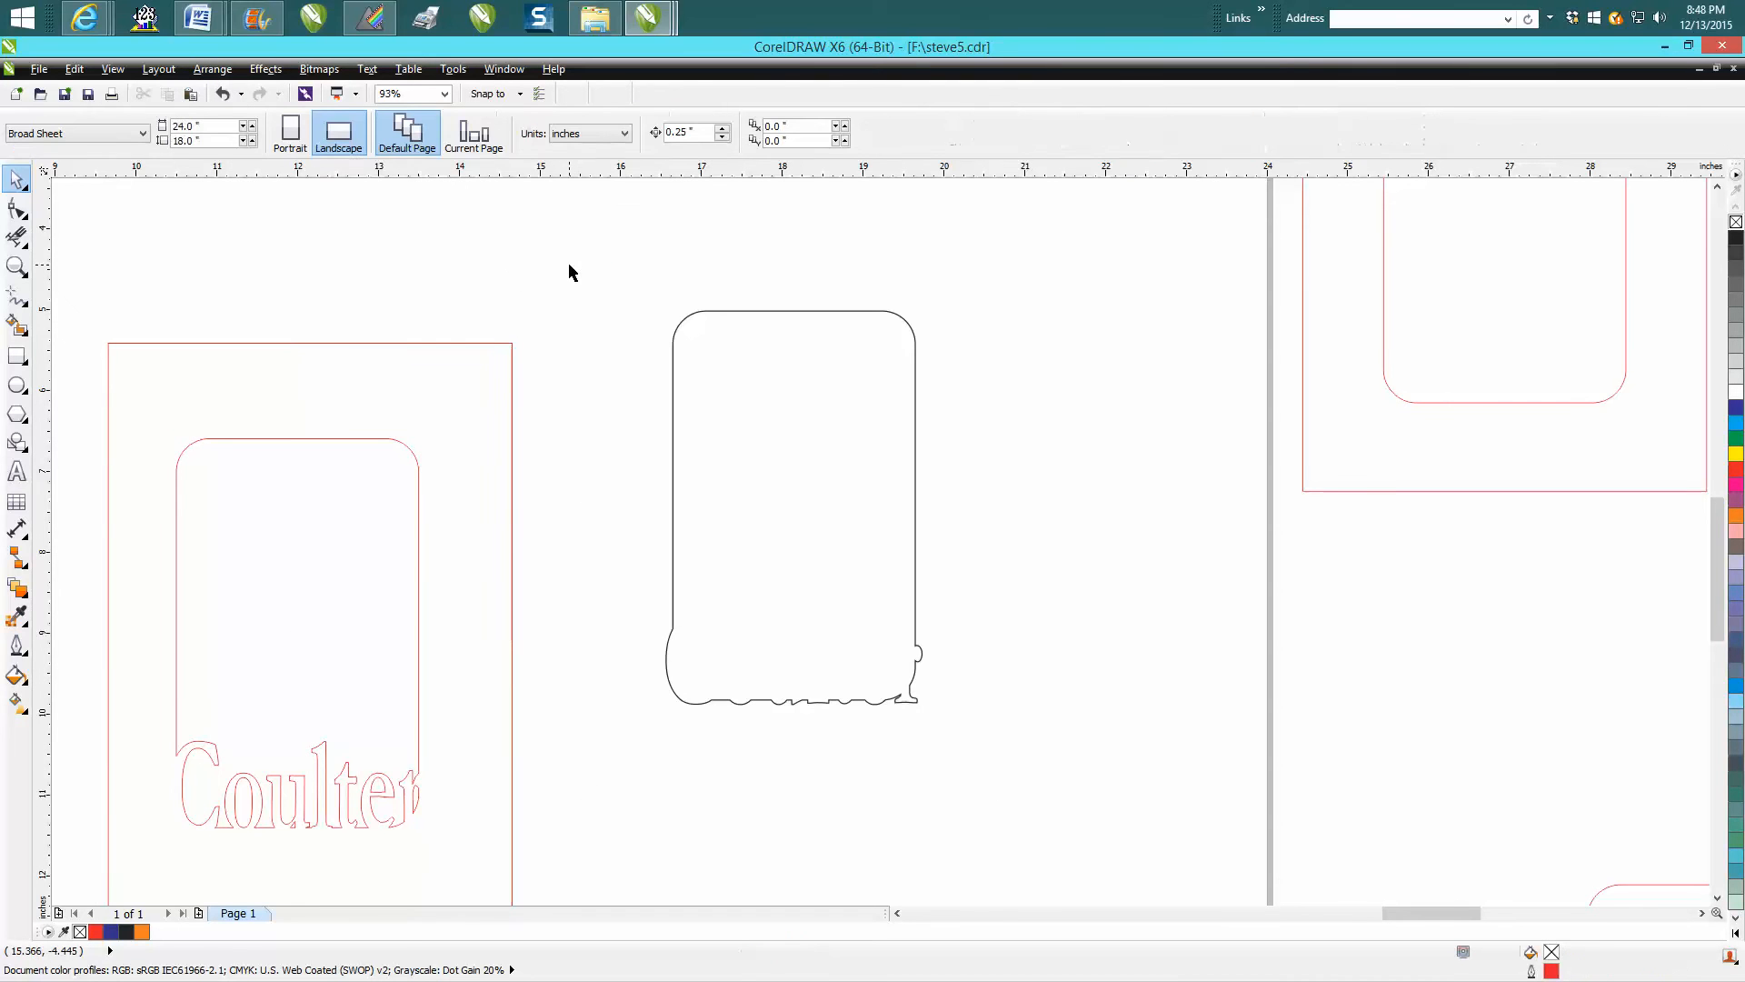
pyautogui.moveTo(685, 331)
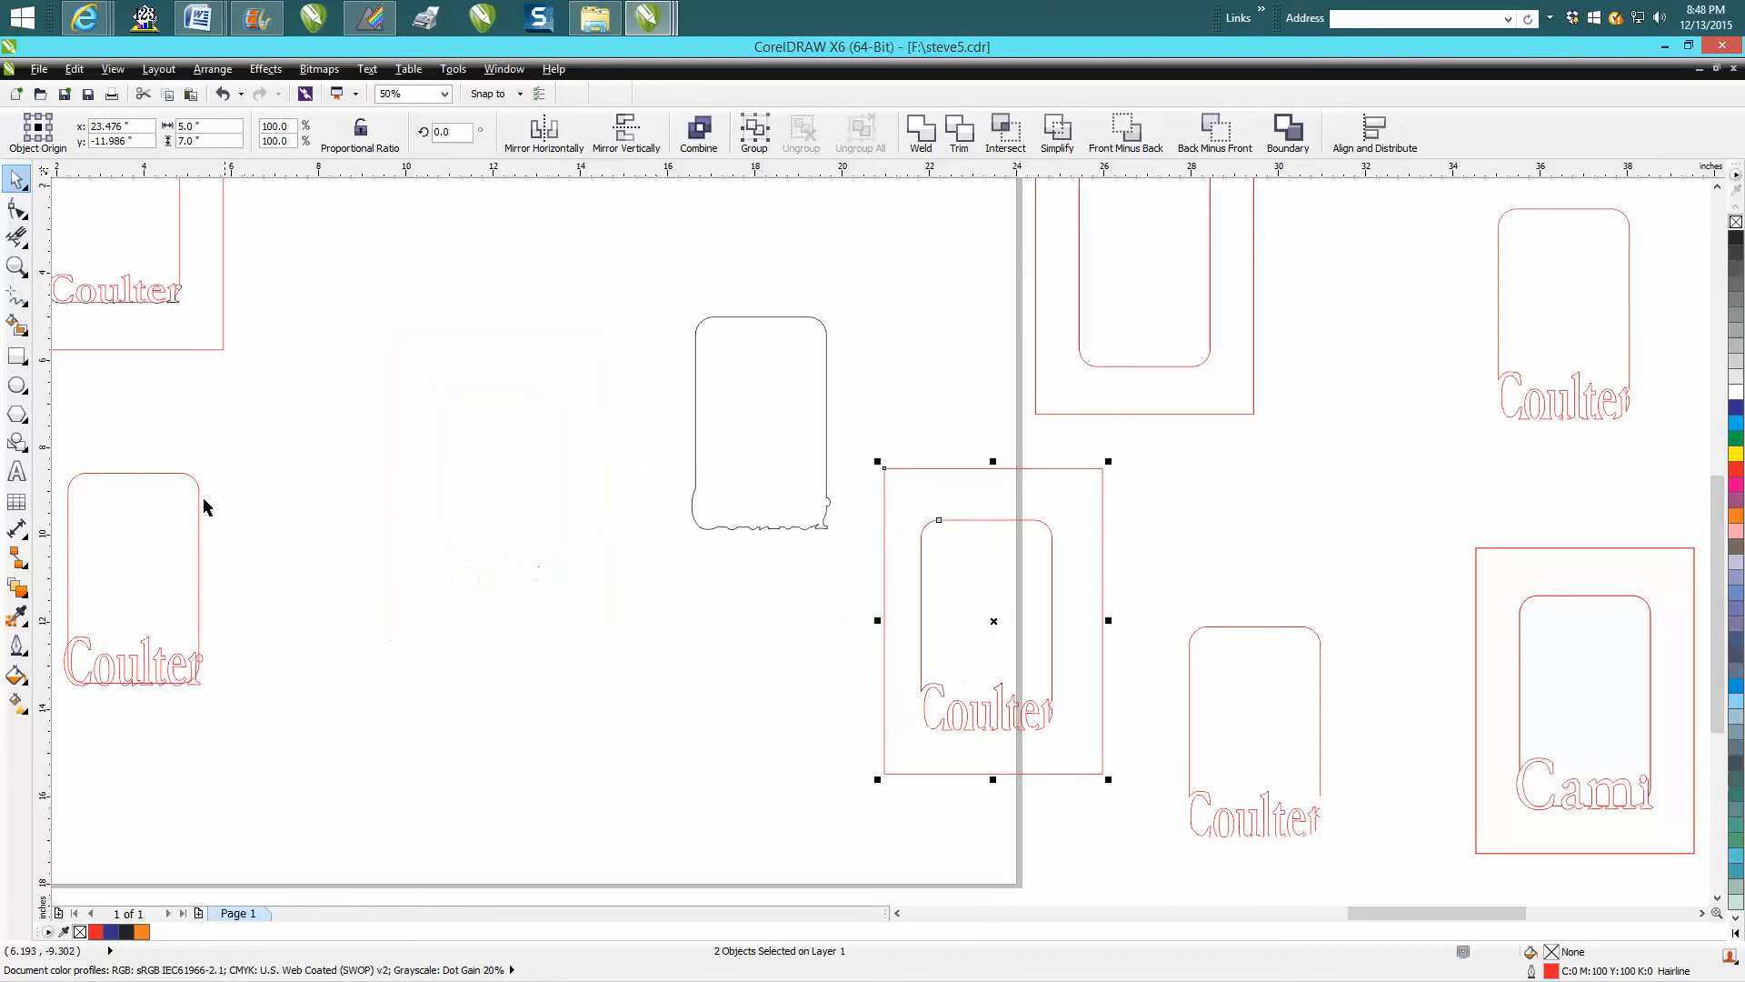
pyautogui.click(132, 578)
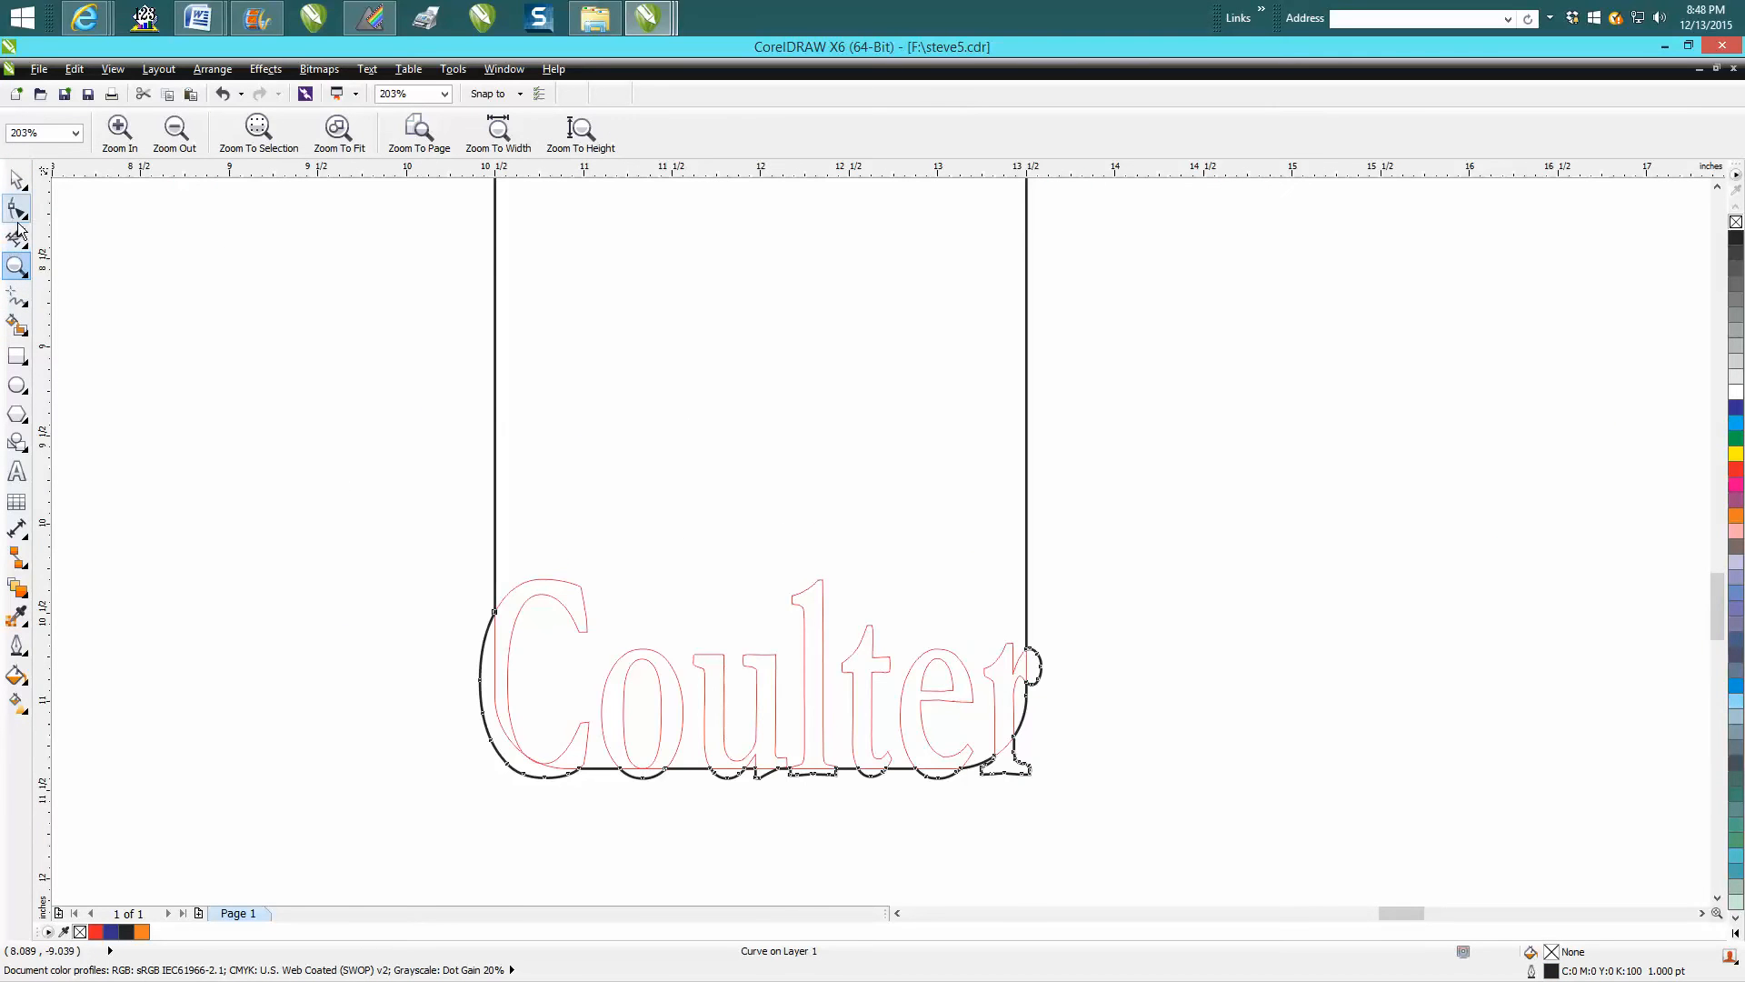
pyautogui.moveTo(18, 236)
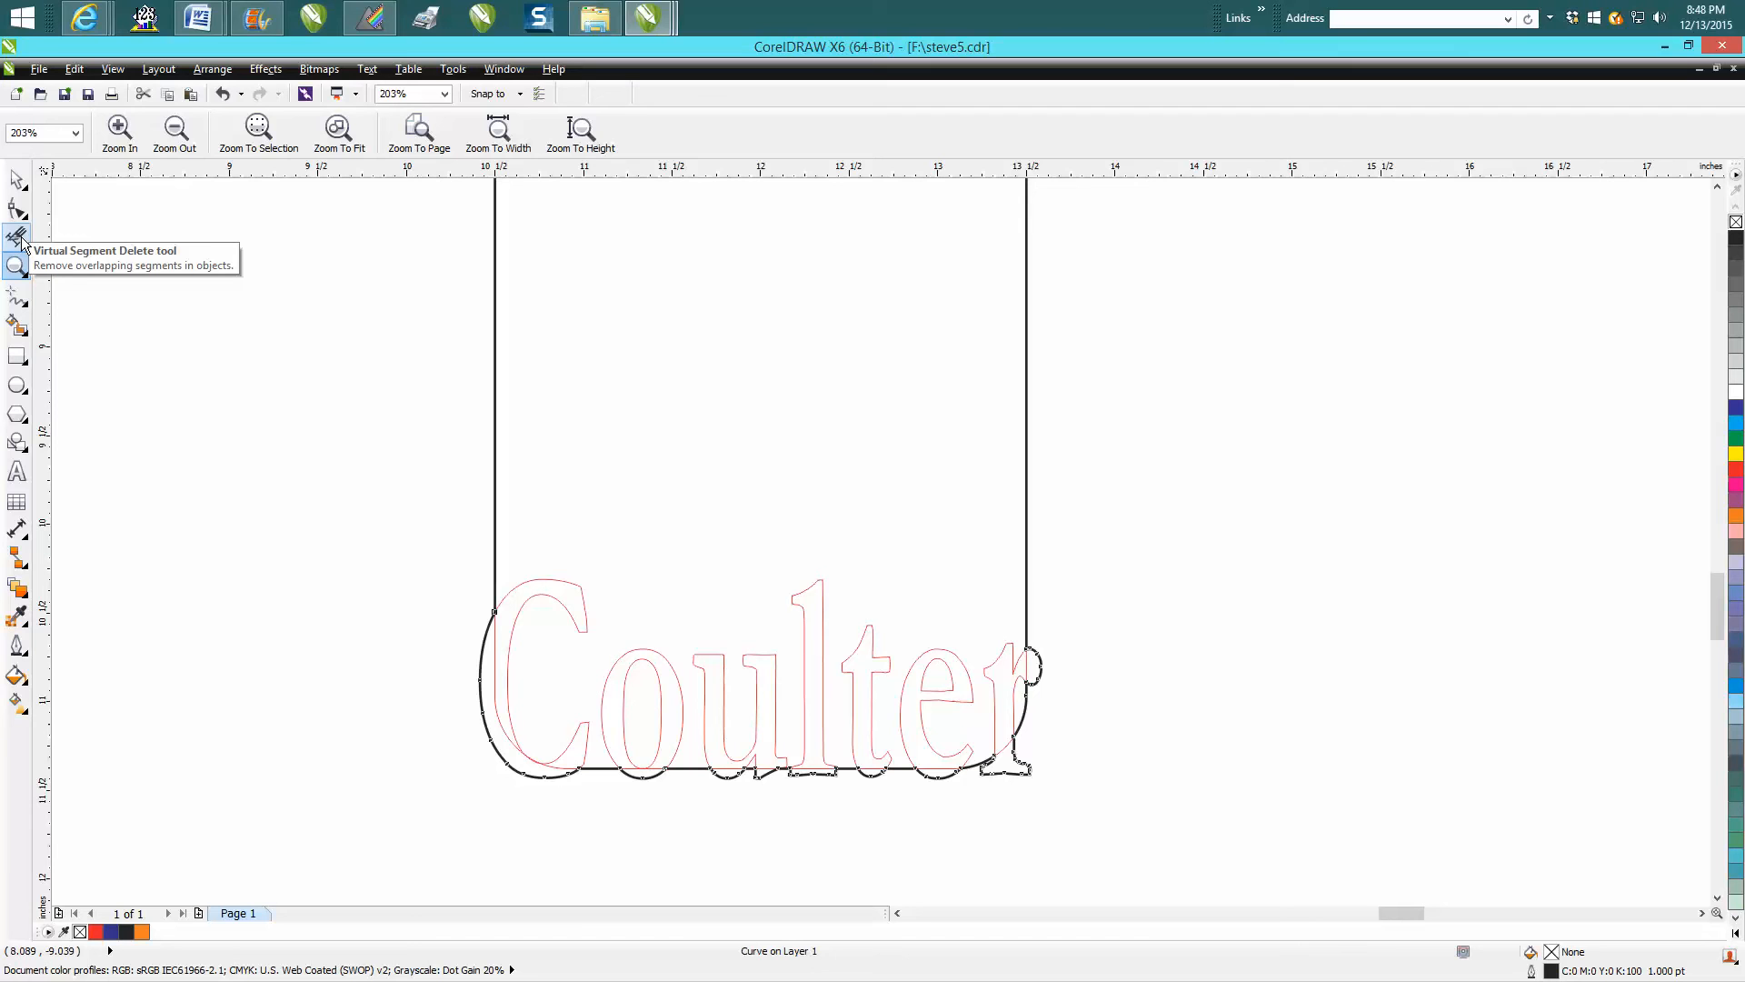
# - Remove the black curve's overlapping straight segments with Virtual Segment Delete, leaving the letter-bottom pieces
pyautogui.click(19, 234)
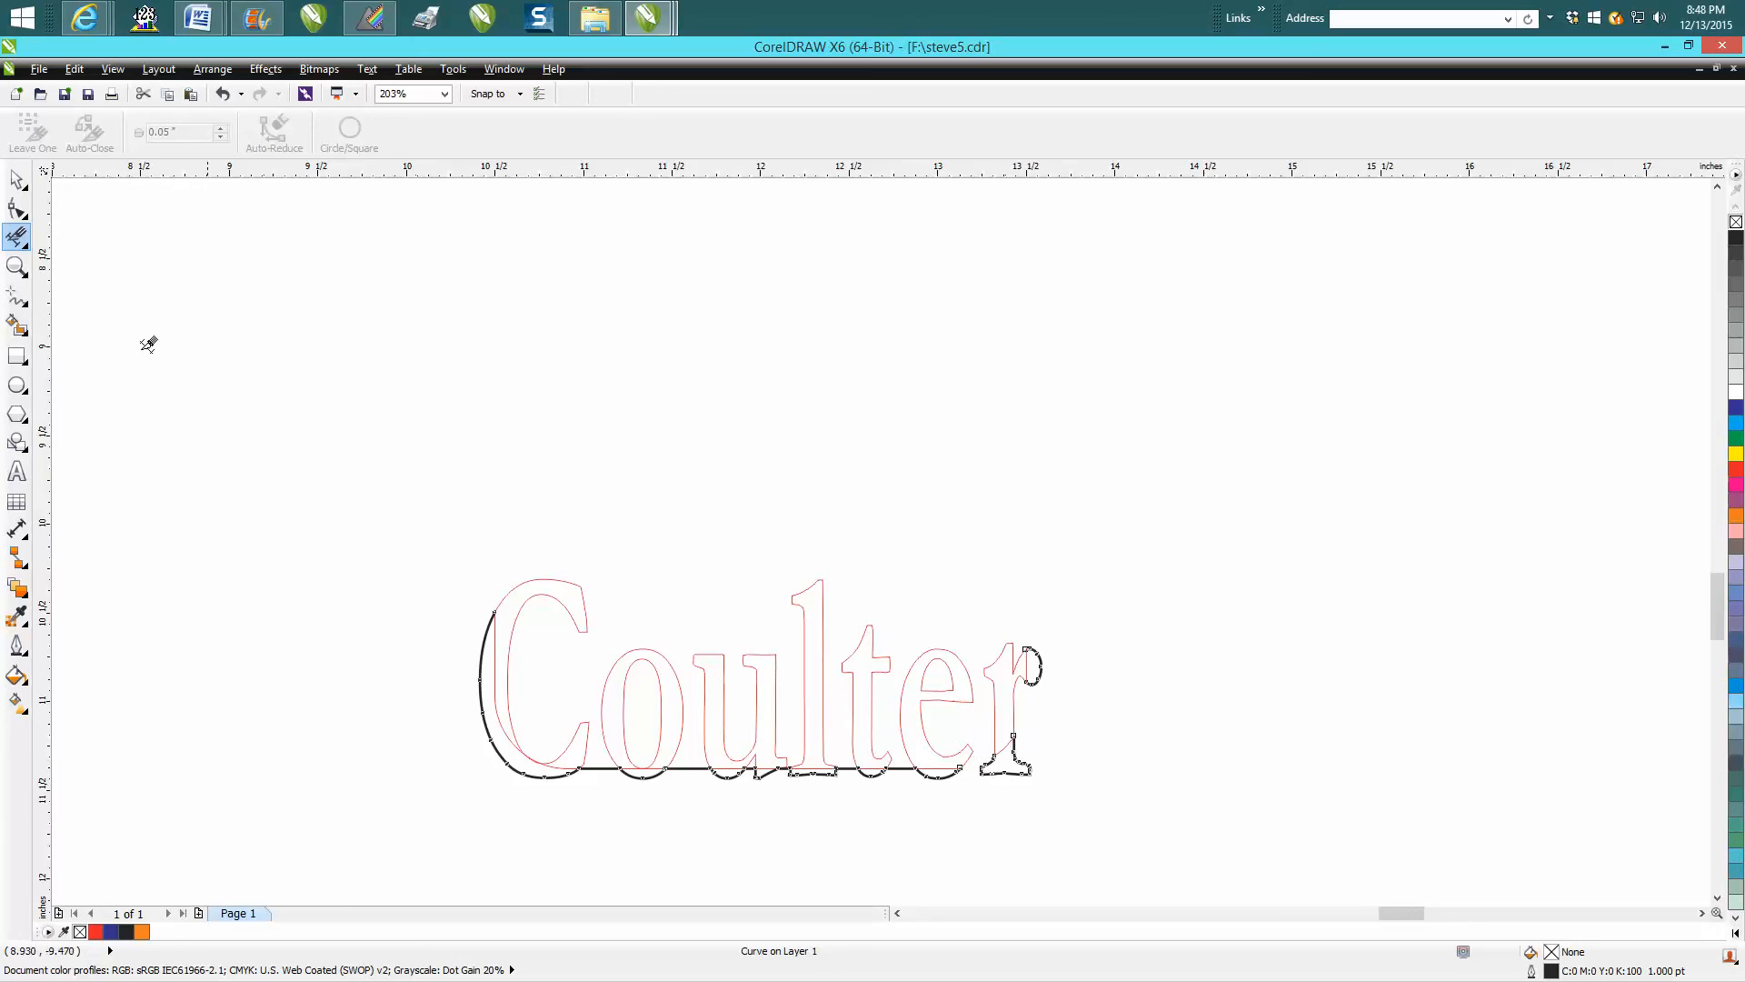
pyautogui.click(16, 267)
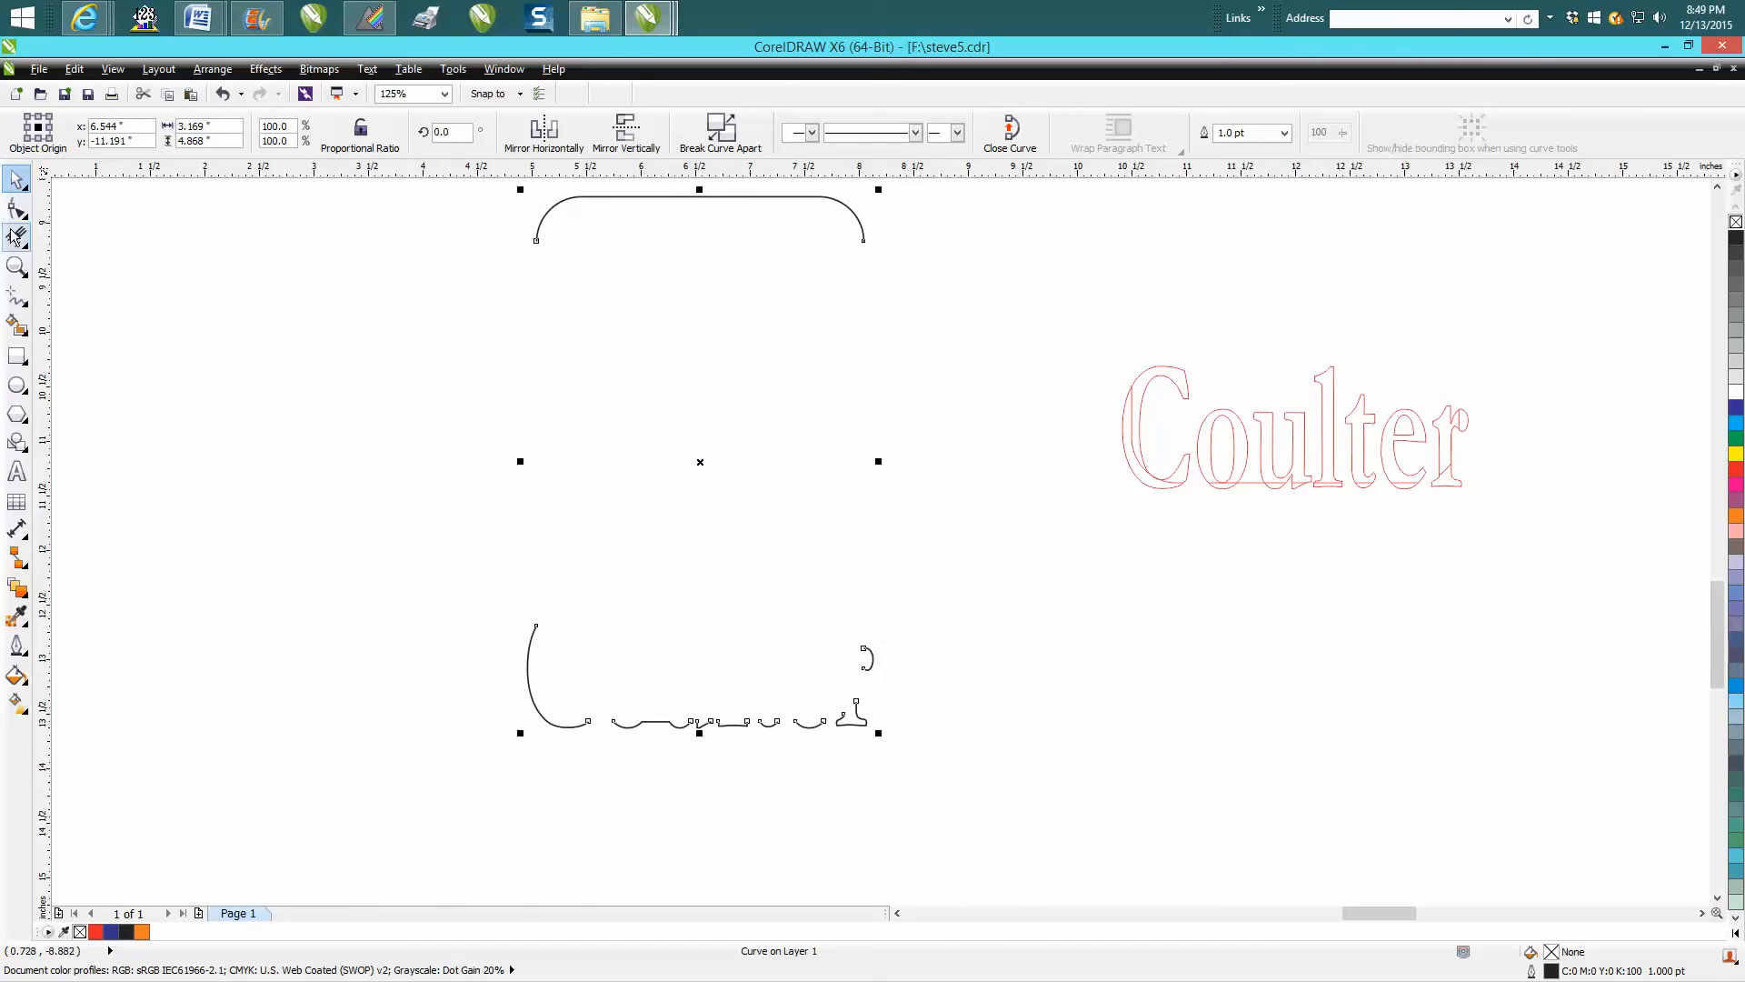
pyautogui.click(17, 208)
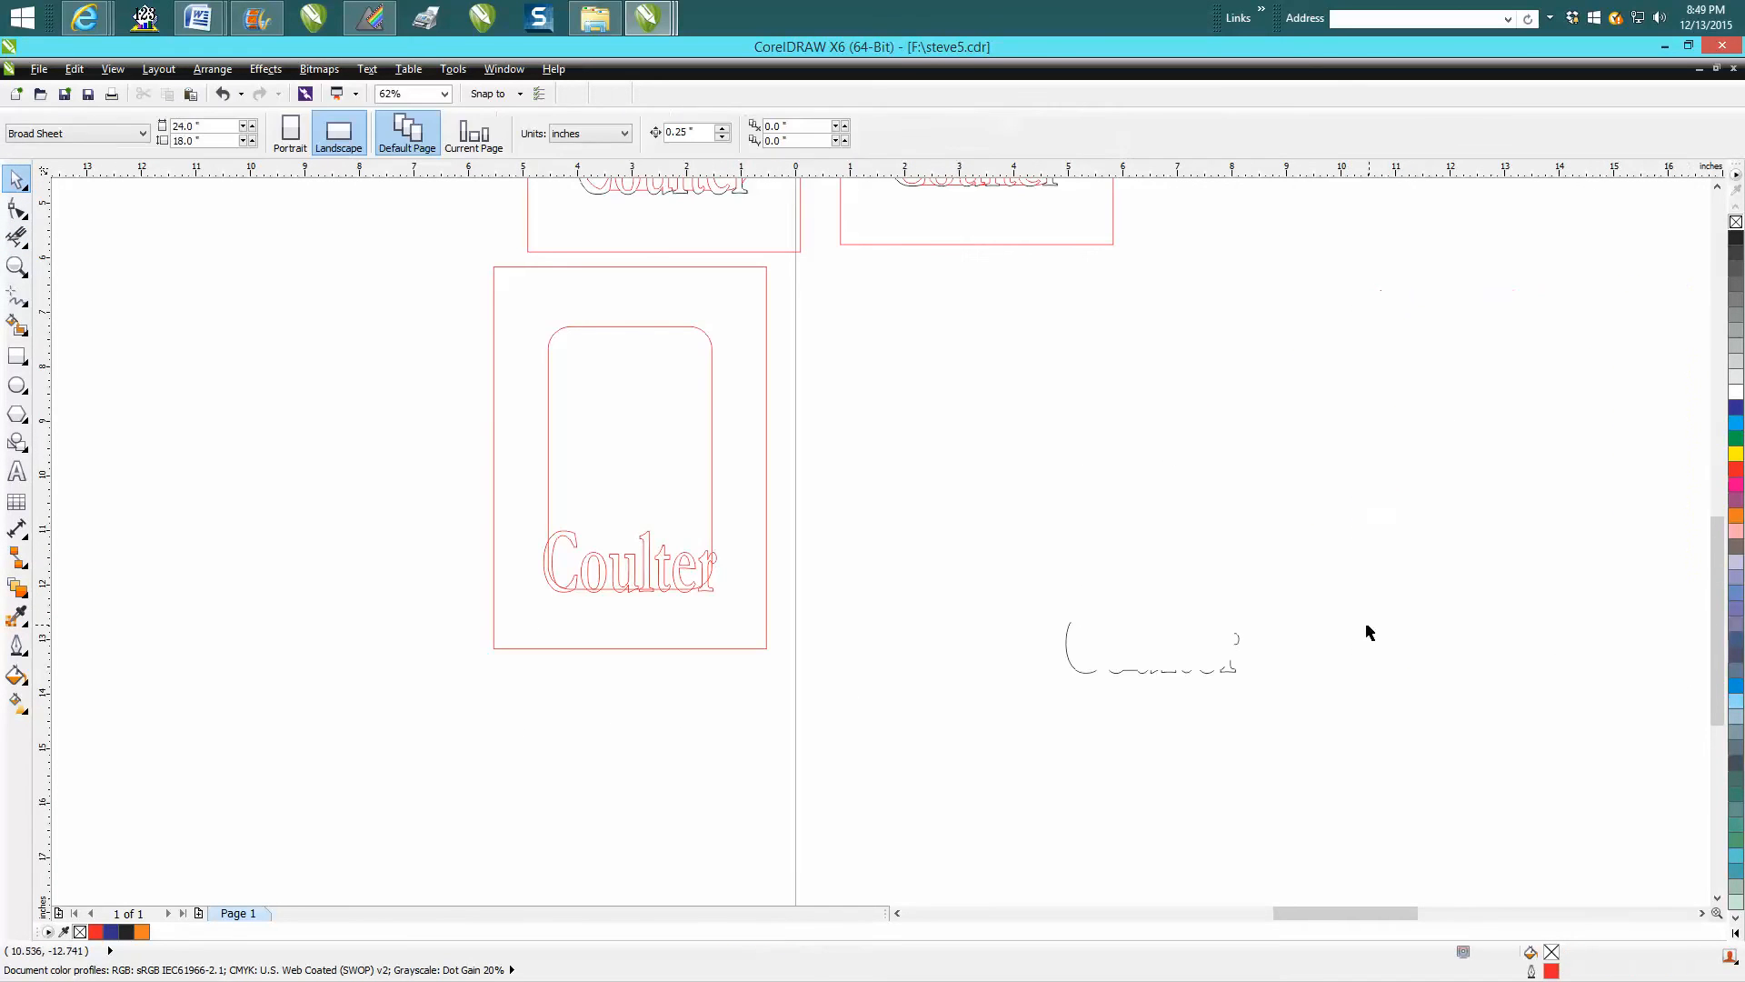
# - Drag the trimmed cut-line pieces onto the red Coulter frame and zoom in on them
pyautogui.click(413, 92)
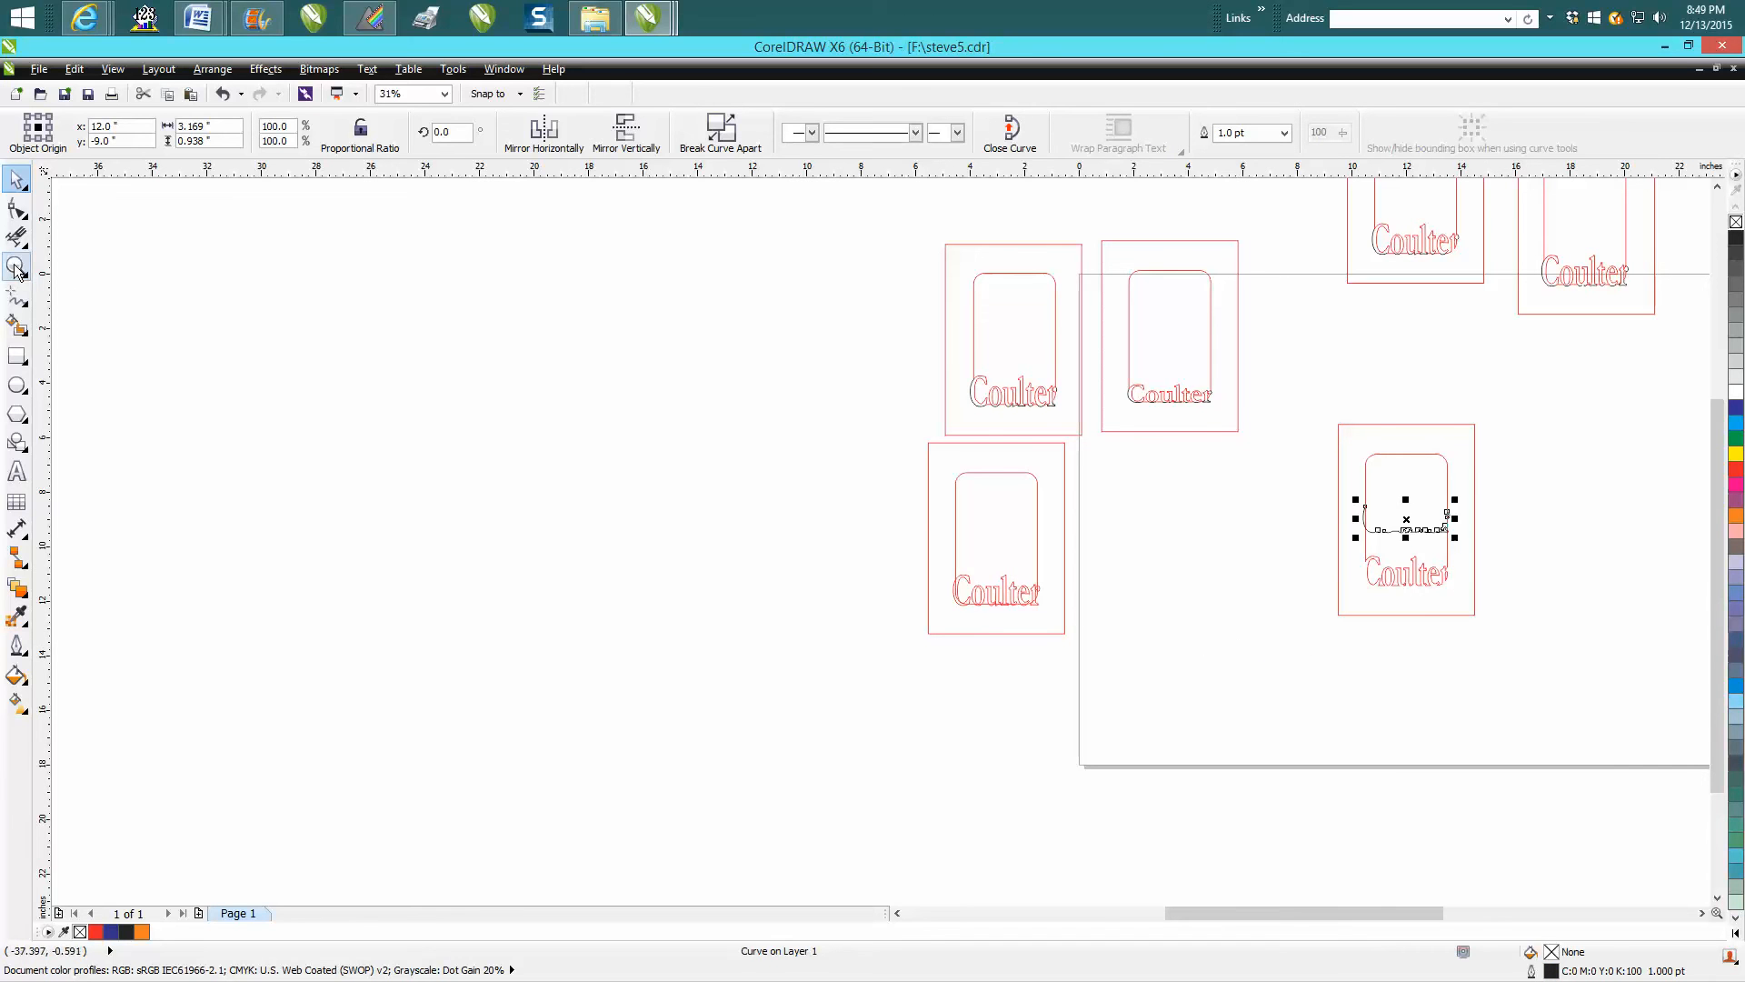
pyautogui.click(18, 268)
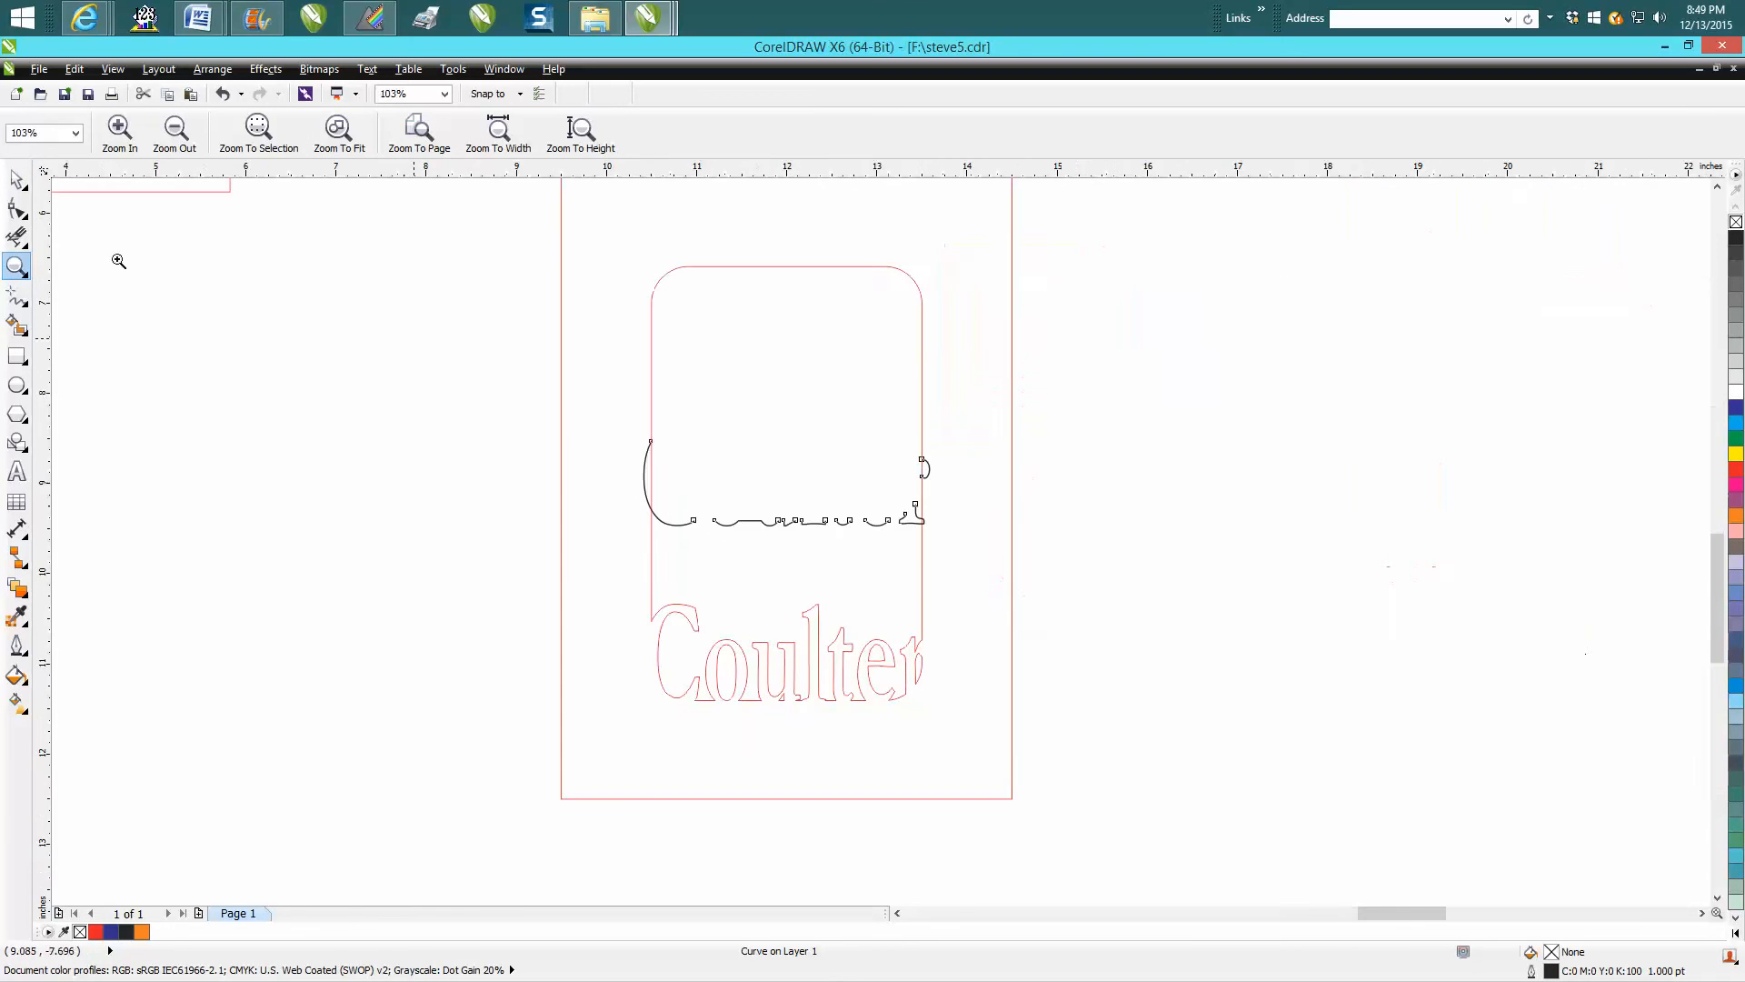
pyautogui.click(16, 180)
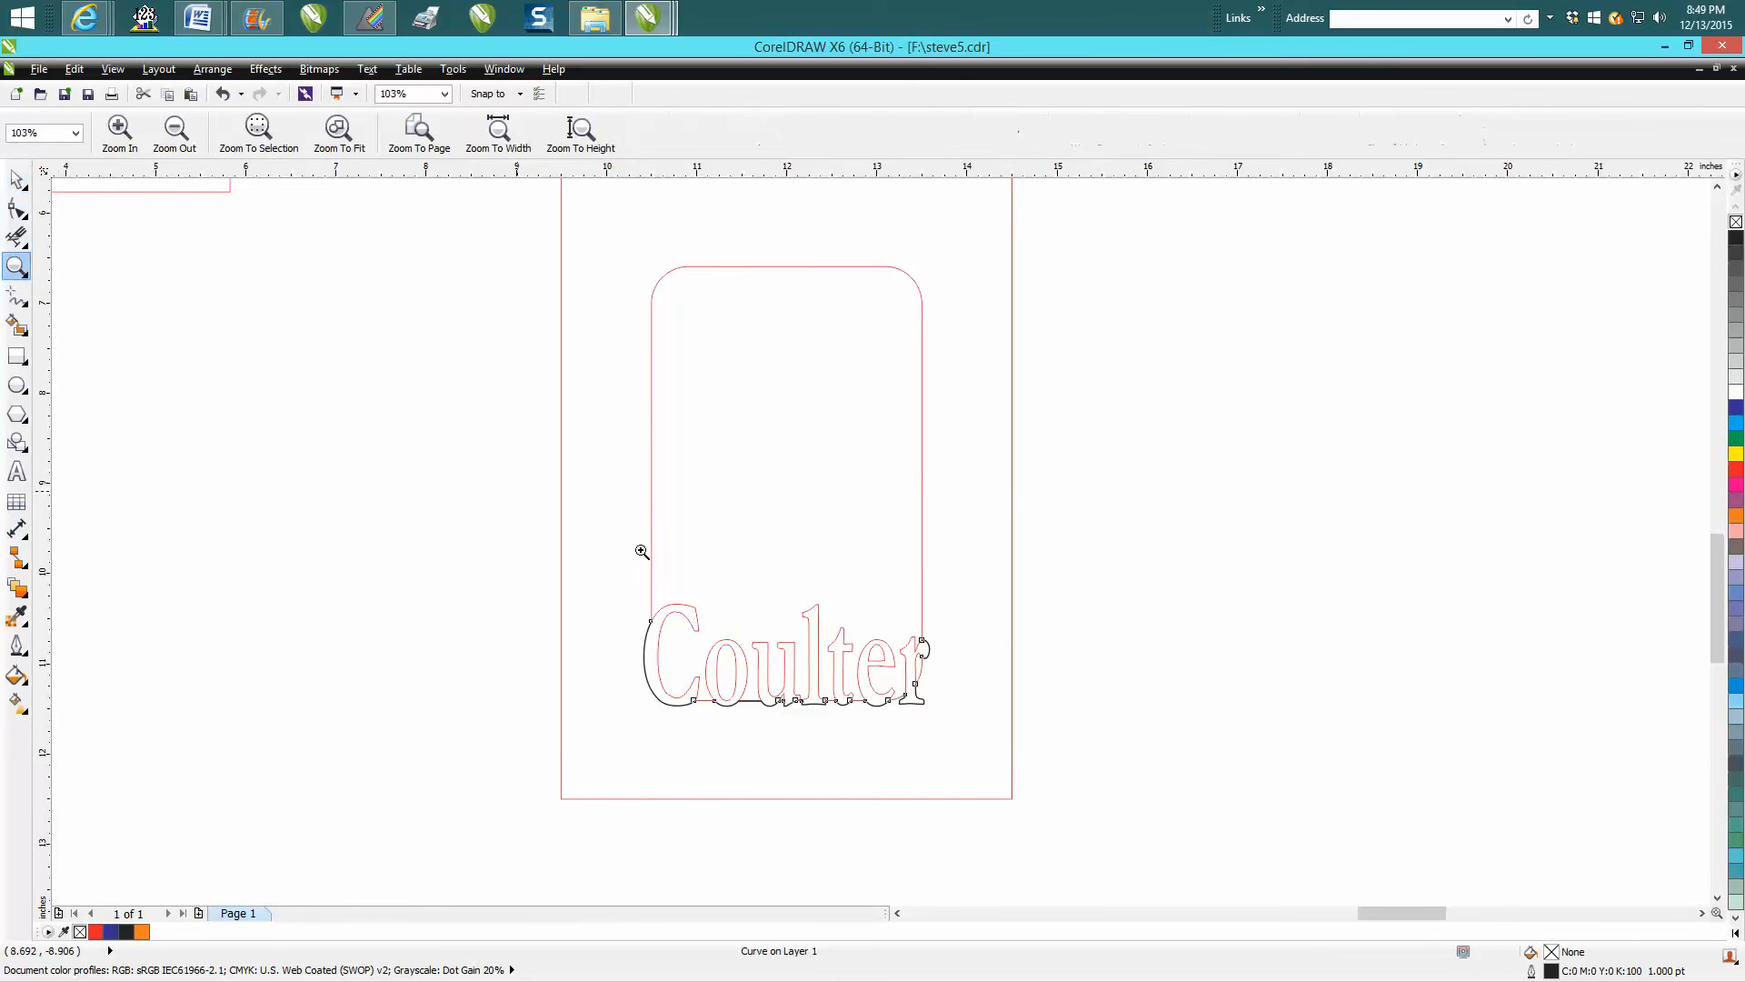
# - Nudge the cut lines onto the Coulter letter bottoms, then select the picture frame rectangle
pyautogui.click(642, 552)
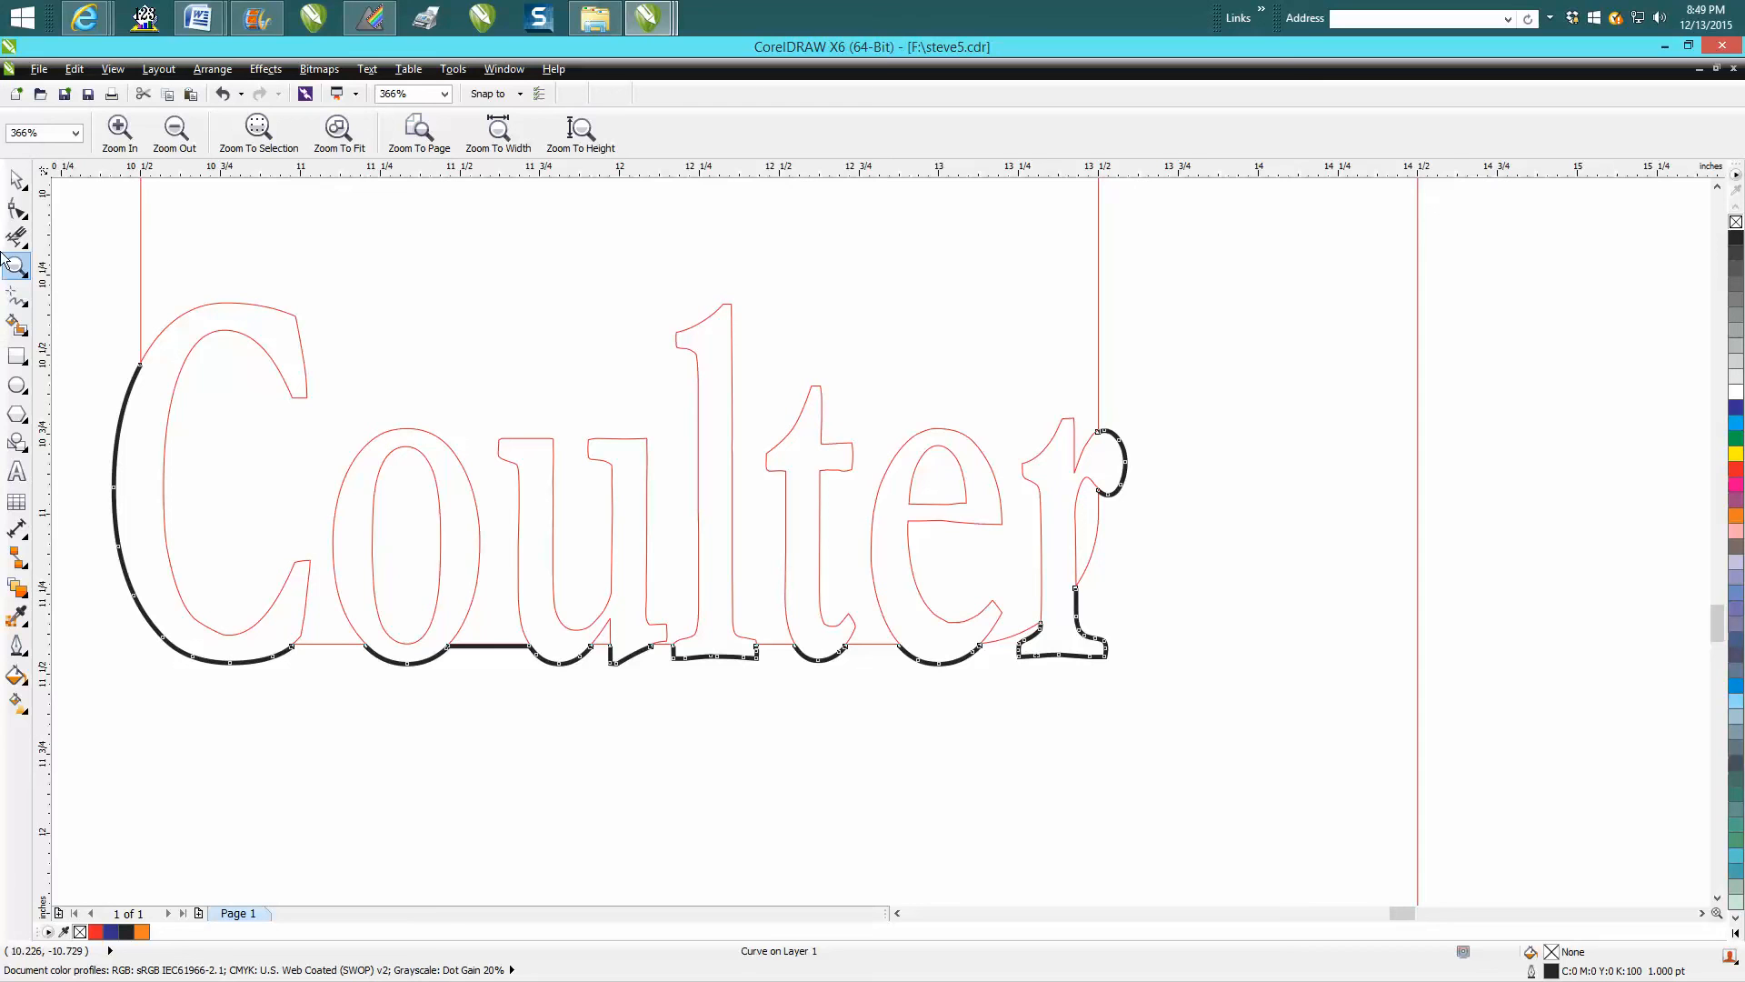
pyautogui.click(16, 176)
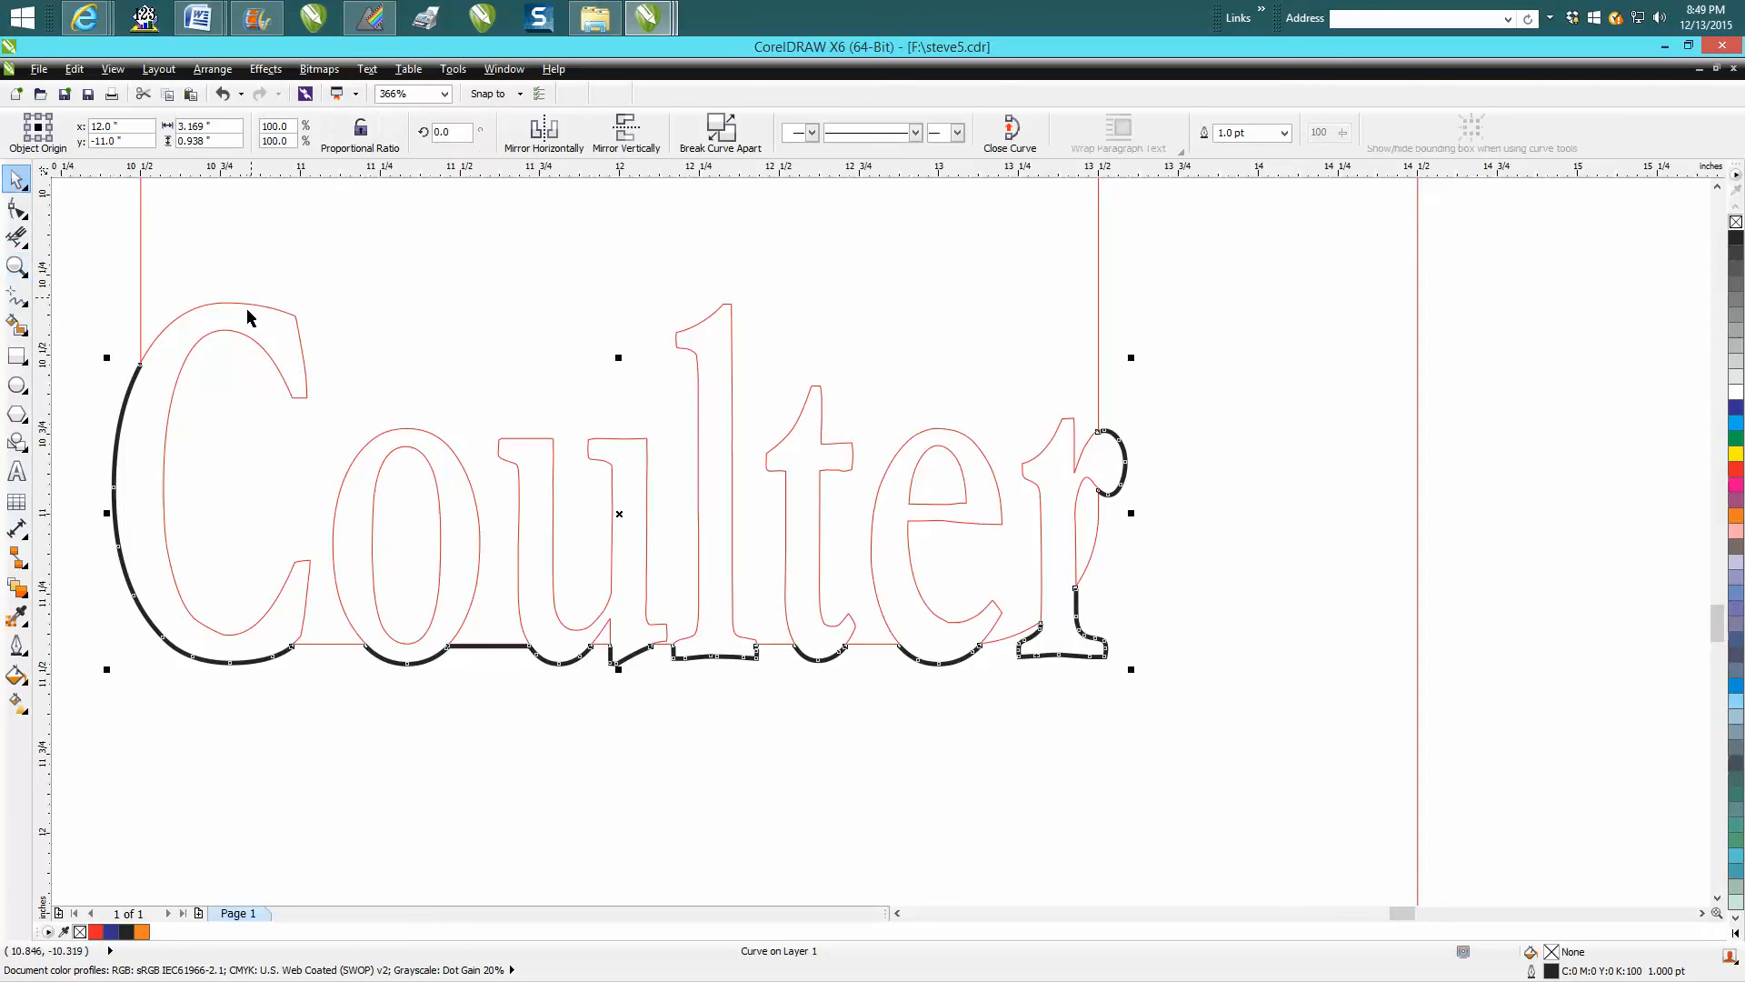
pyautogui.moveTo(589, 553)
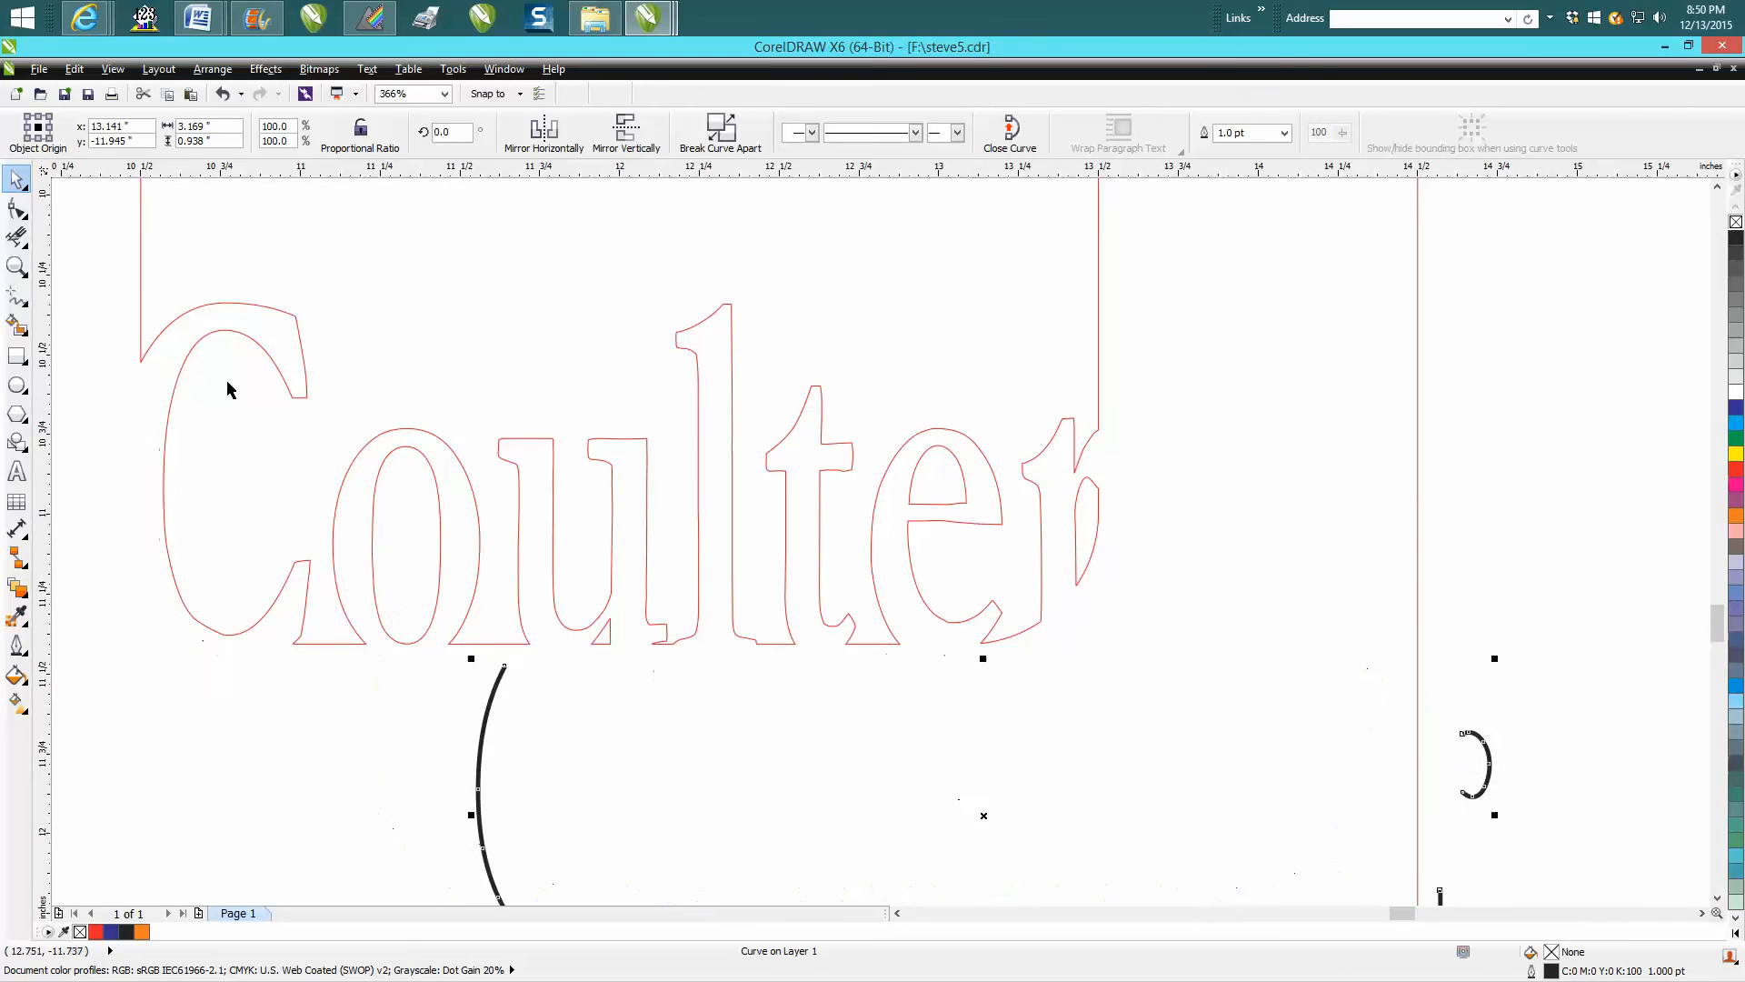
pyautogui.moveTo(153, 358)
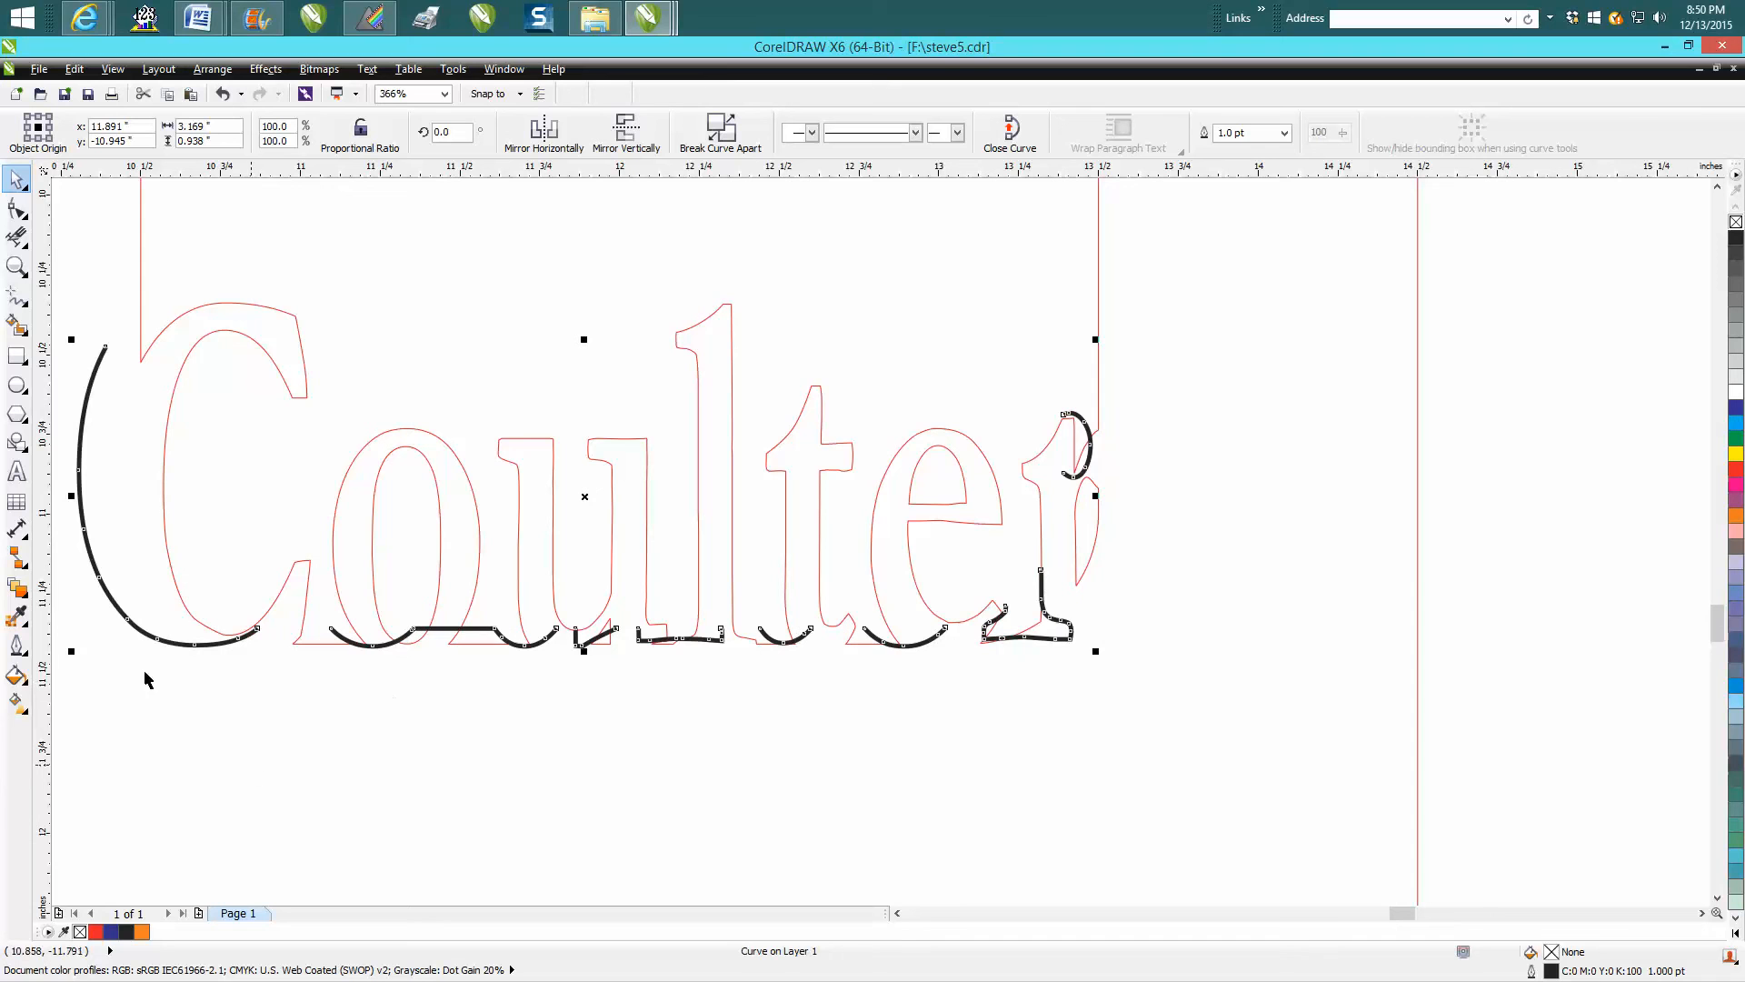
pyautogui.moveTo(110, 350)
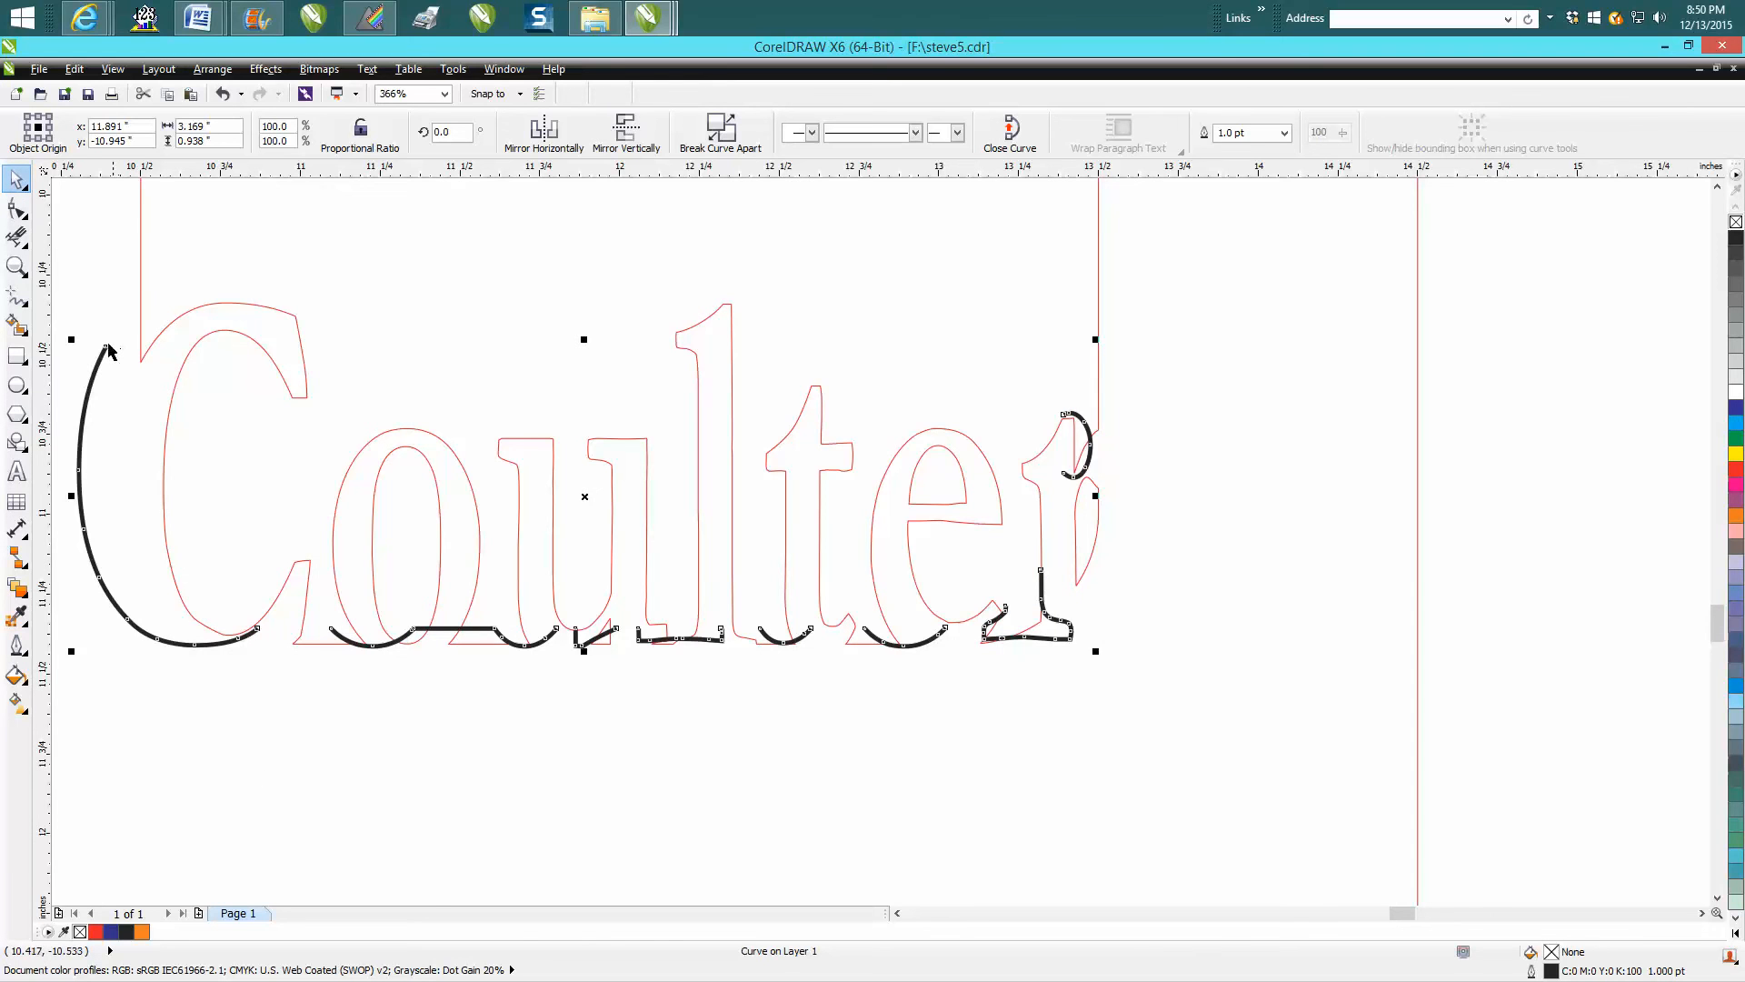
pyautogui.moveTo(1241, 492)
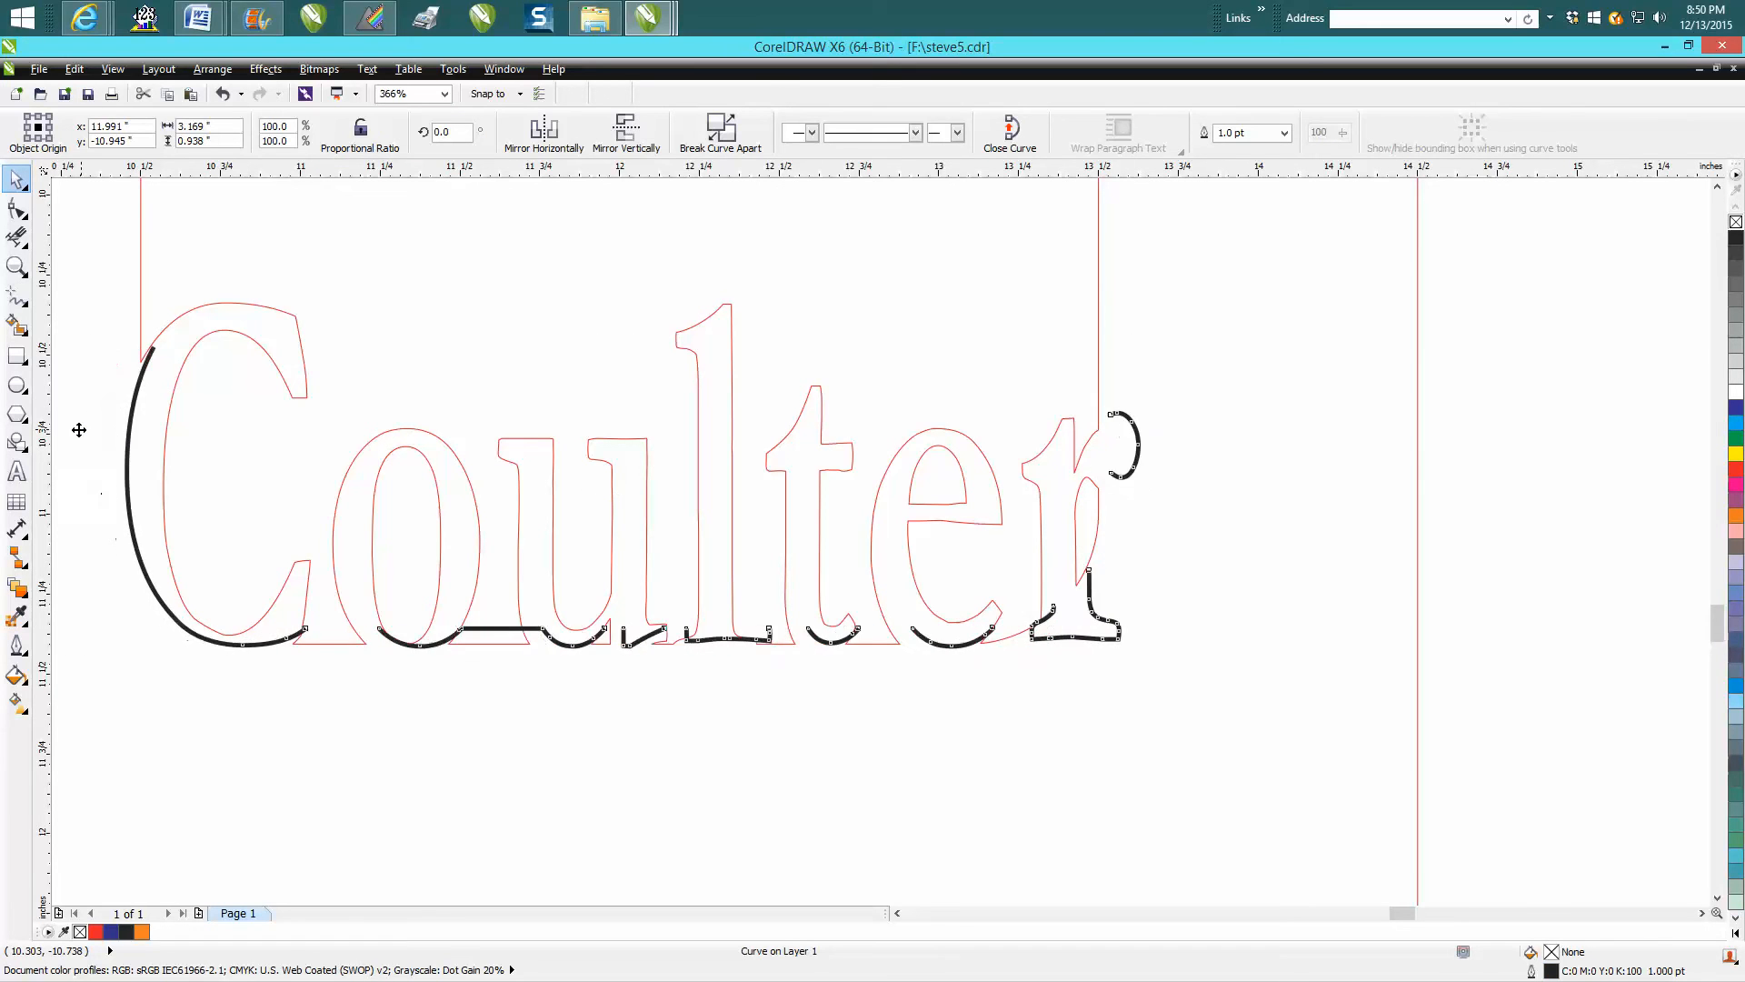
pyautogui.click(535, 640)
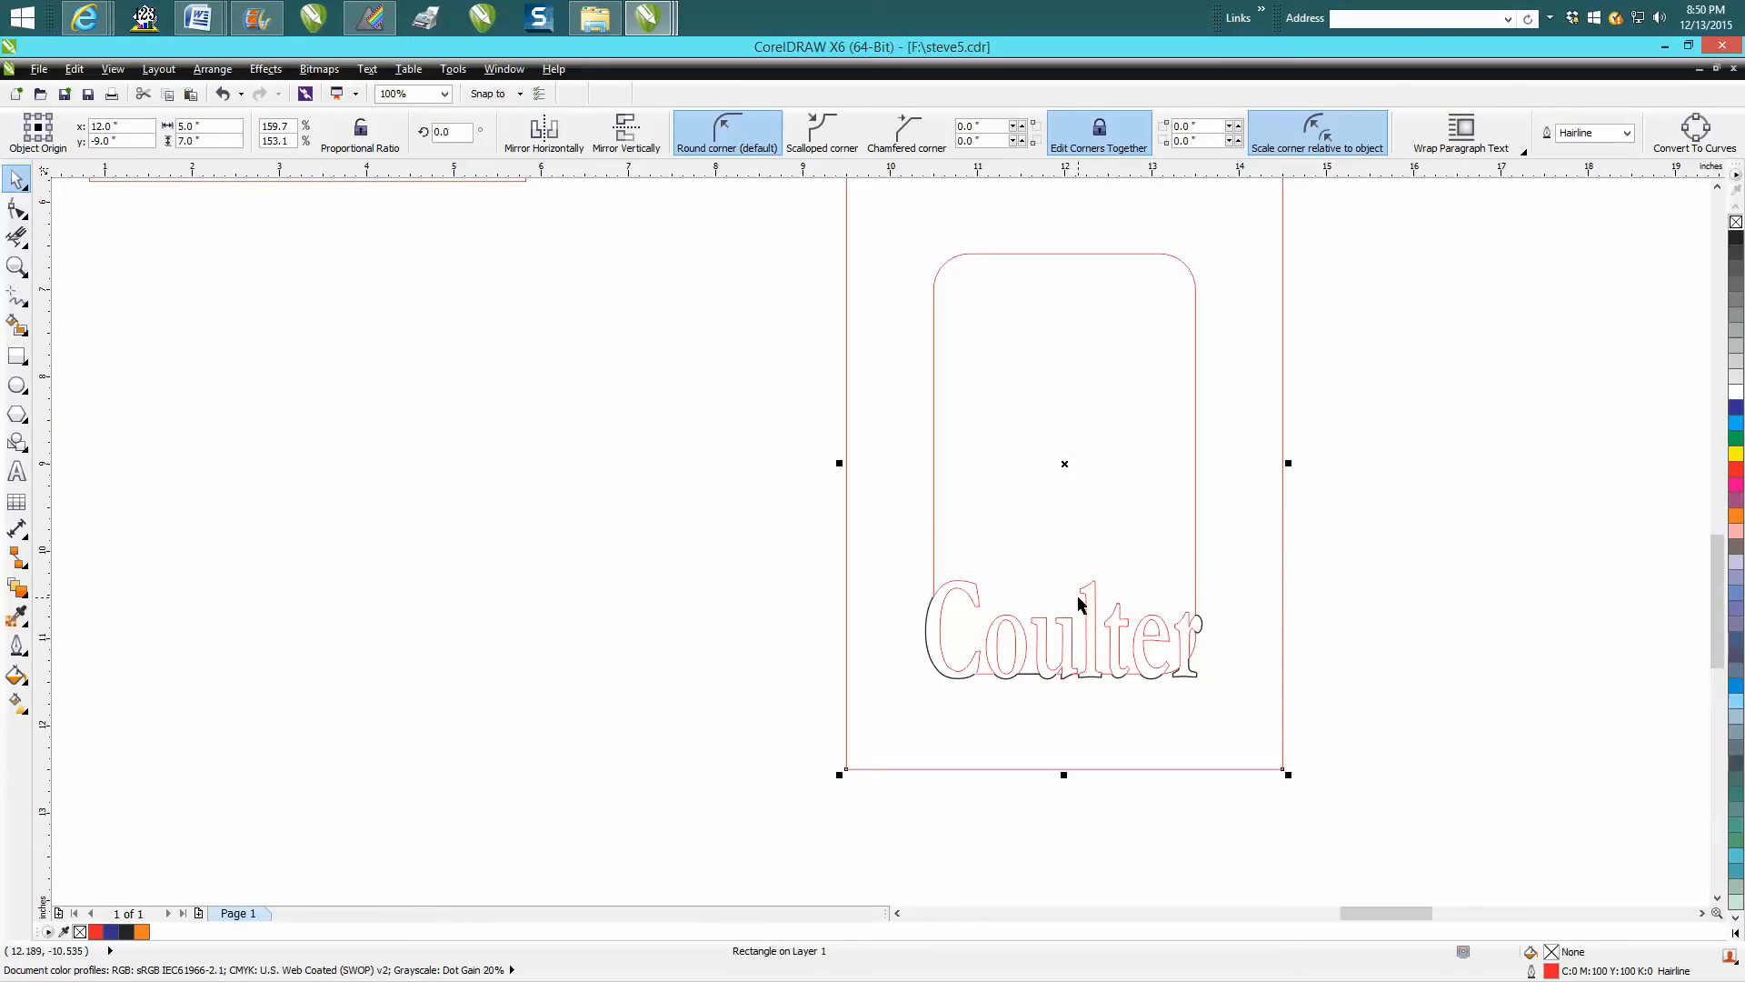
pyautogui.scroll(-3)
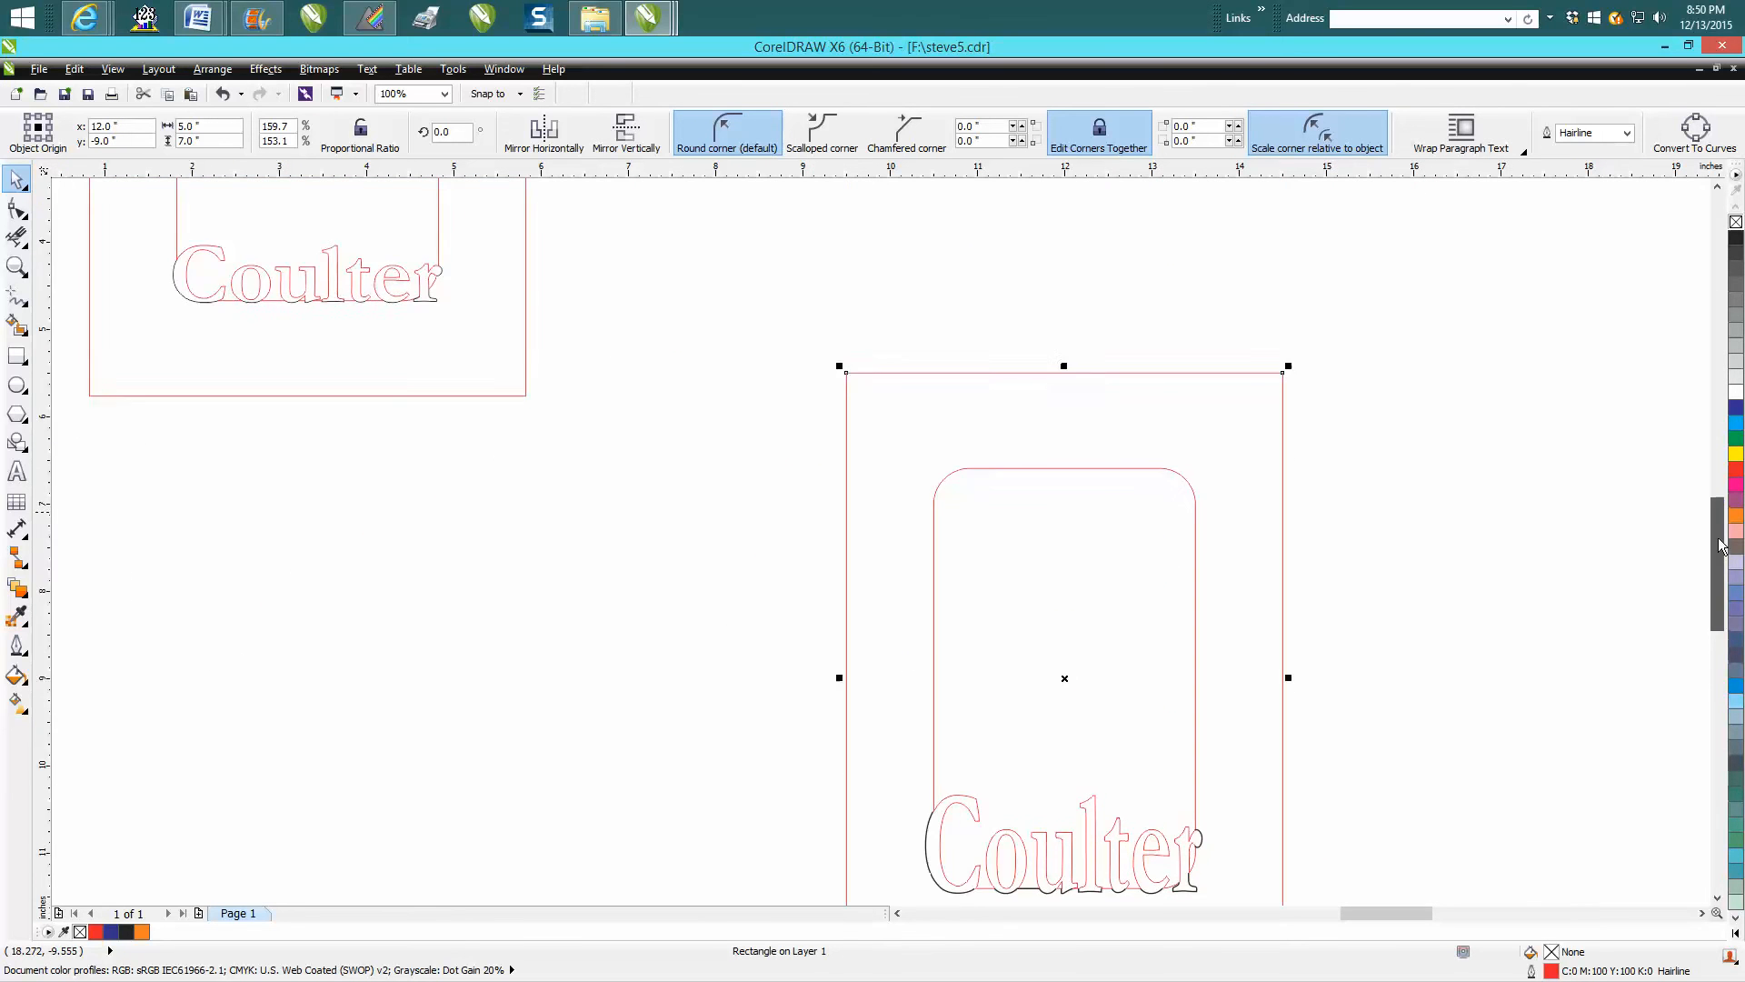
pyautogui.scroll(-3)
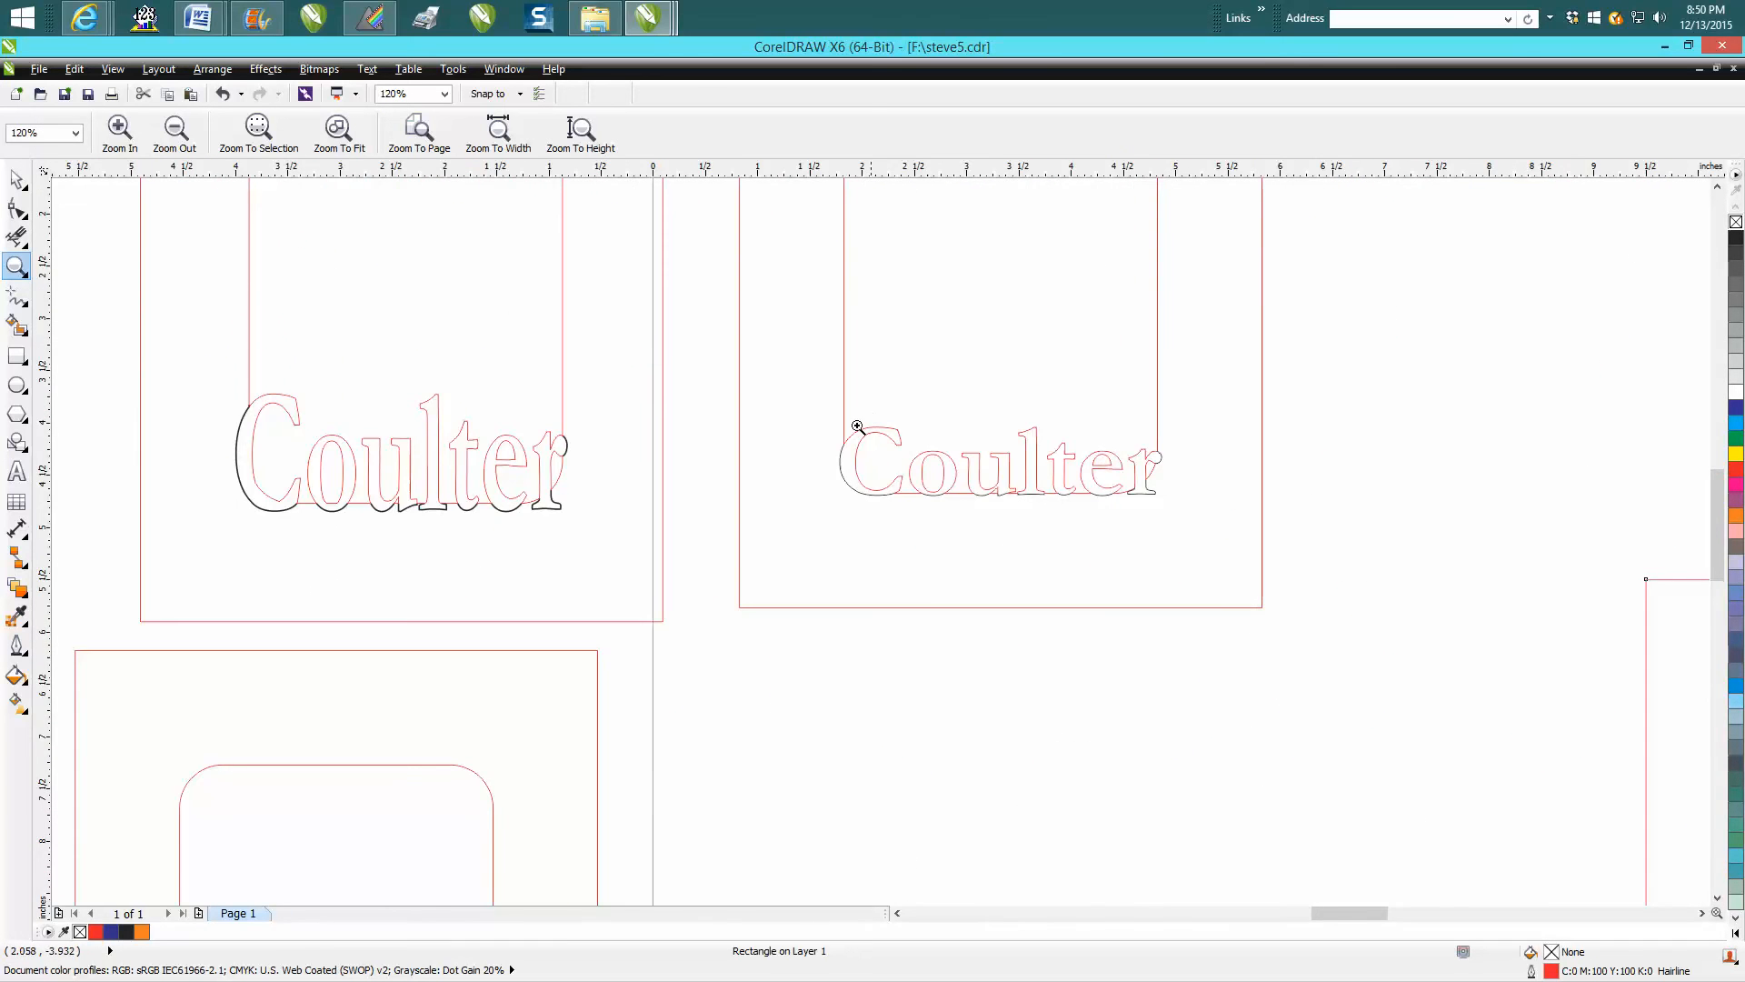
pyautogui.moveTo(907, 478)
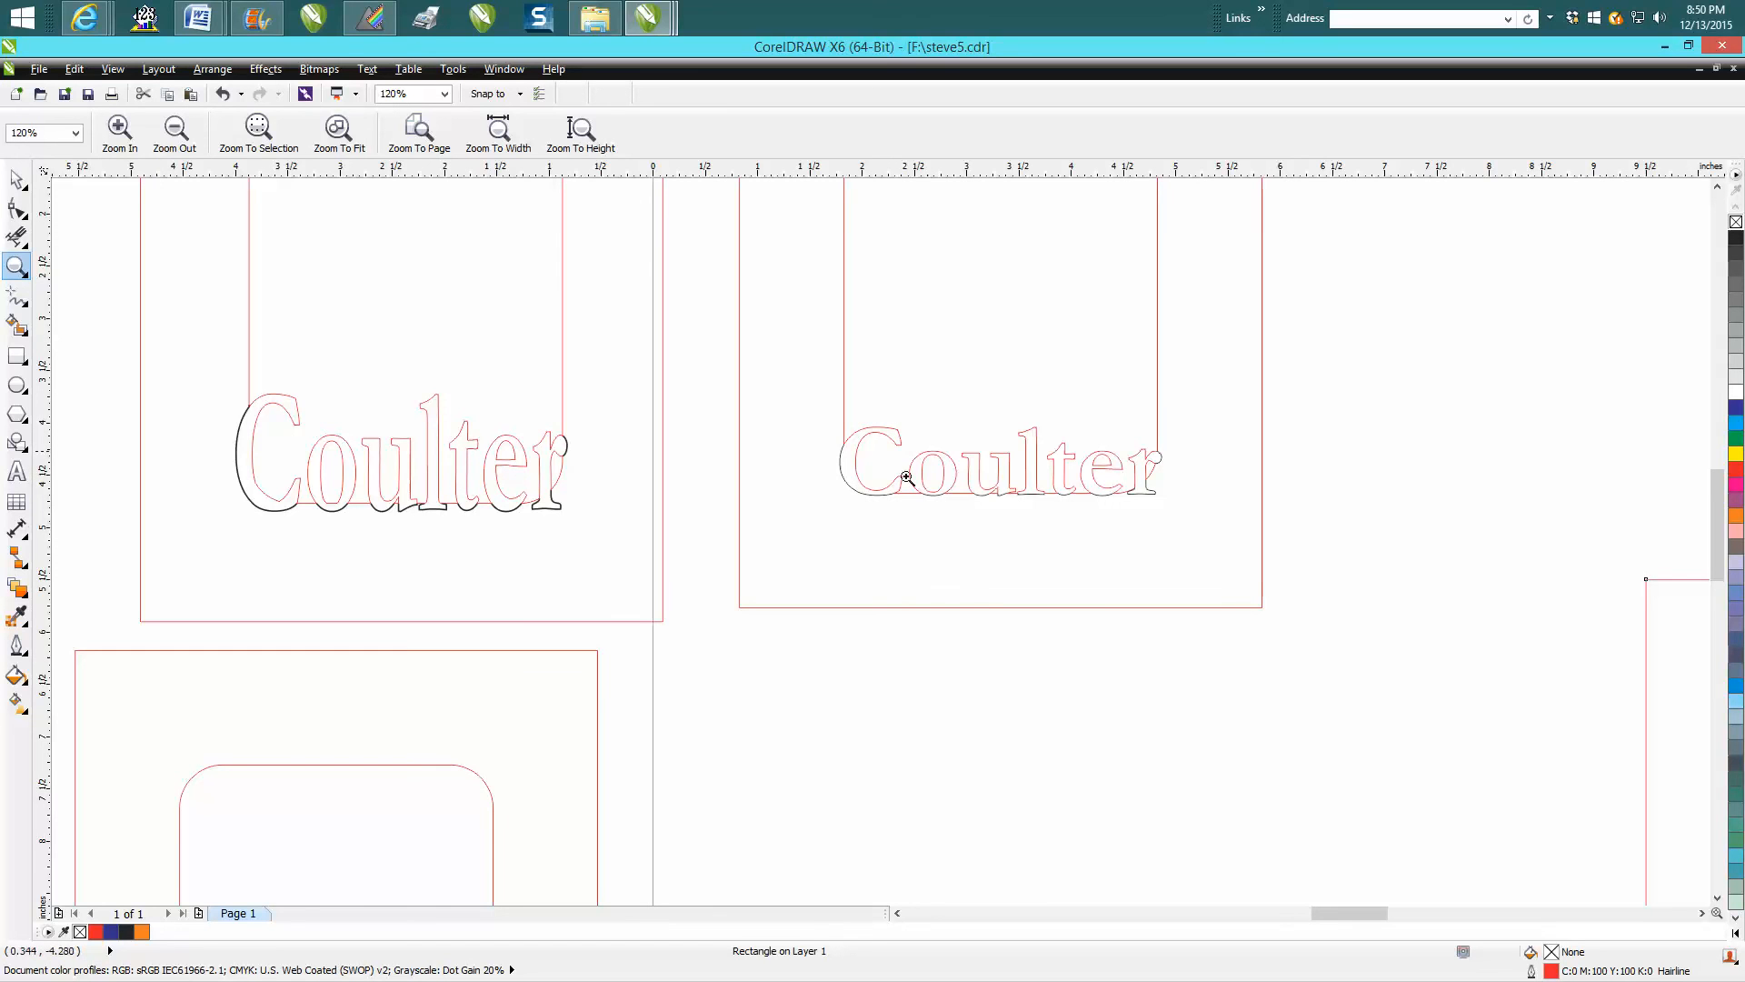
pyautogui.moveTo(684, 473)
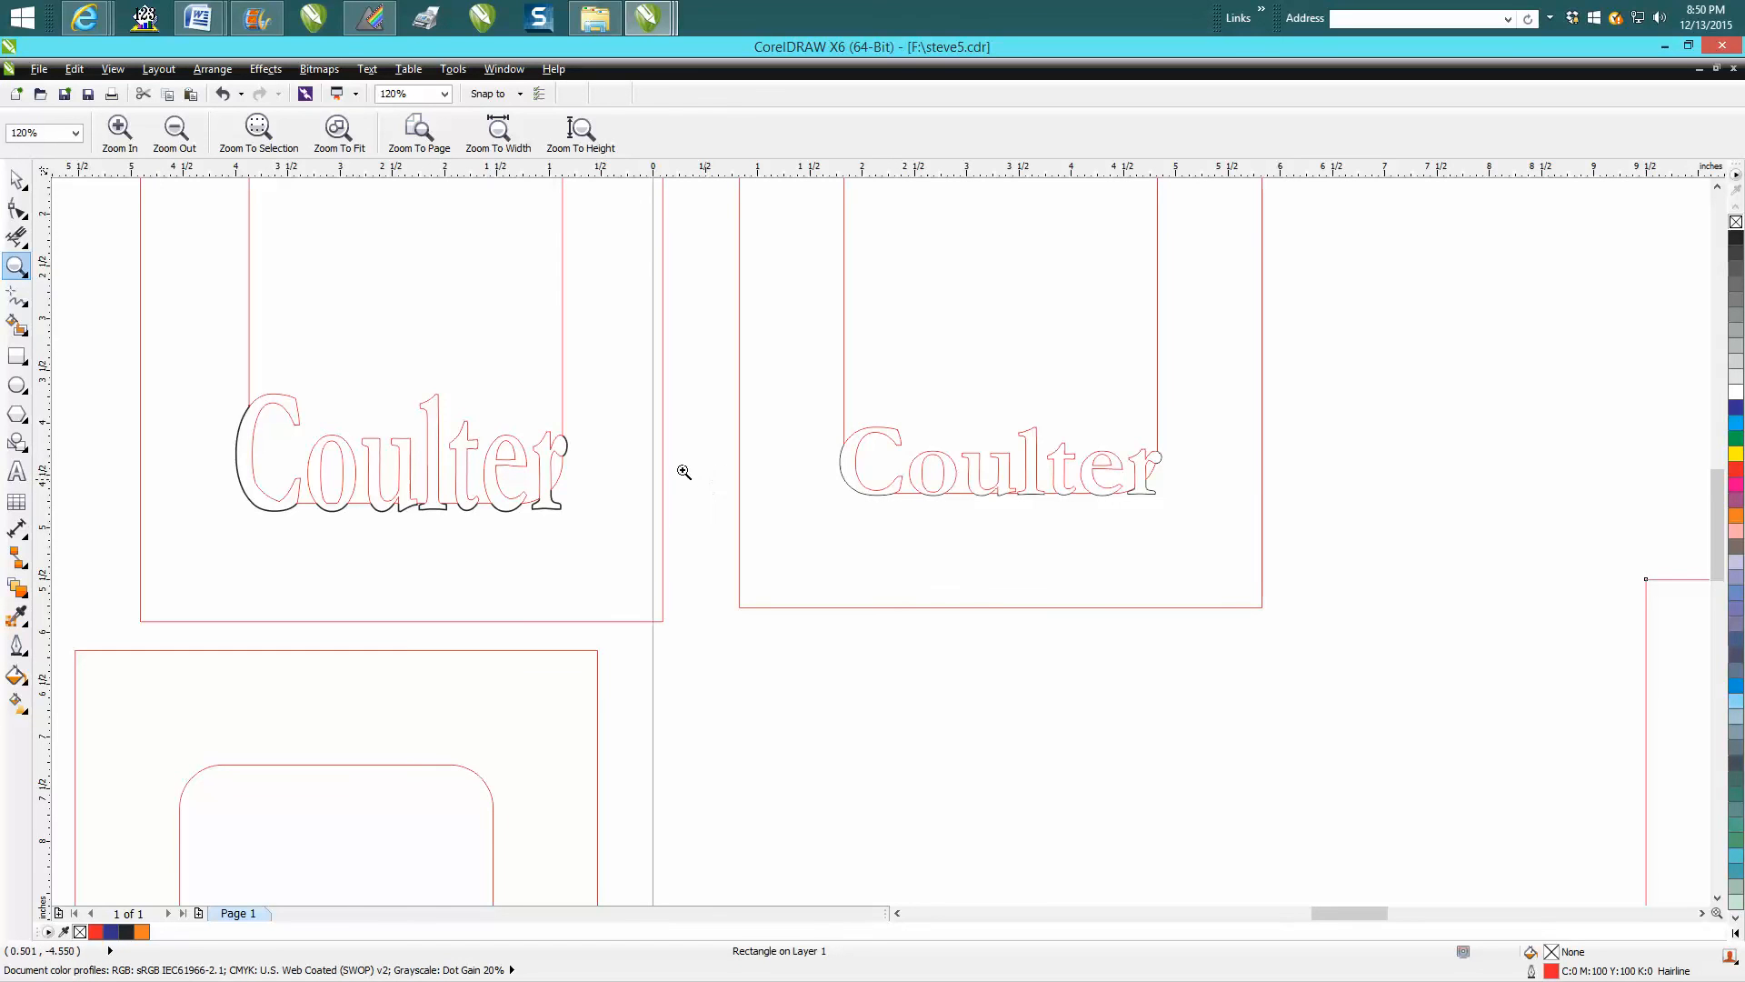
pyautogui.moveTo(1105, 487)
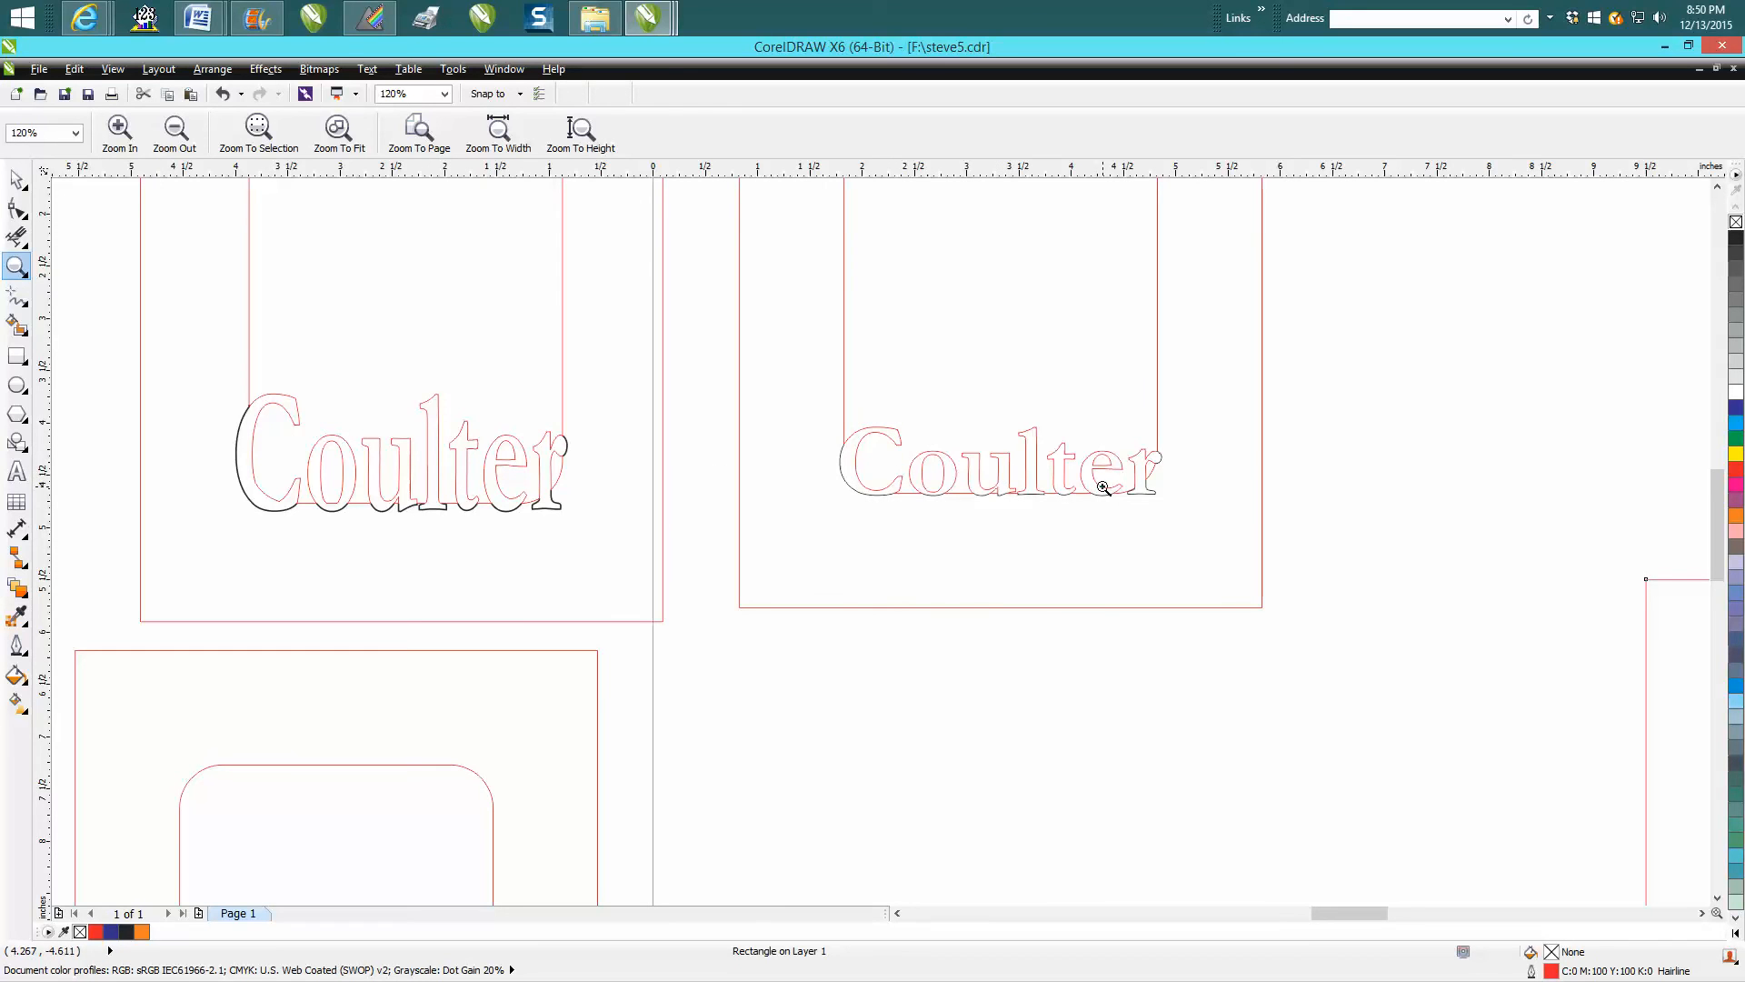